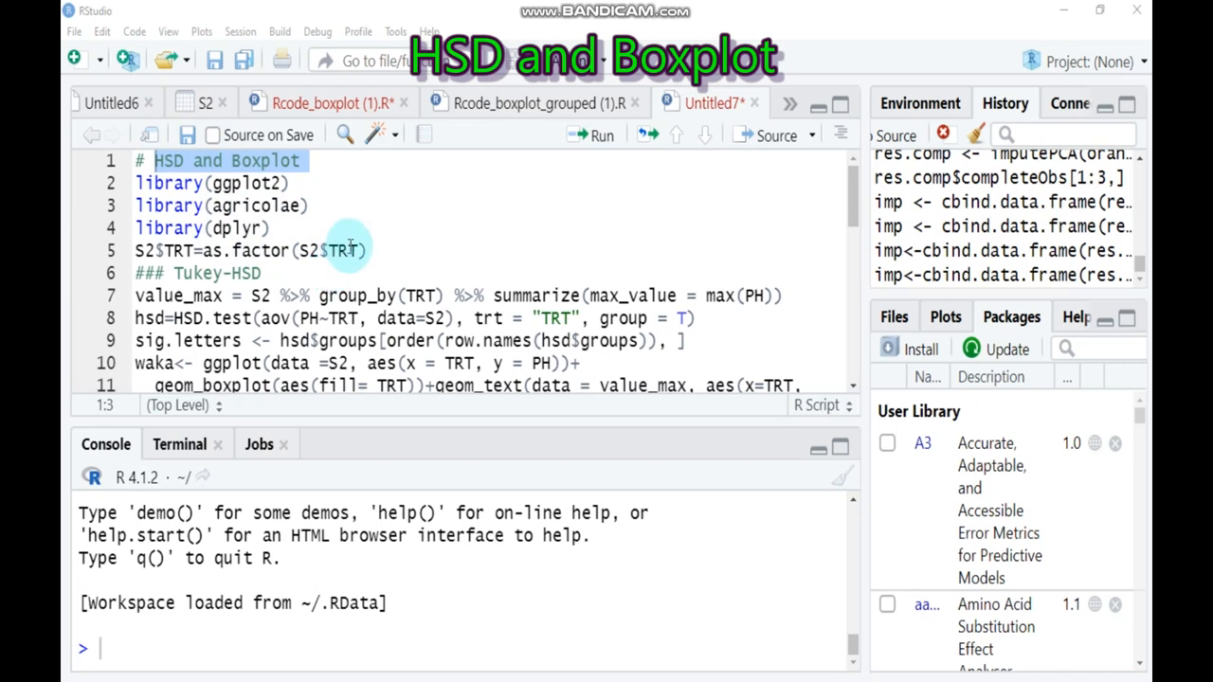
{"action": "mouse_move", "coordinate": [308, 168]}
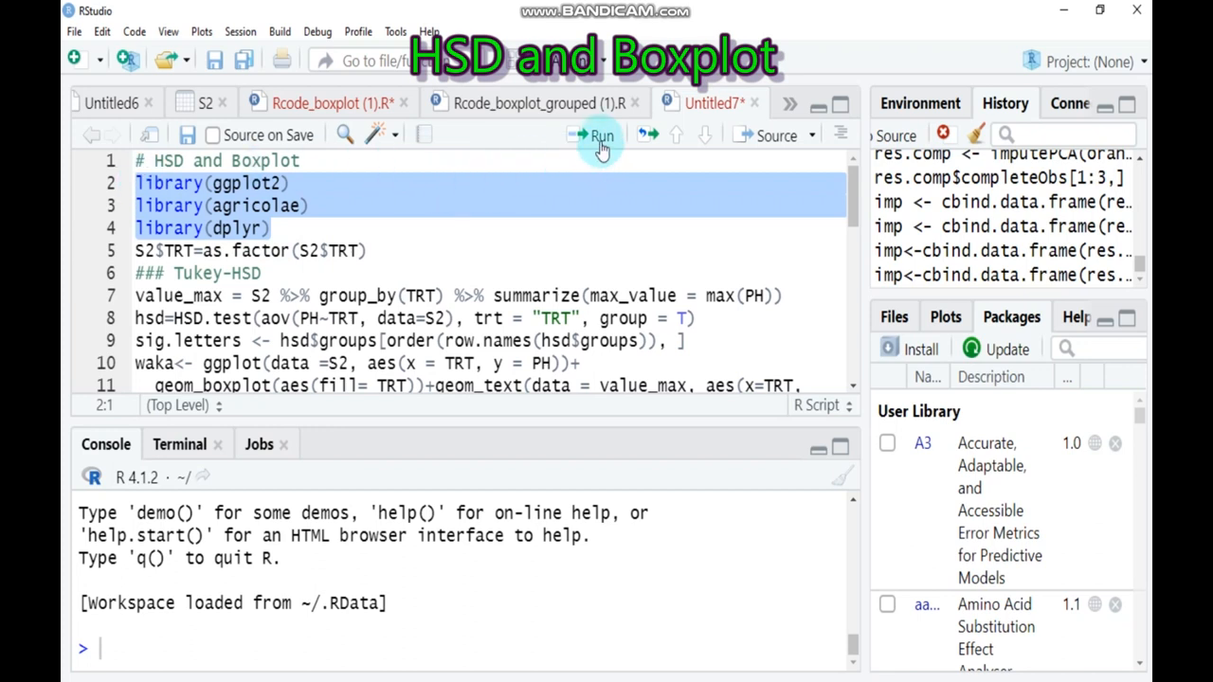
Step: Run the library calls on lines 2–4 for ggplot2, agricolae and dplyr
{"action": "left_click", "coordinate": [600, 135]}
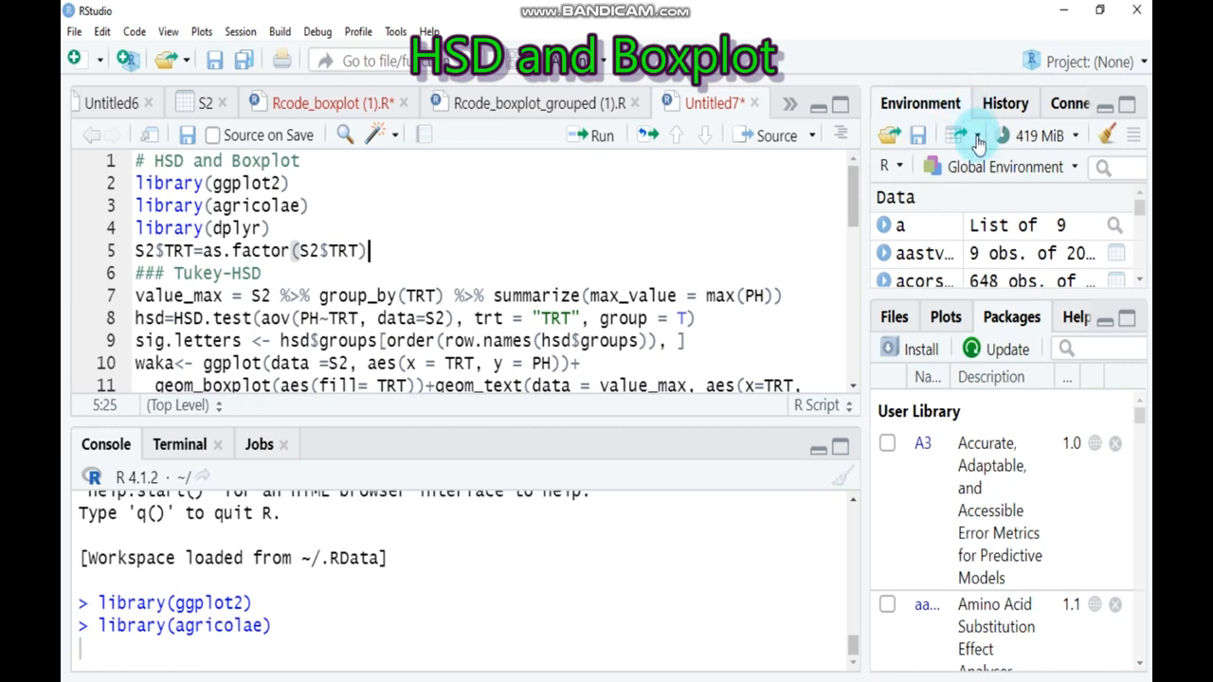
Step: Import S2.csv from the Desktop through Import Dataset > From Text (base)
{"action": "left_click", "coordinate": [957, 134]}
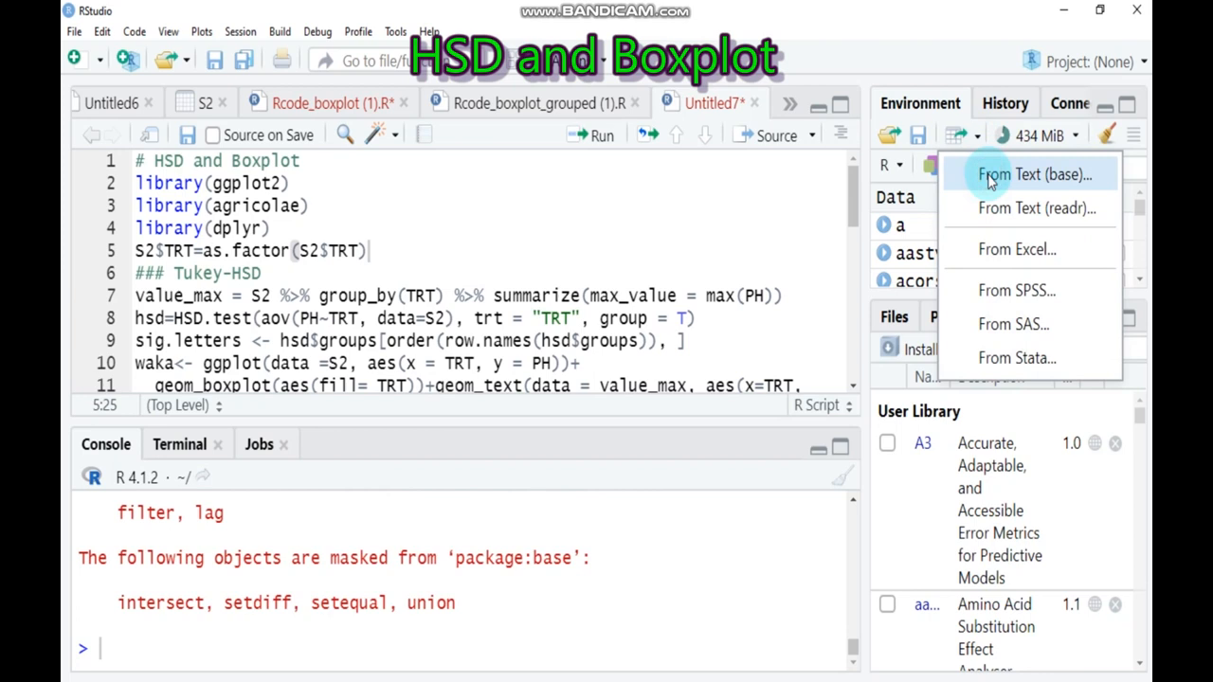
{"action": "left_click", "coordinate": [1036, 174]}
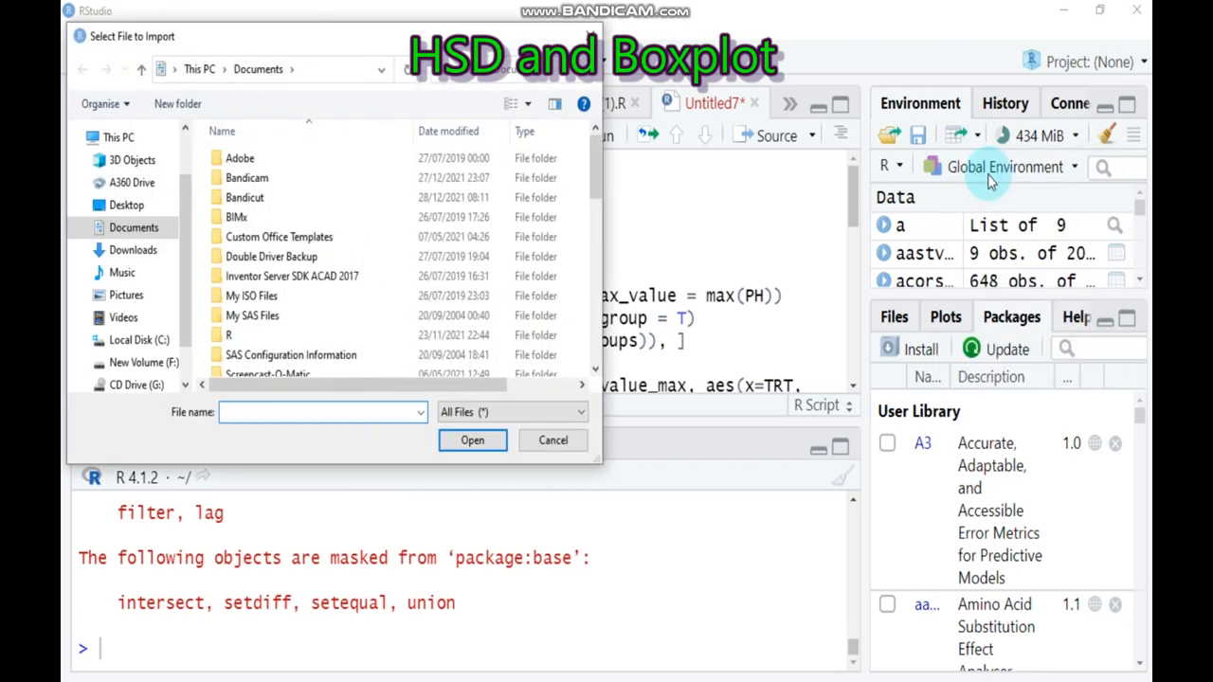
{"action": "left_click", "coordinate": [126, 205]}
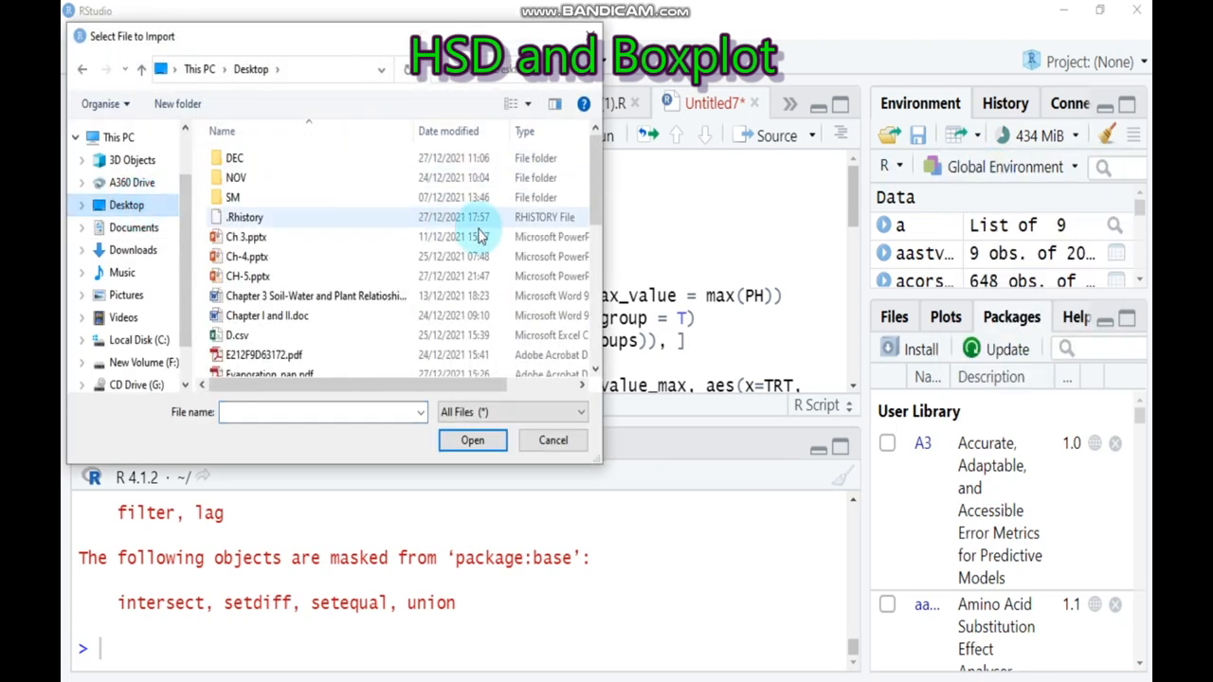
{"action": "left_click", "coordinate": [315, 295]}
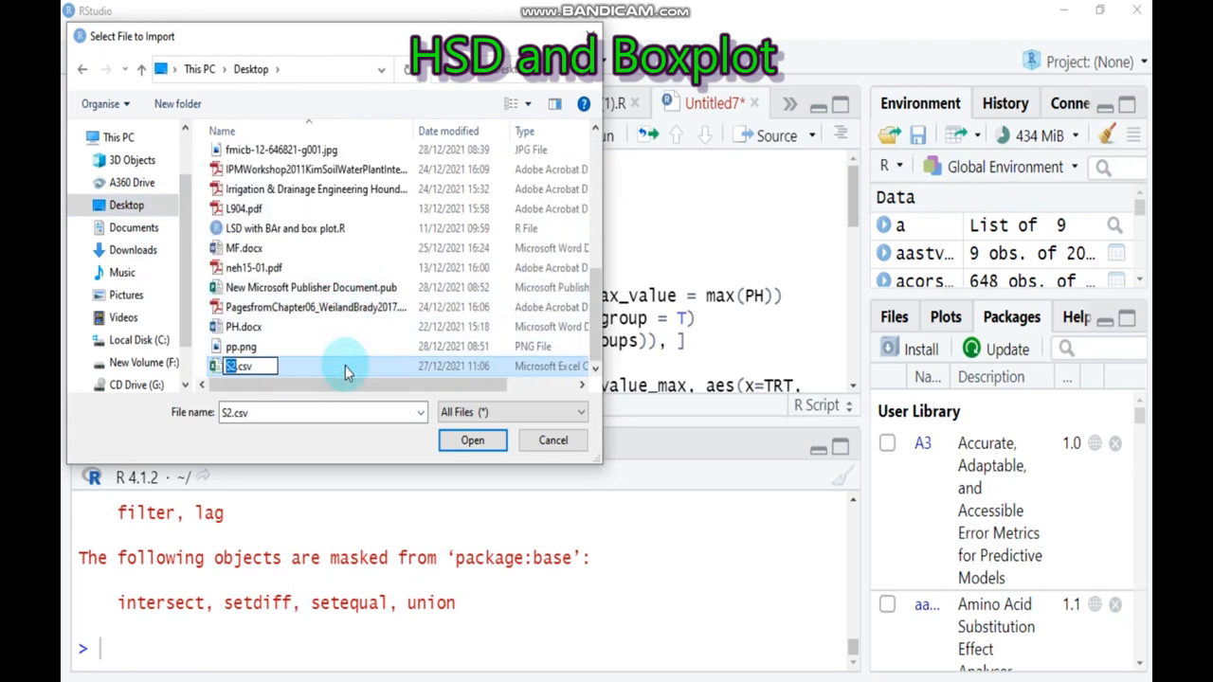
{"action": "left_click", "coordinate": [472, 440]}
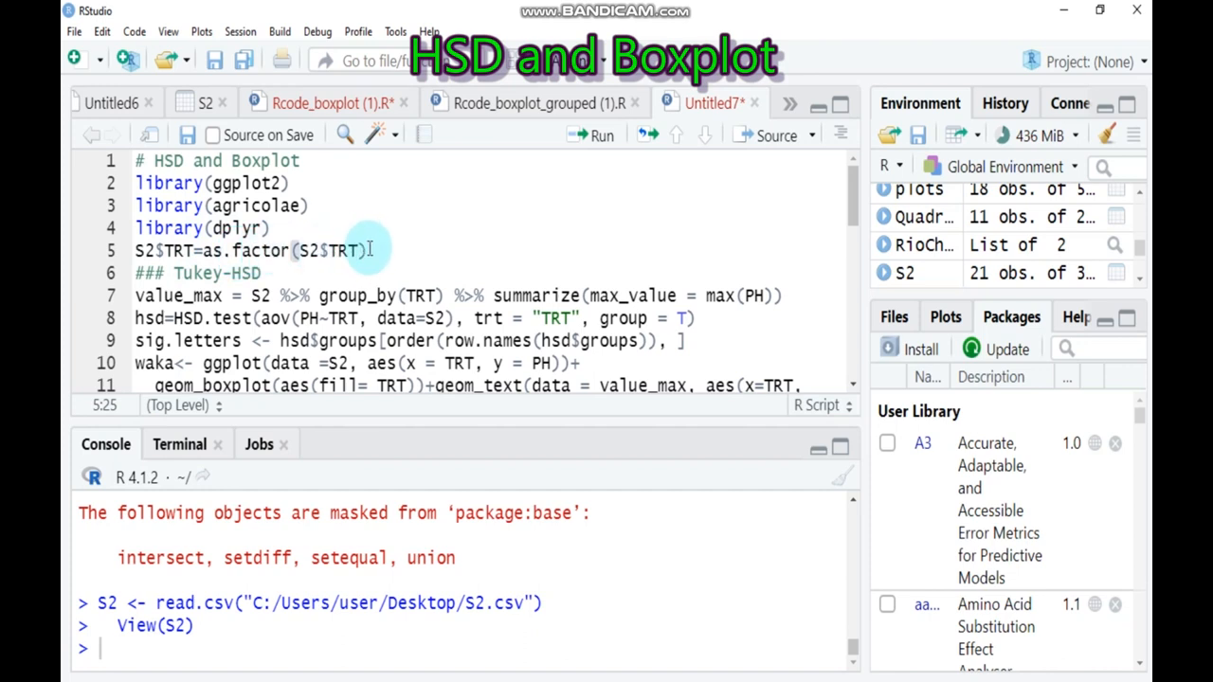
{"action": "mouse_move", "coordinate": [597, 136]}
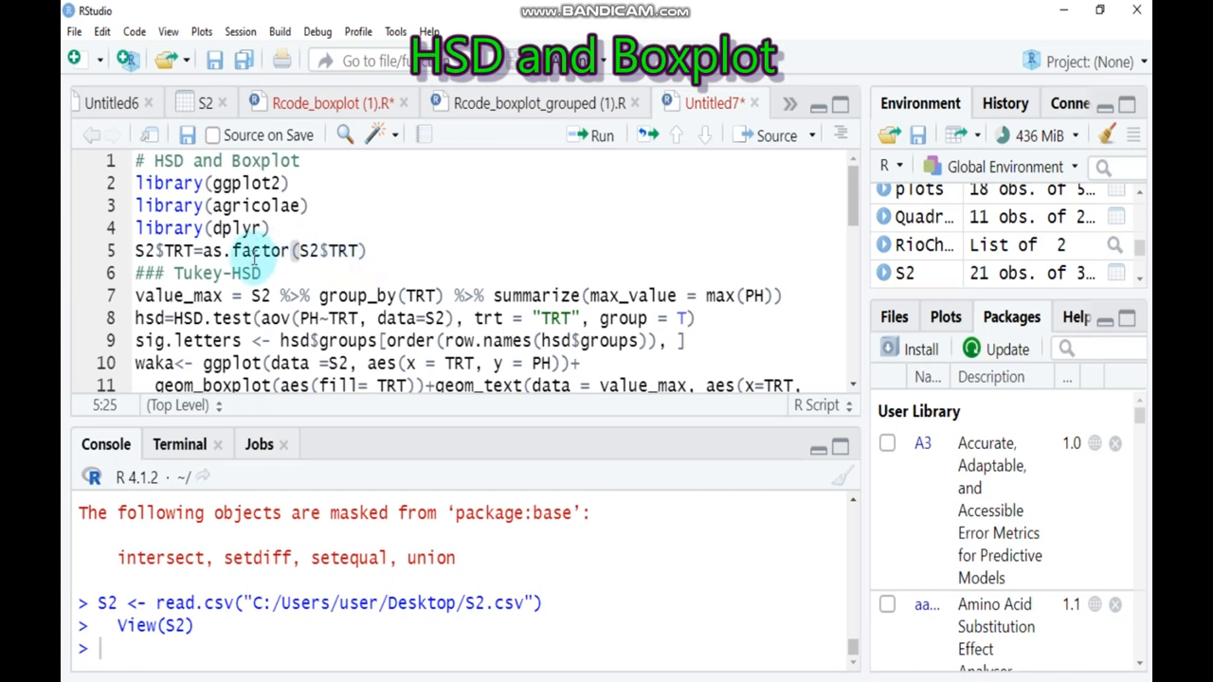
{"action": "mouse_move", "coordinate": [585, 180]}
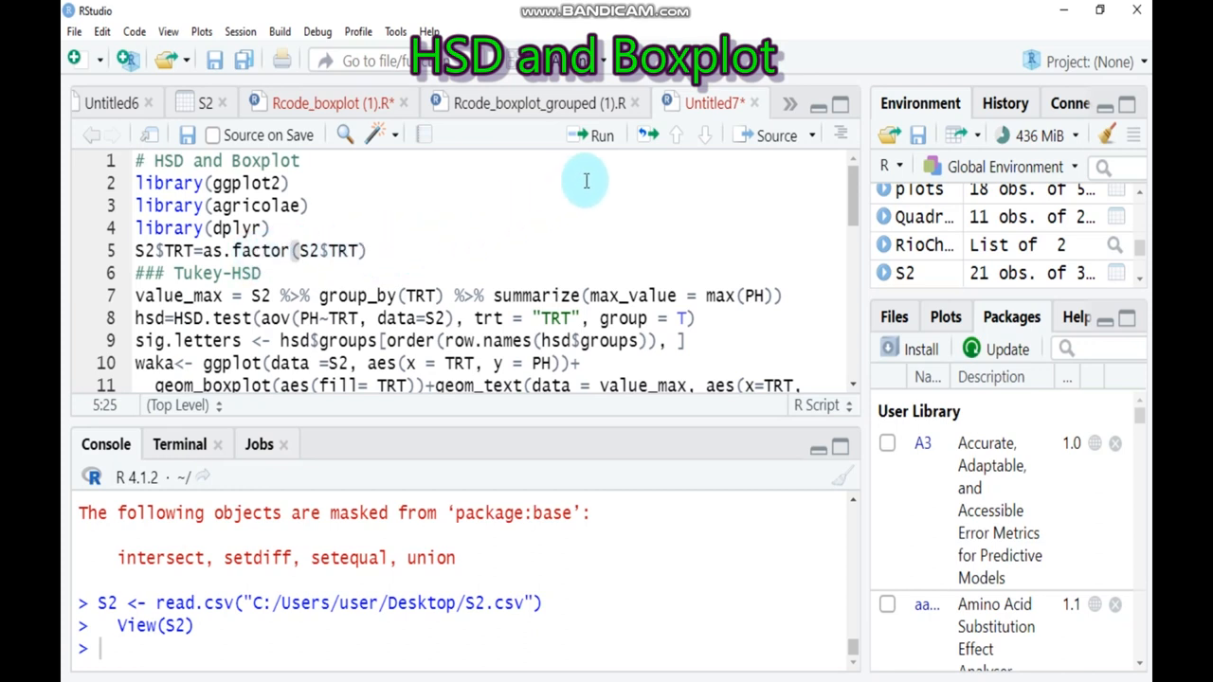
{"action": "mouse_move", "coordinate": [601, 136]}
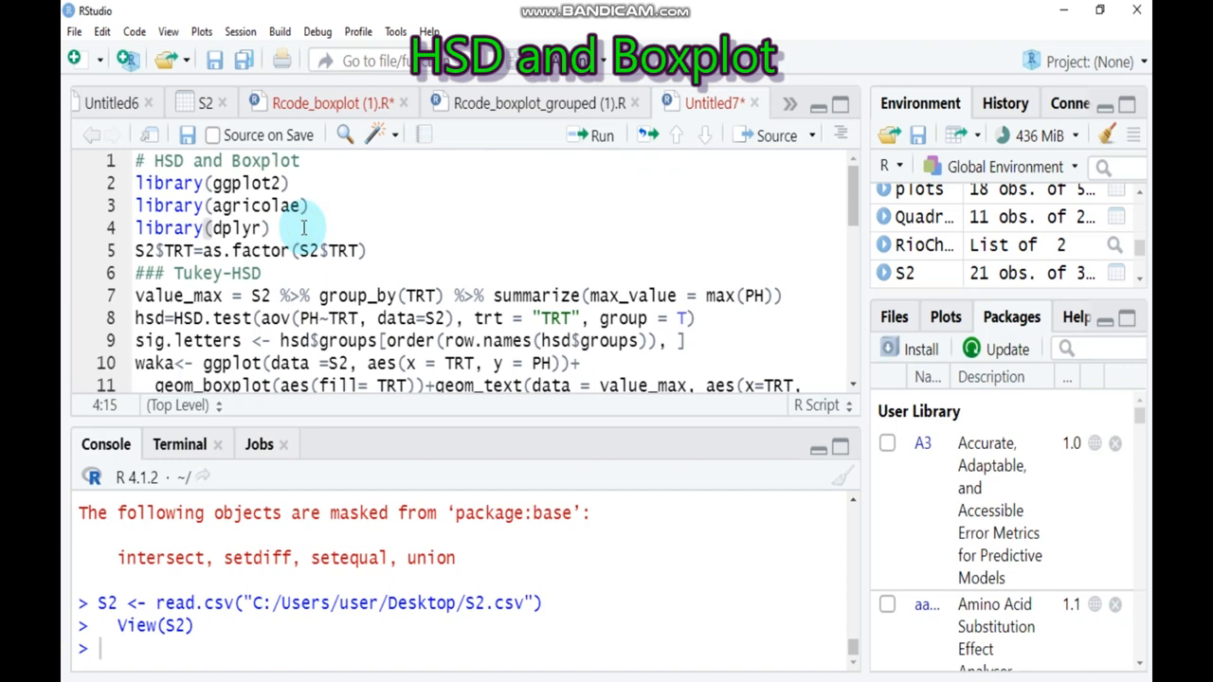
Step: Add str(S2) on line 5 and run it, showing REP, TRT integer and PH numeric
{"action": "type", "text": "st"}
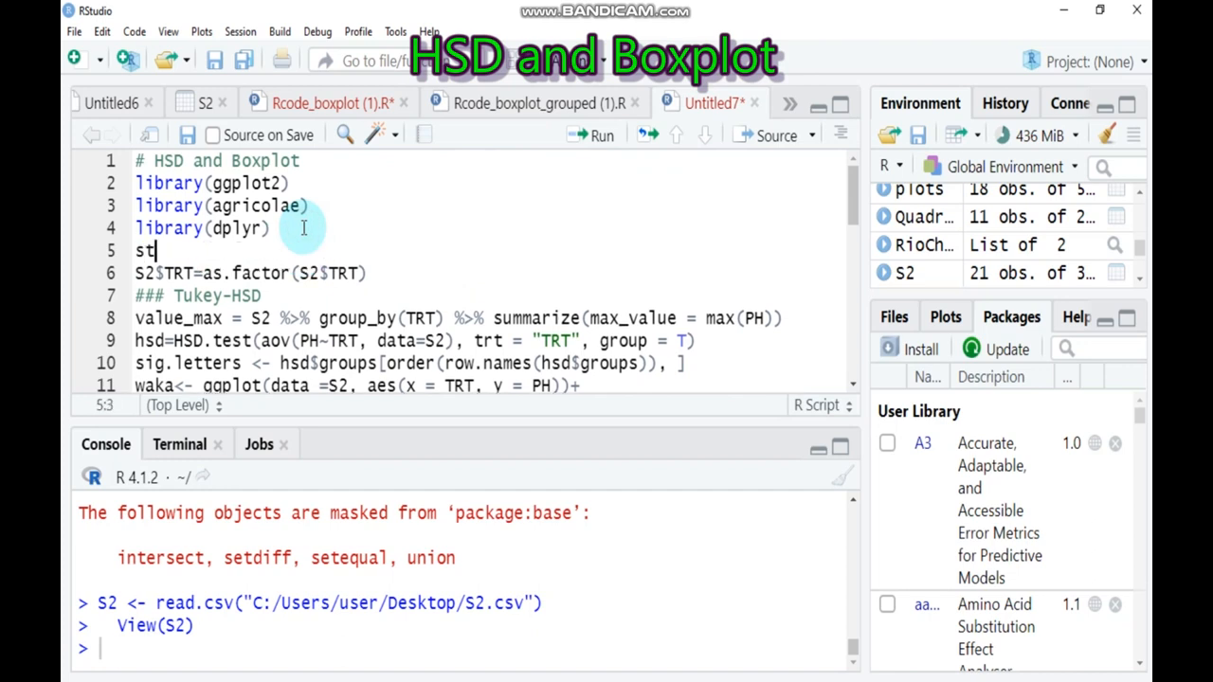
{"action": "type", "text": "r("}
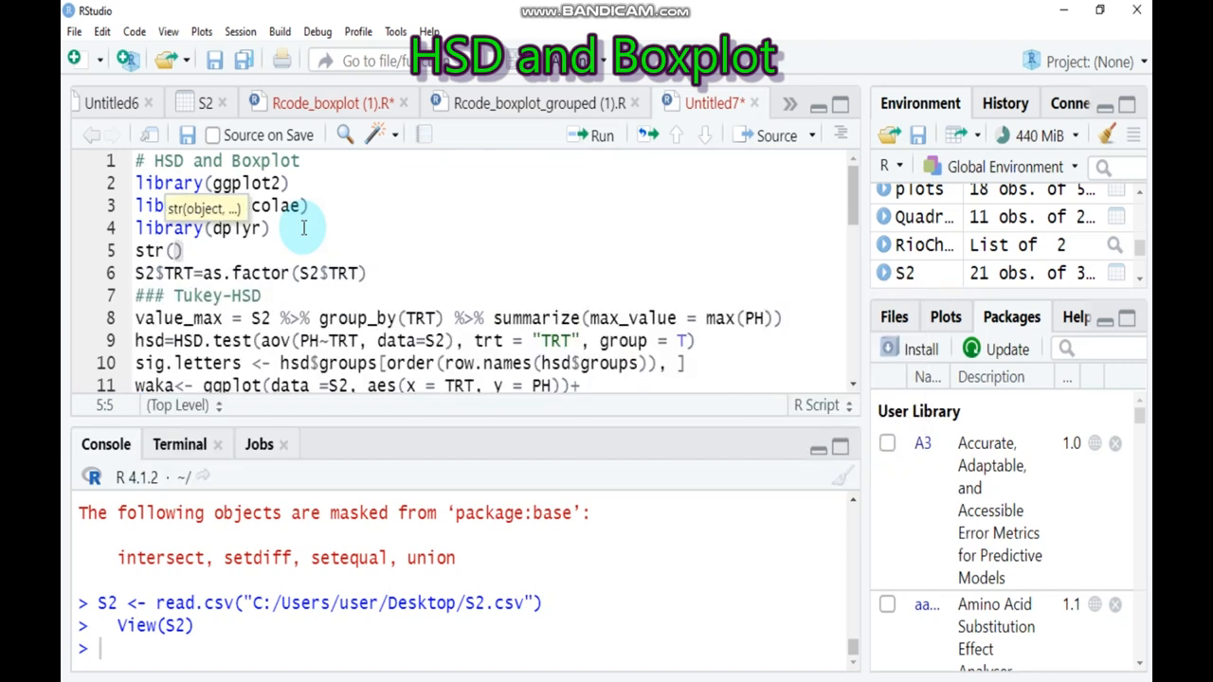
{"action": "type", "text": "S2"}
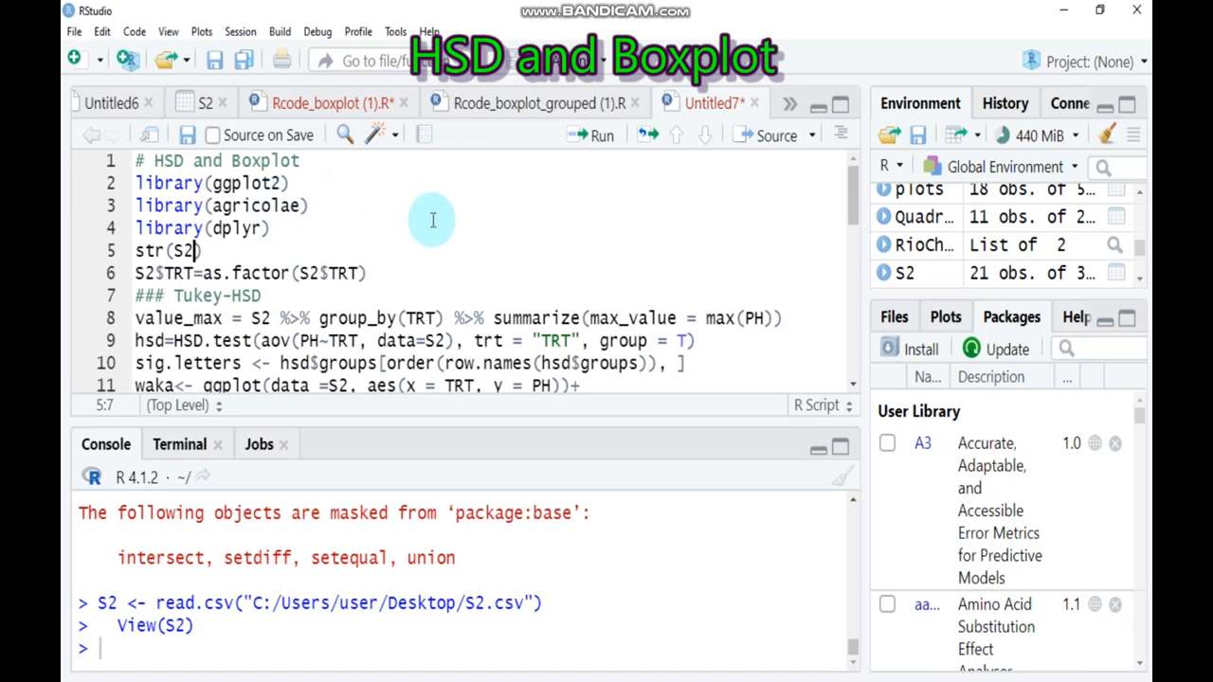
{"action": "left_click", "coordinate": [593, 135]}
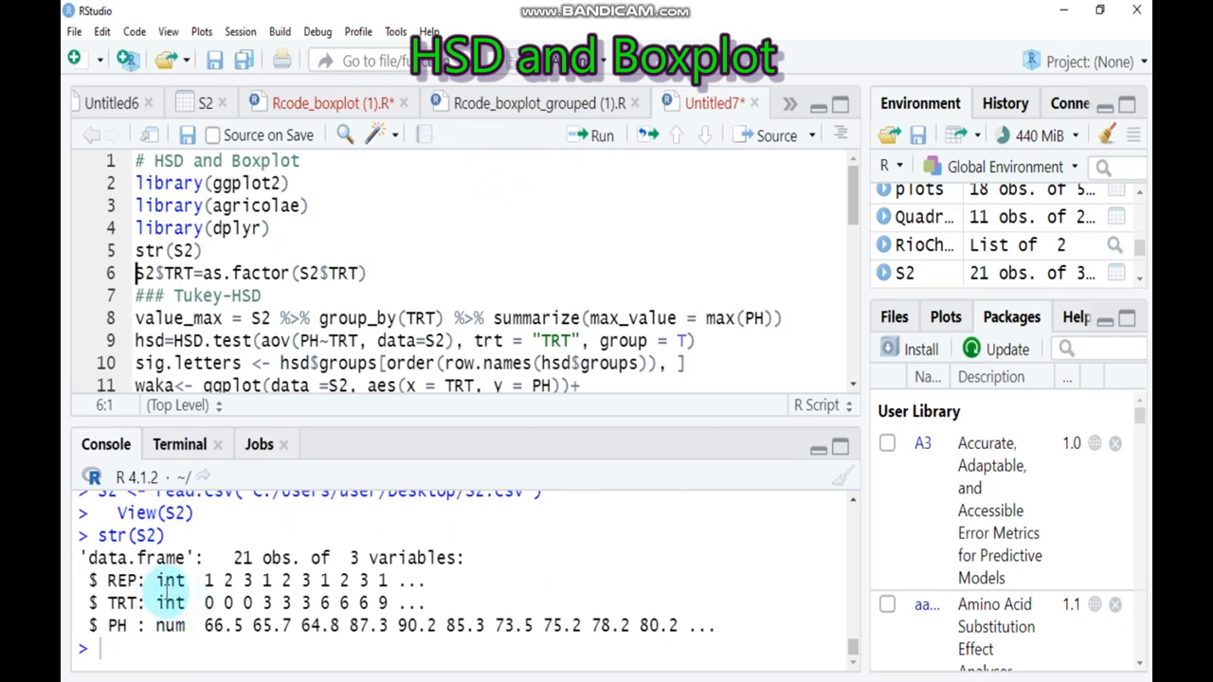
{"action": "mouse_move", "coordinate": [166, 603]}
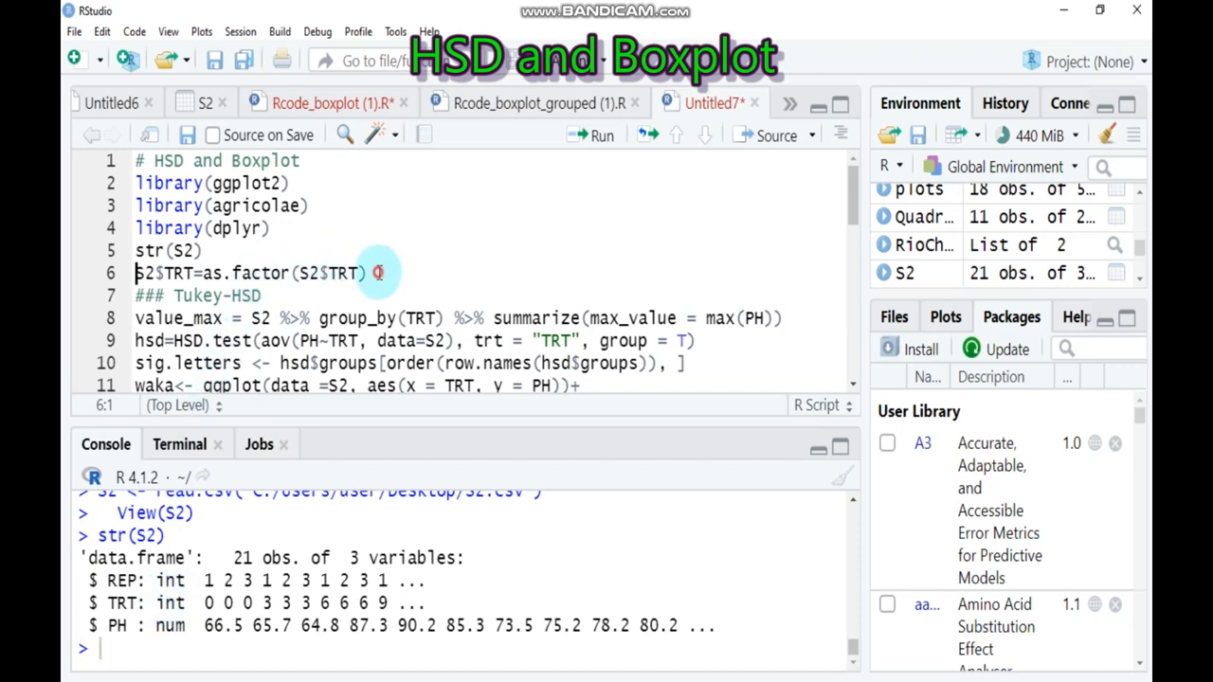
Step: Run S2$TRT=as.factor(S2$TRT) on line 6 to make TRT a factor
{"action": "left_click", "coordinate": [599, 135]}
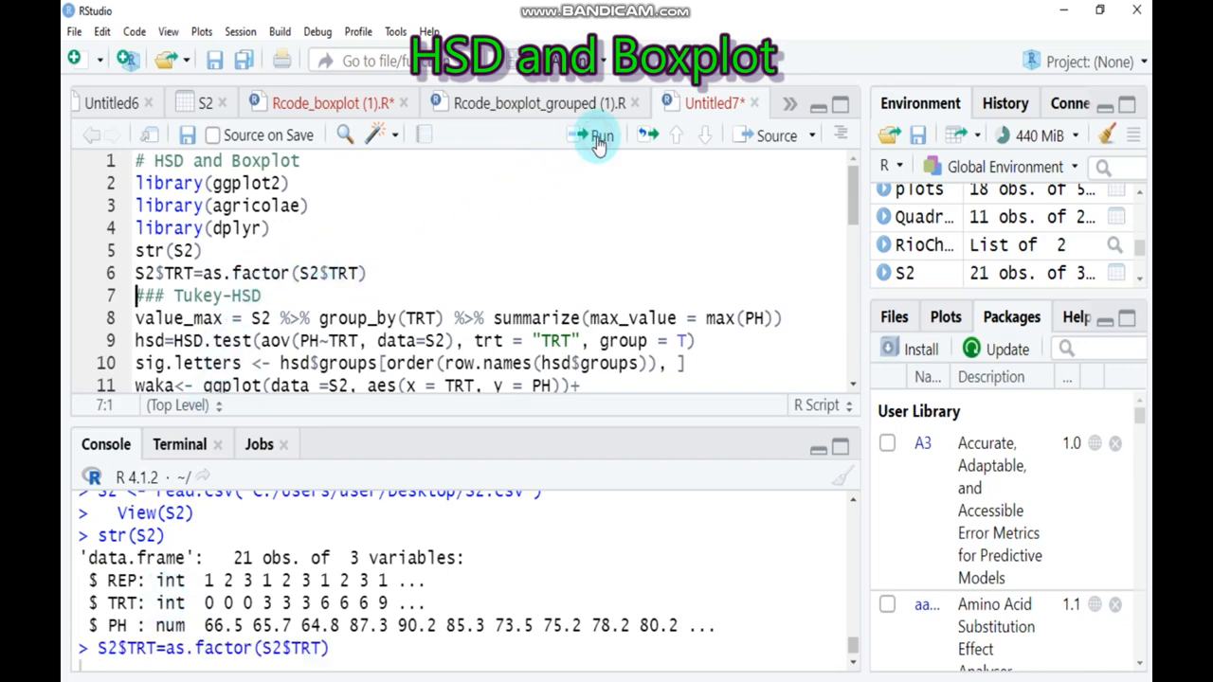
{"action": "left_click", "coordinate": [601, 136]}
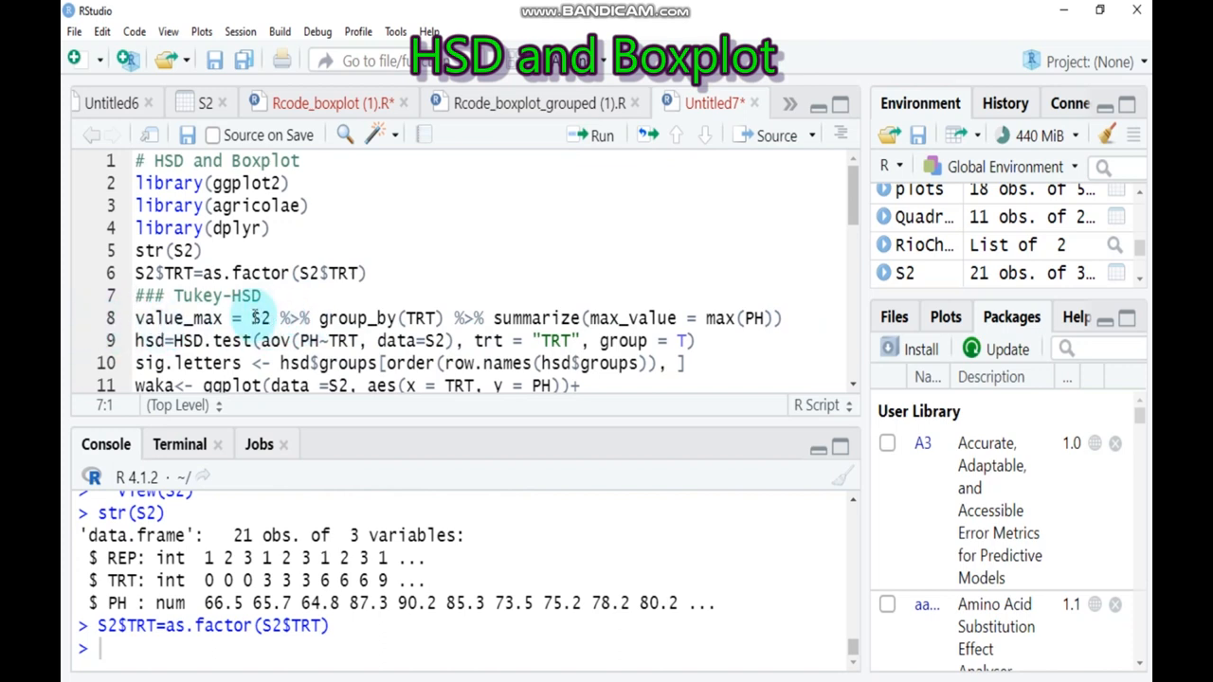
{"action": "left_click", "coordinate": [263, 318]}
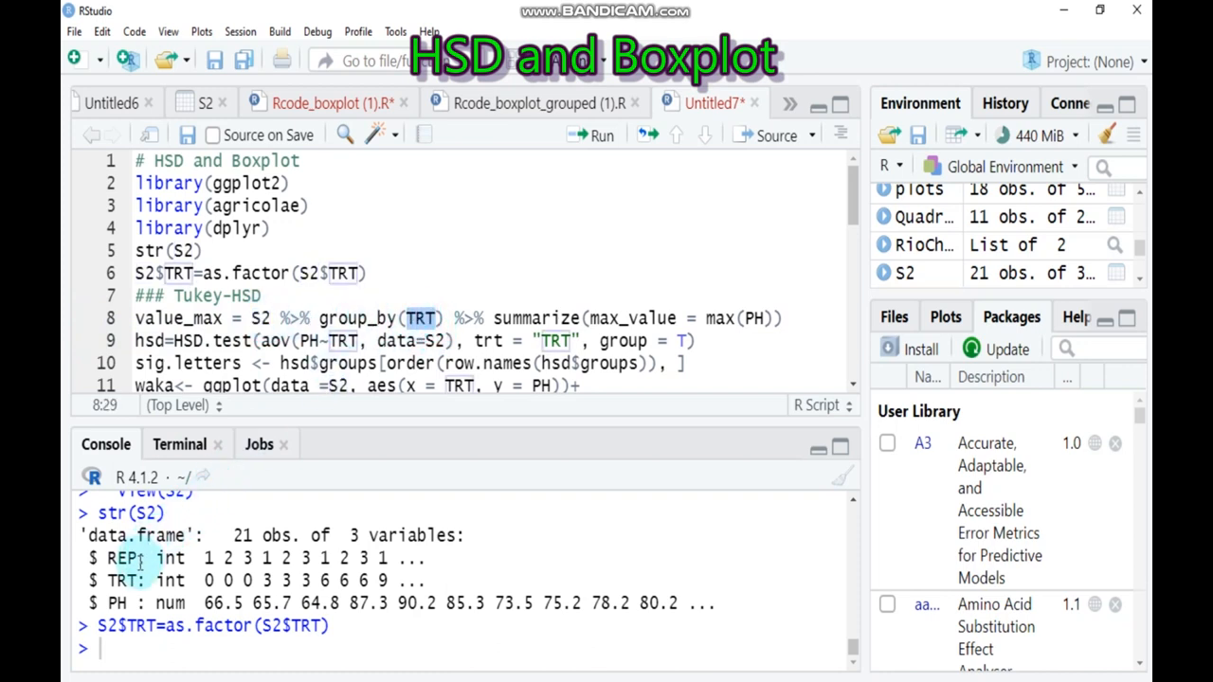
{"action": "mouse_move", "coordinate": [458, 419]}
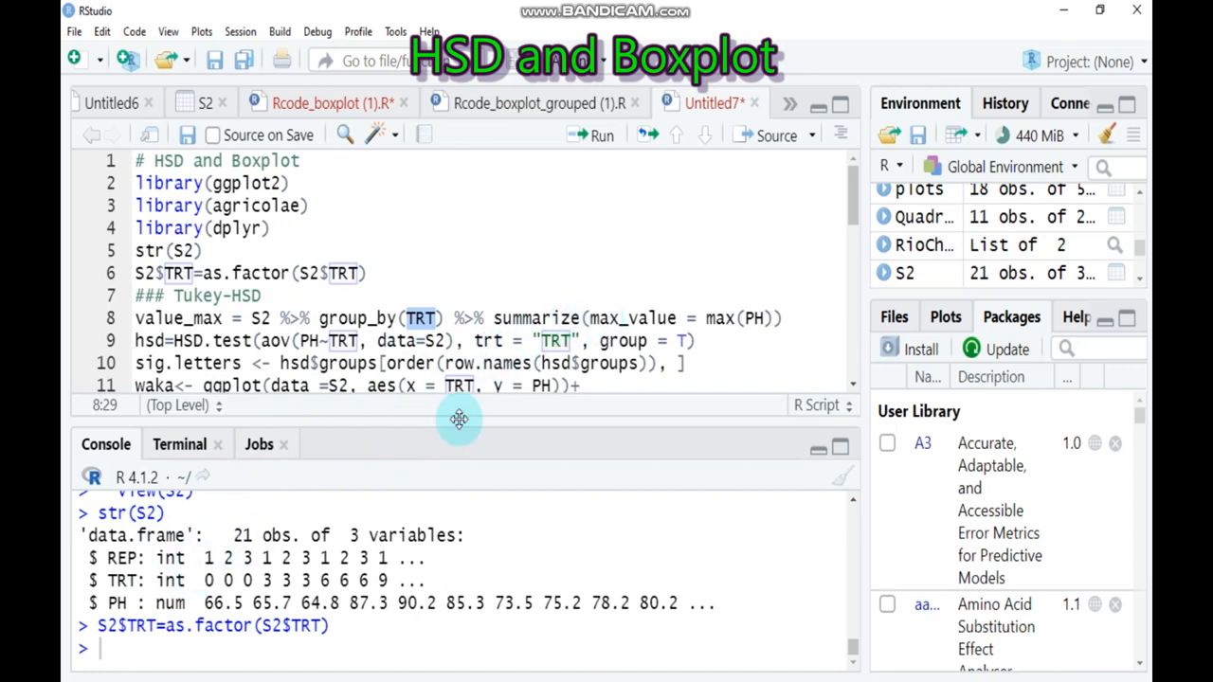
{"action": "mouse_move", "coordinate": [763, 322]}
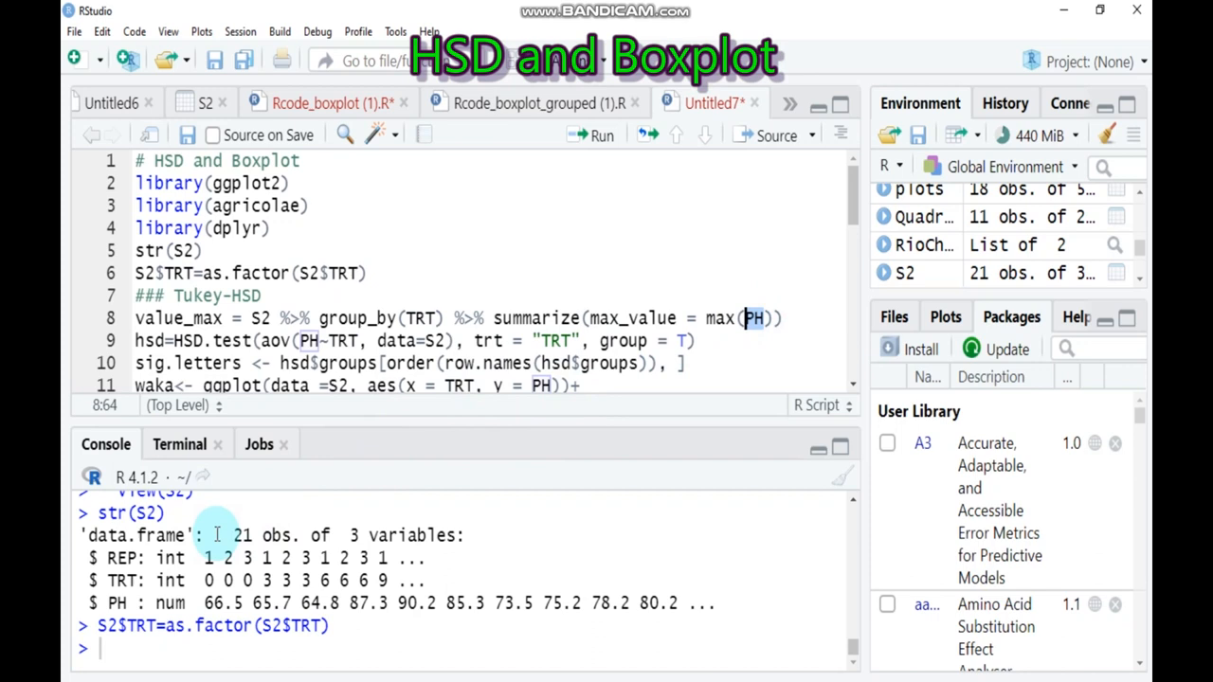
{"action": "mouse_move", "coordinate": [185, 599]}
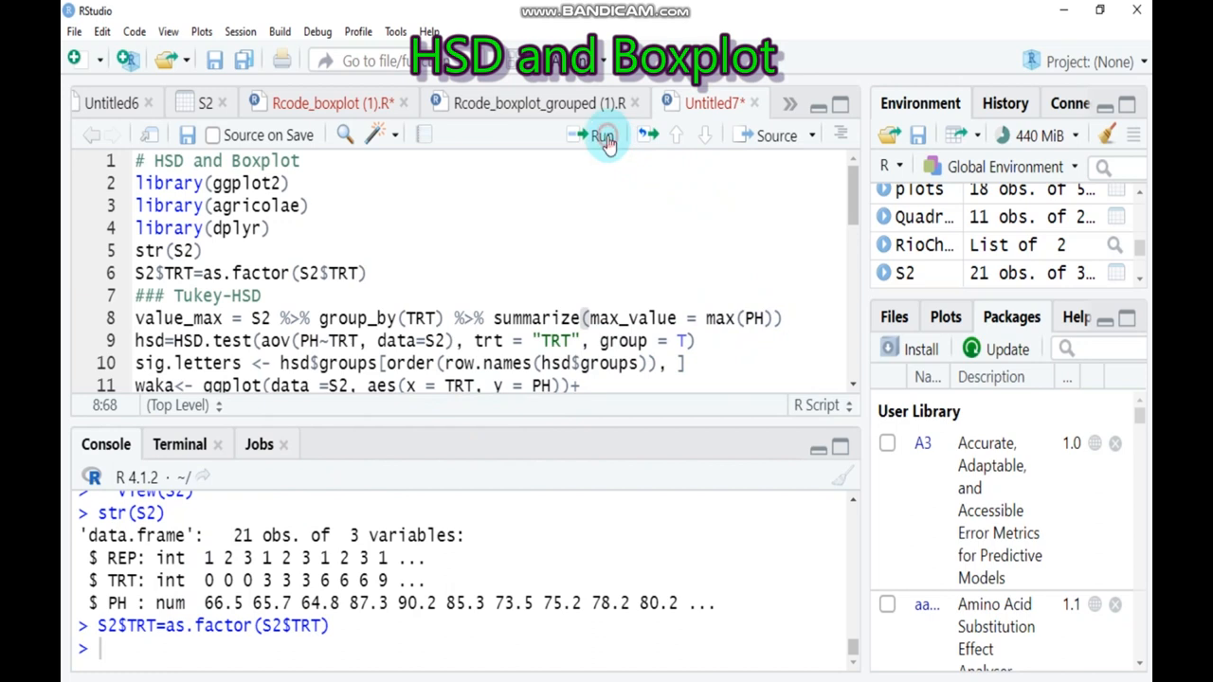
Step: Run the value_max max-PH-per-TRT summary and the HSD.test of PH by TRT
{"action": "left_click", "coordinate": [601, 135]}
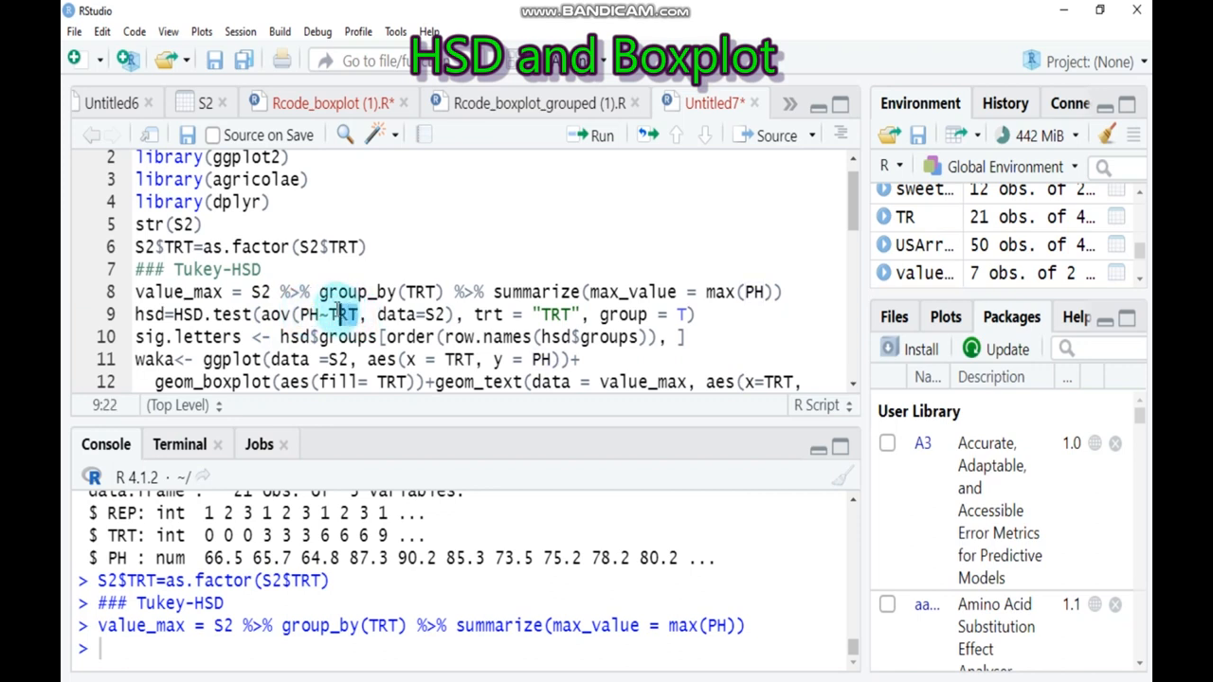
{"action": "left_click", "coordinate": [441, 314]}
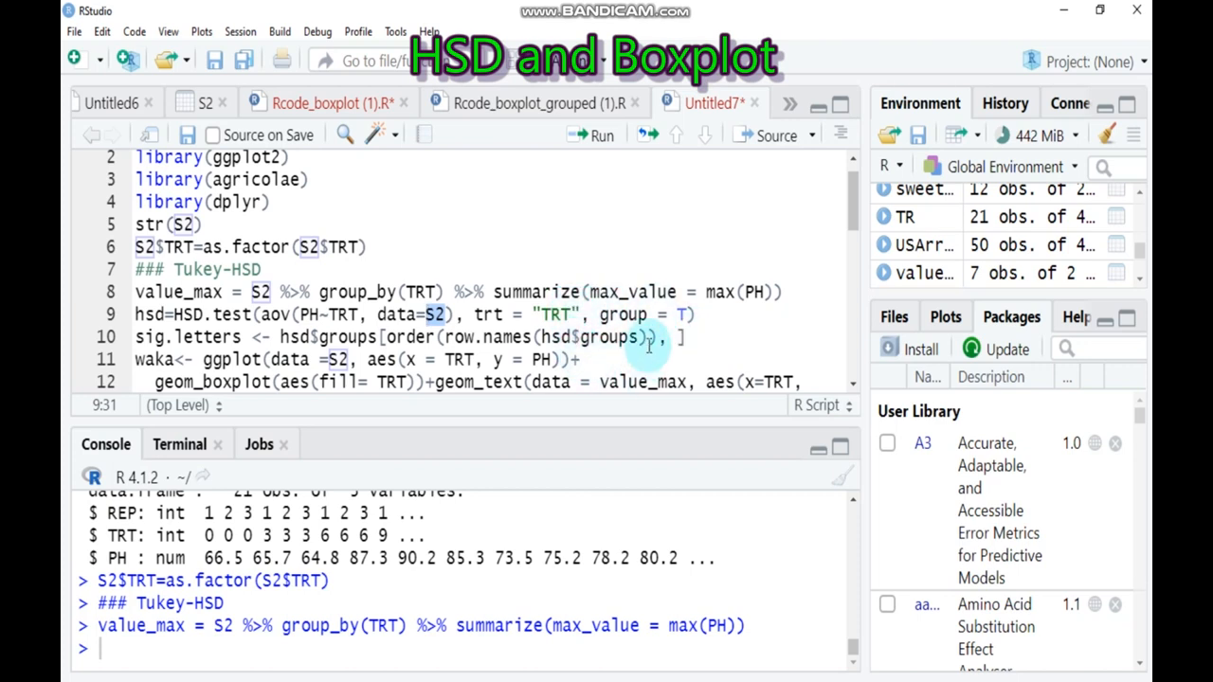
{"action": "mouse_move", "coordinate": [668, 322]}
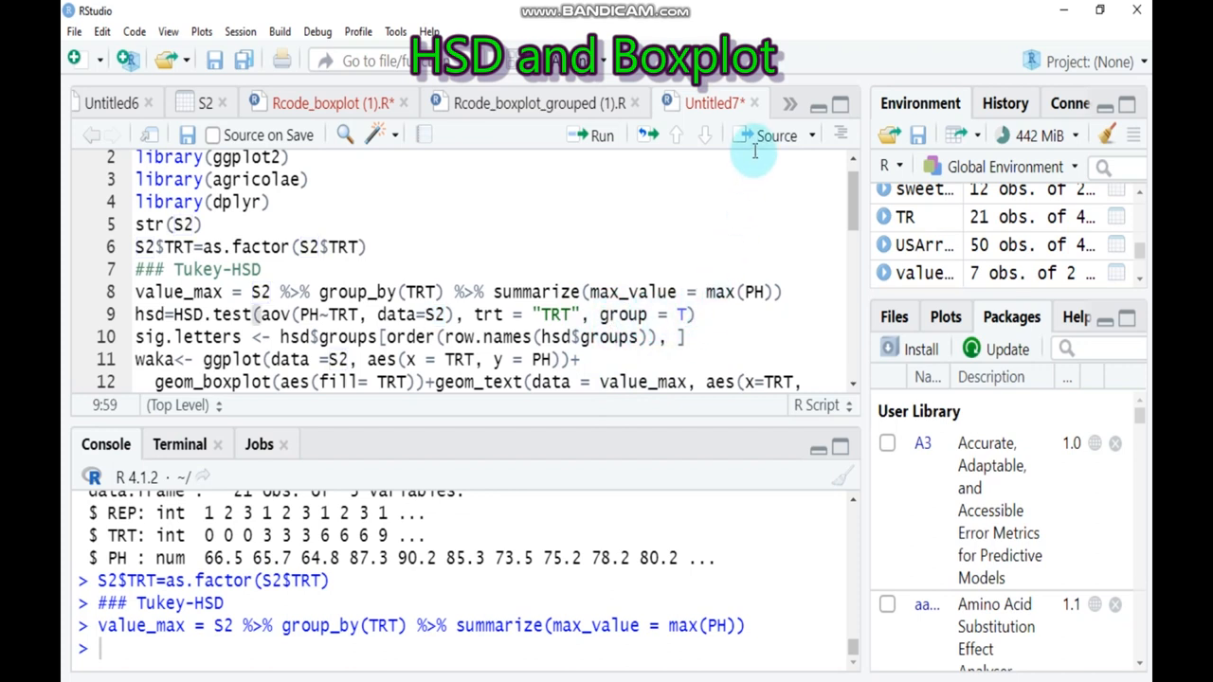
{"action": "left_click", "coordinate": [602, 136]}
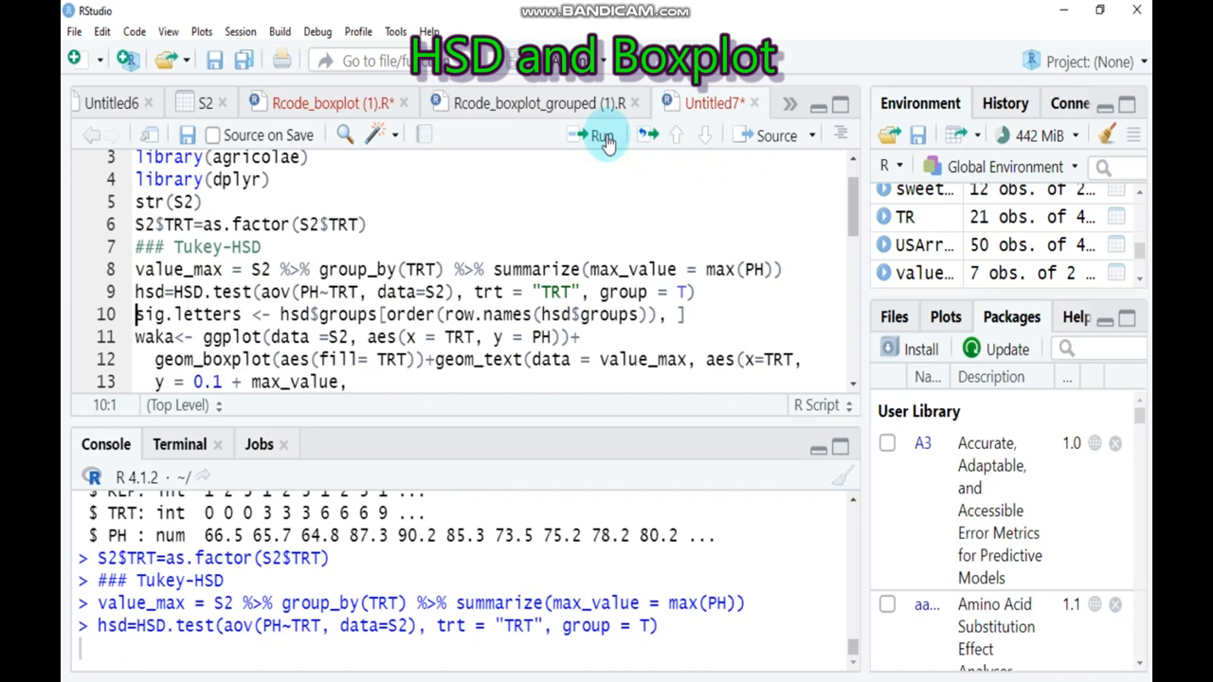
Step: Run sig.letters <- hsd$groups ordered by row names, giving 7 letter groups
{"action": "left_click", "coordinate": [601, 135]}
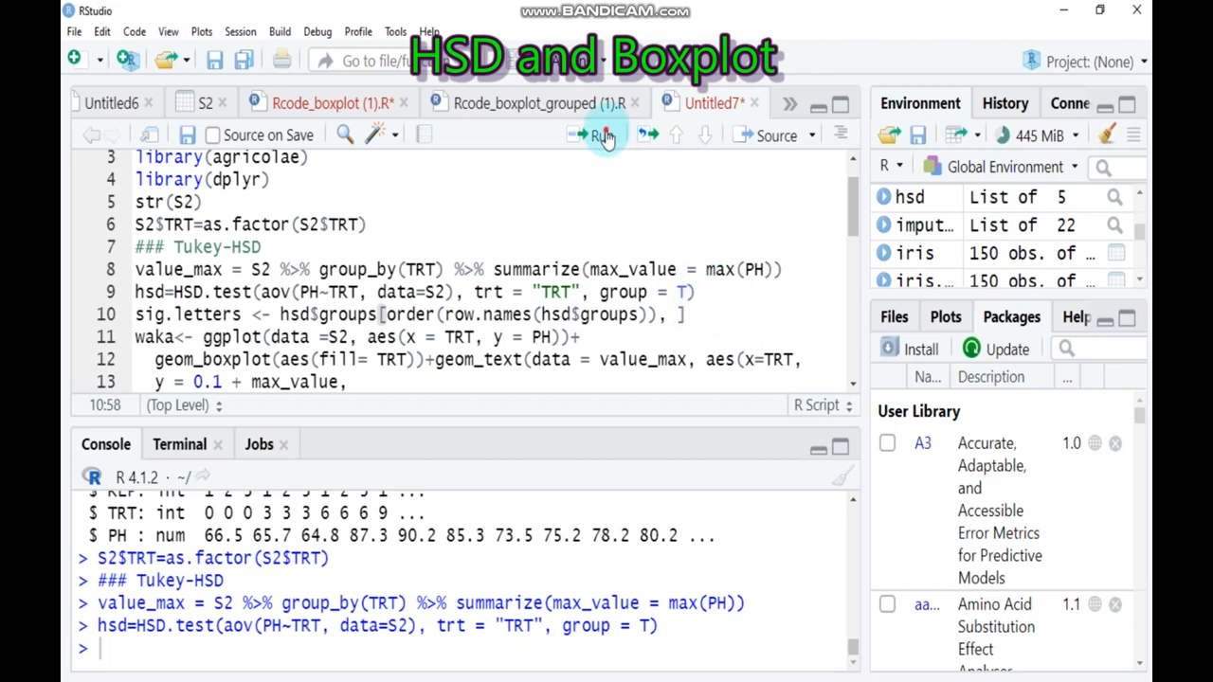
{"action": "left_click", "coordinate": [601, 136]}
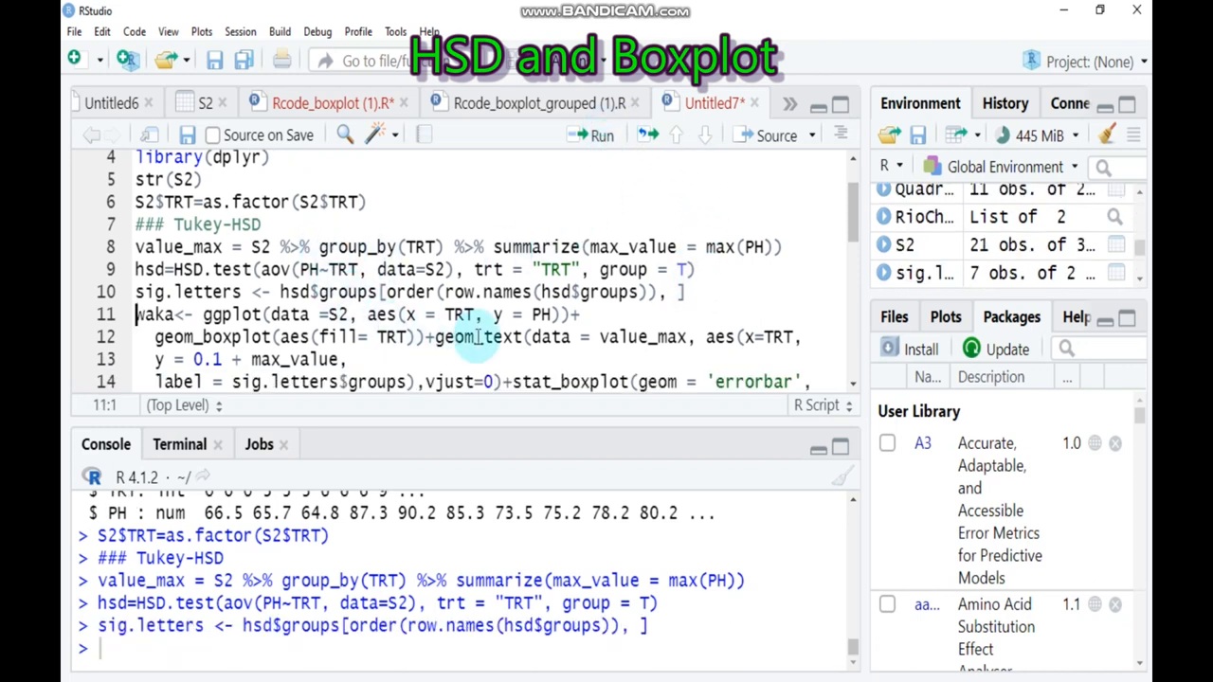
{"action": "scroll", "scroll_direction": "down", "scroll_amount": 3}
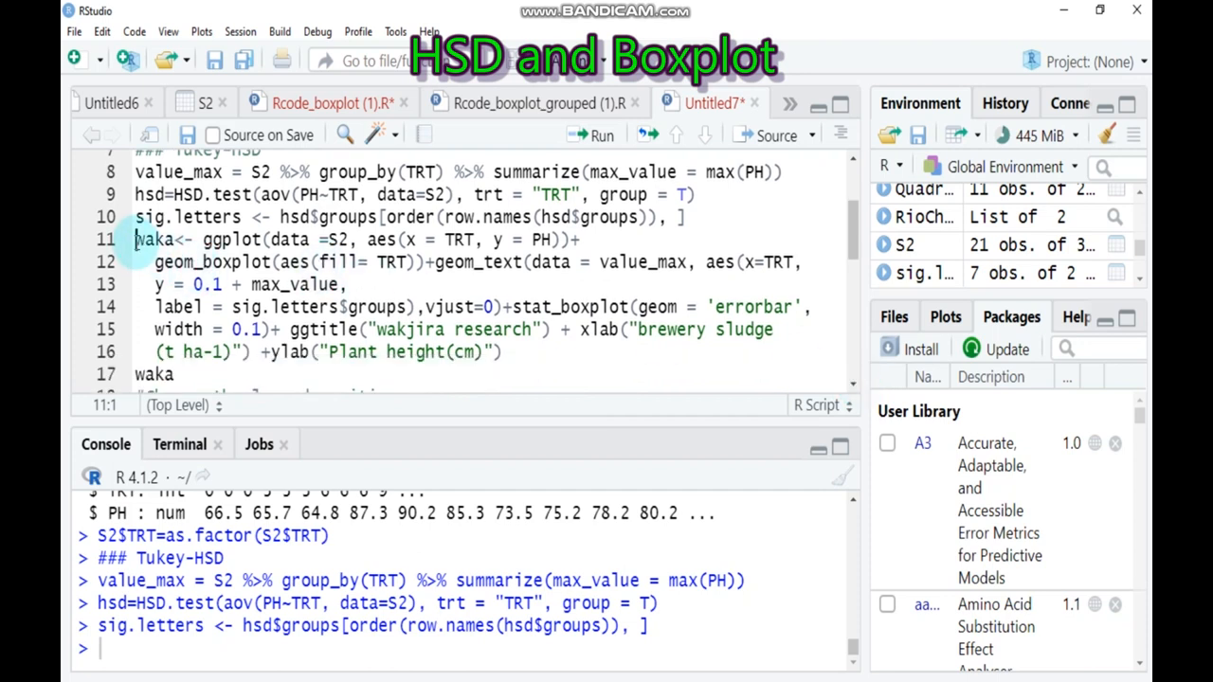
{"action": "left_click_drag", "start_coordinate": [136, 238], "coordinate": [474, 351]}
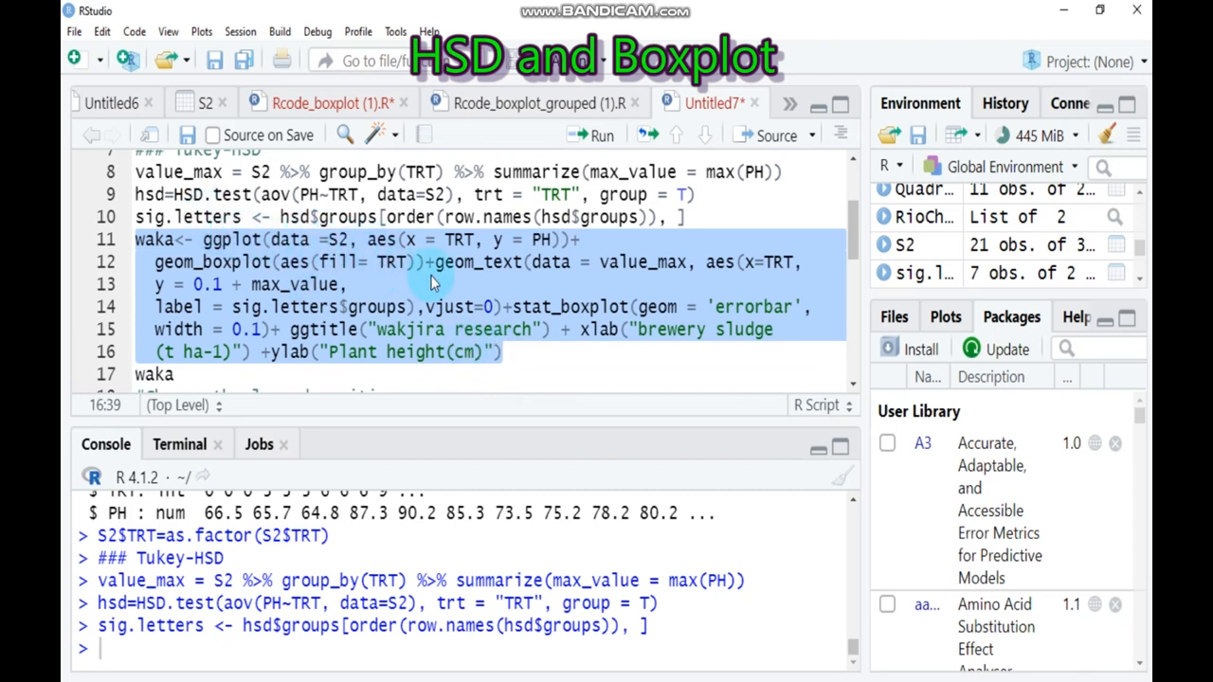
{"action": "mouse_move", "coordinate": [450, 249]}
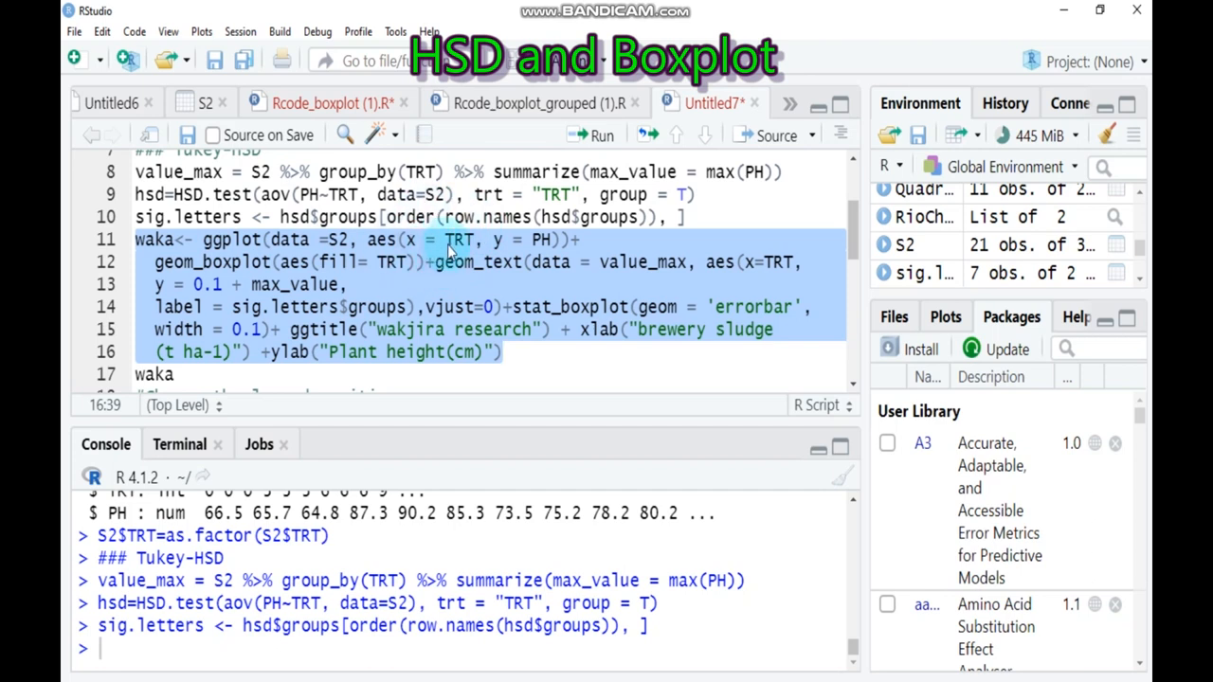
{"action": "mouse_move", "coordinate": [542, 239]}
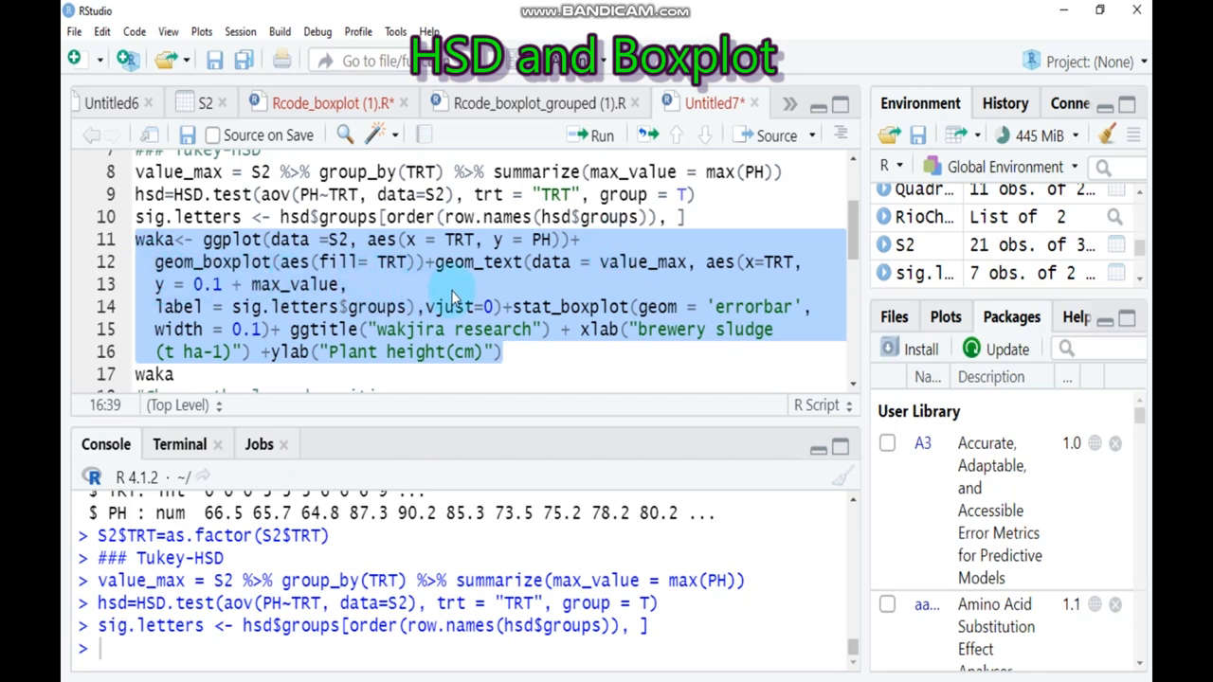
{"action": "mouse_move", "coordinate": [581, 283]}
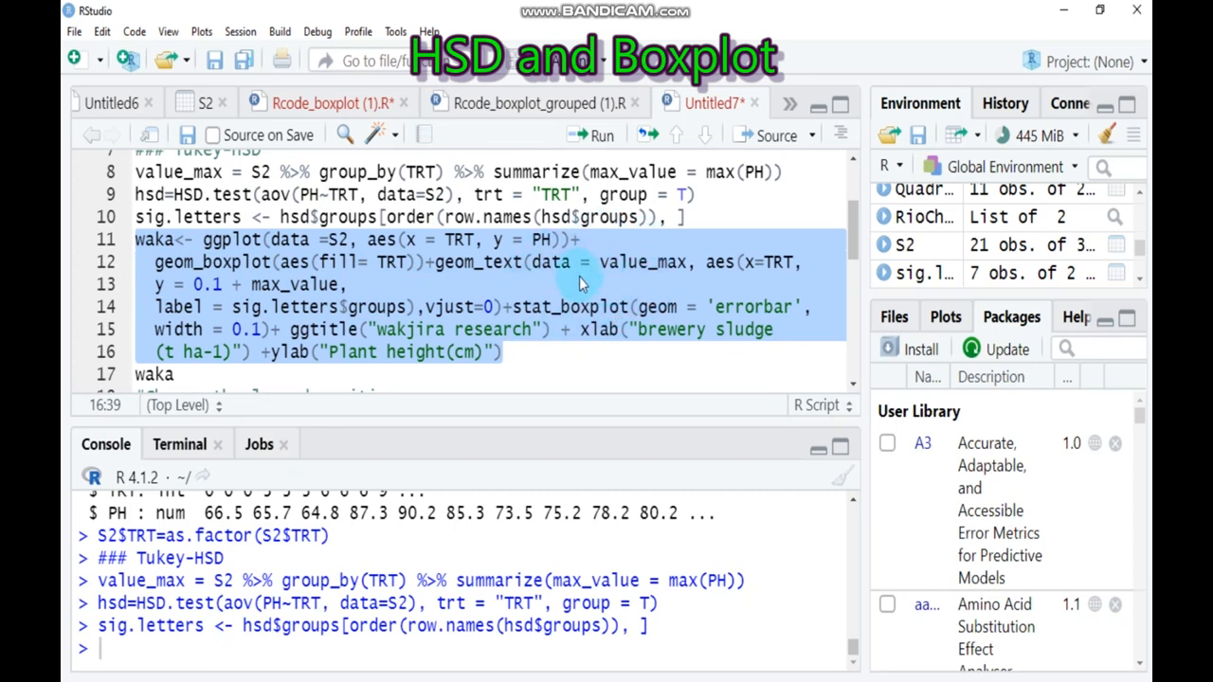
{"action": "mouse_move", "coordinate": [703, 287]}
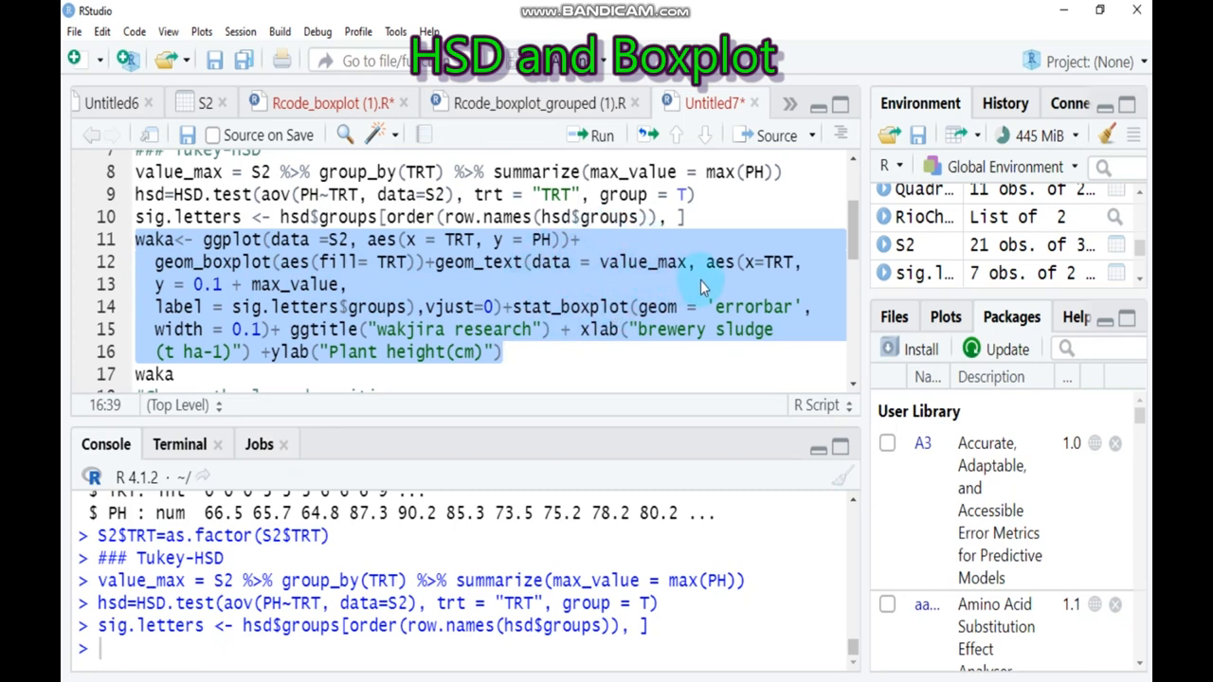
{"action": "mouse_move", "coordinate": [775, 278]}
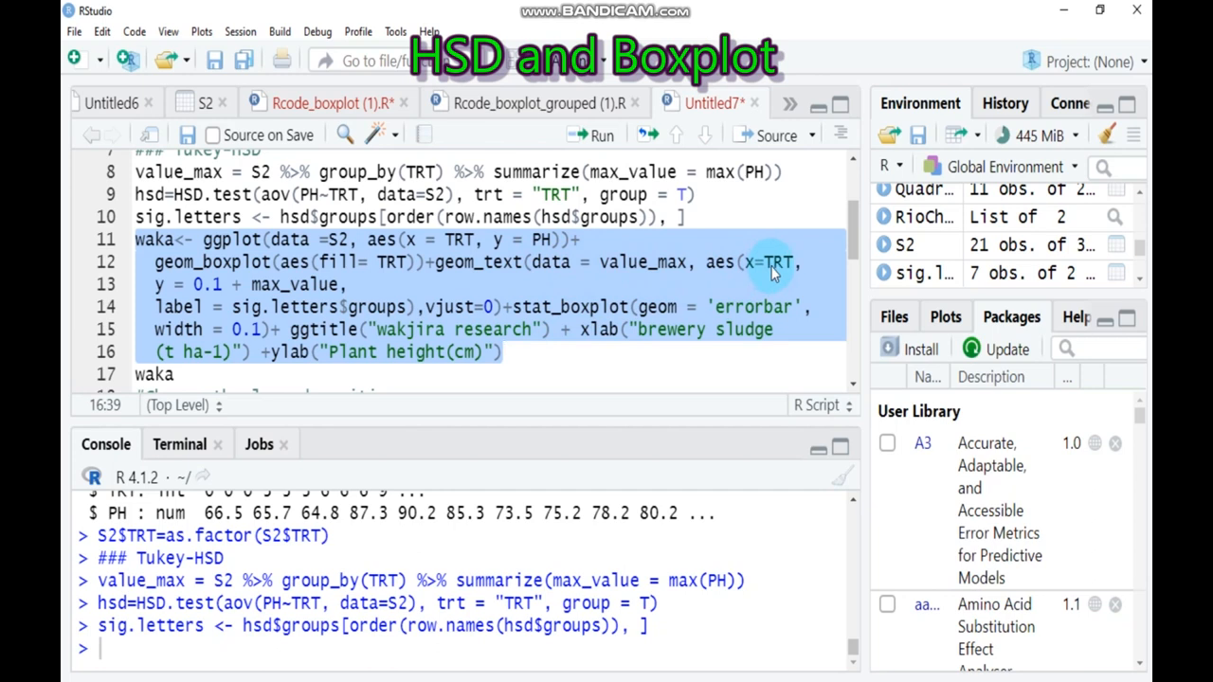
{"action": "mouse_move", "coordinate": [266, 284]}
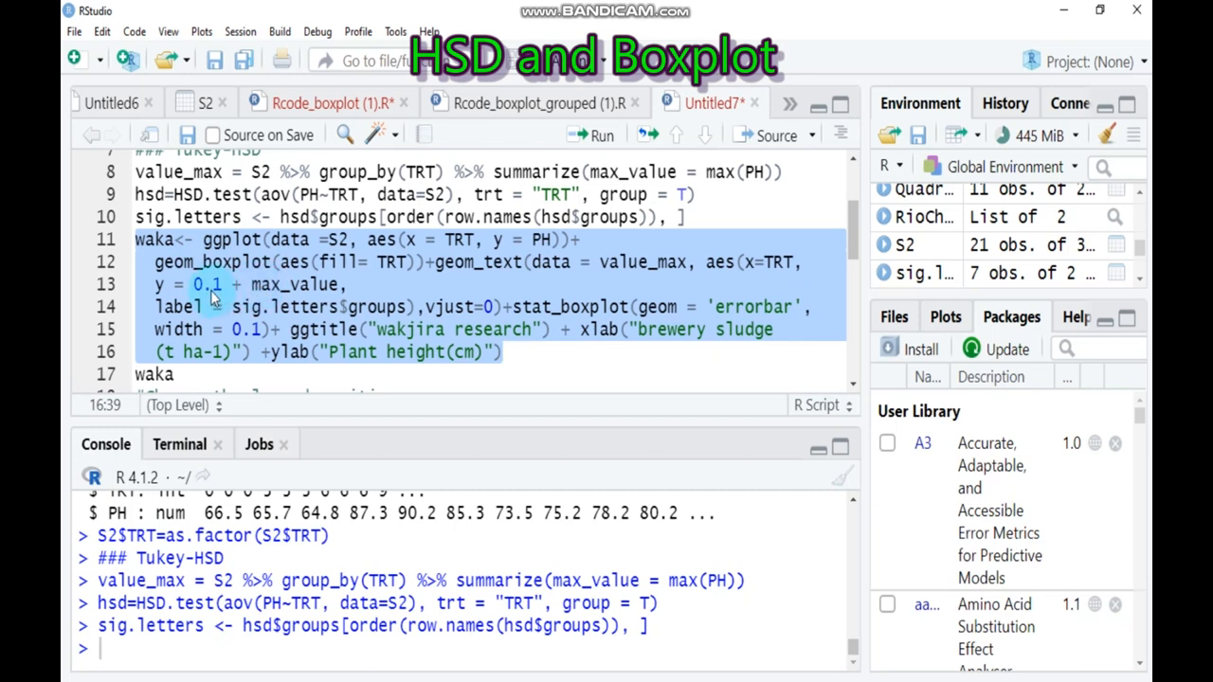
{"action": "mouse_move", "coordinate": [271, 296]}
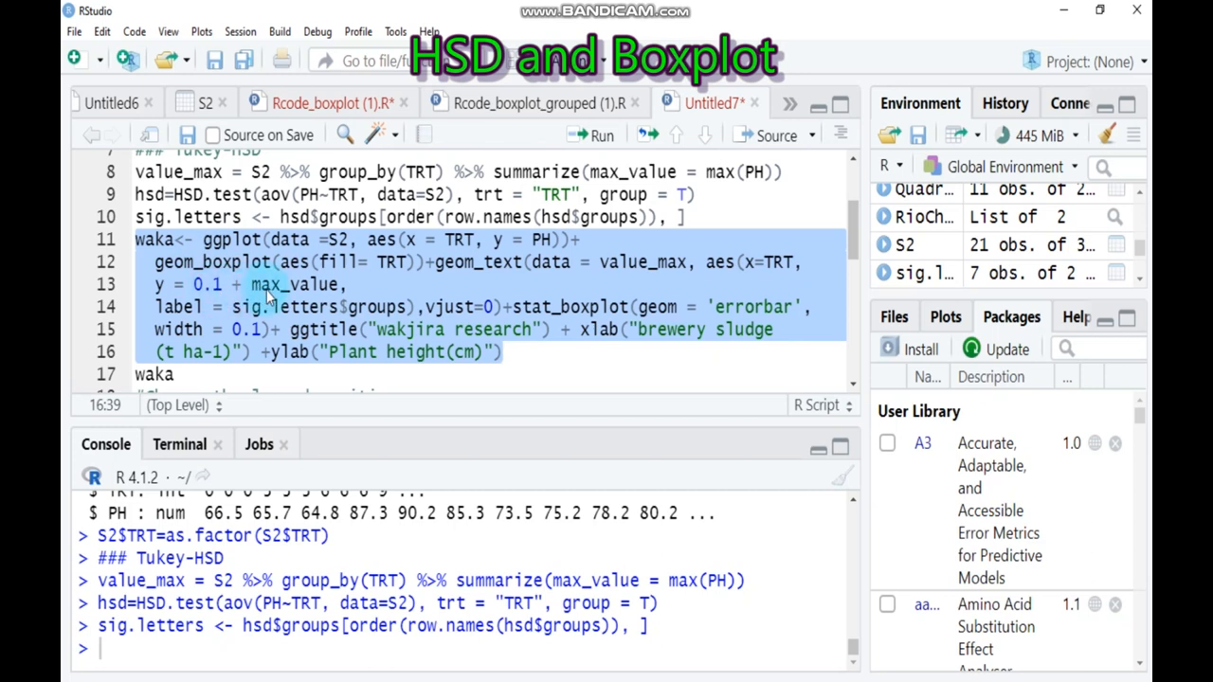
{"action": "mouse_move", "coordinate": [211, 330]}
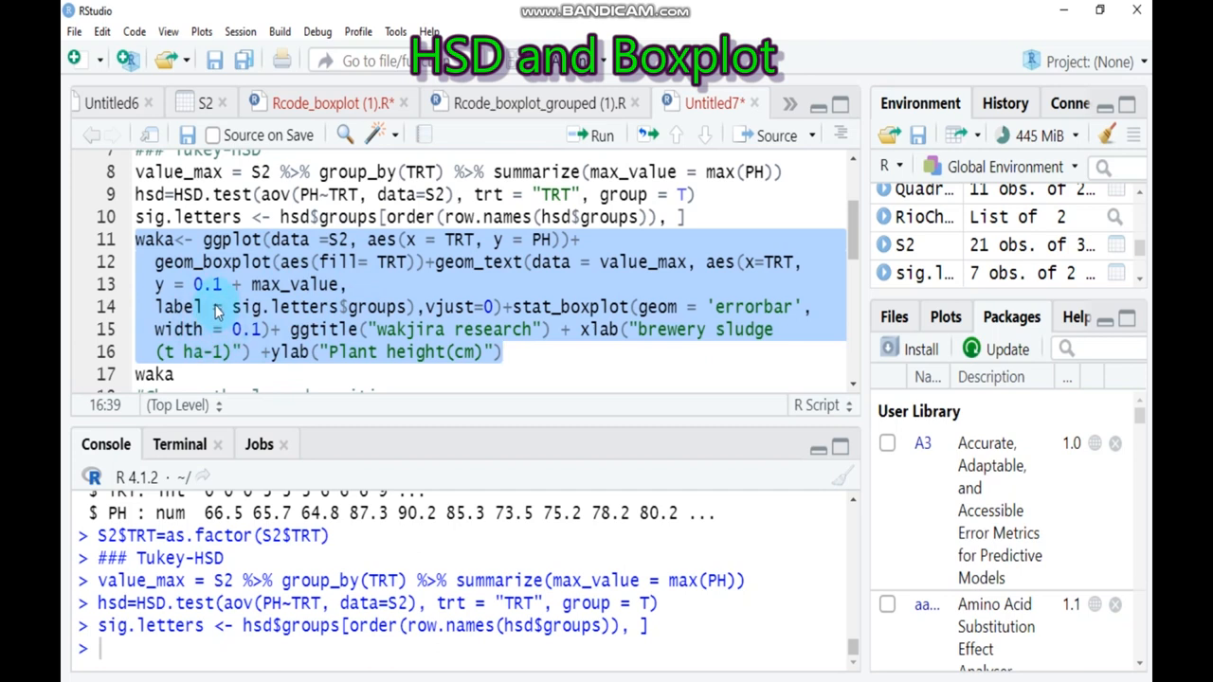
{"action": "mouse_move", "coordinate": [286, 314]}
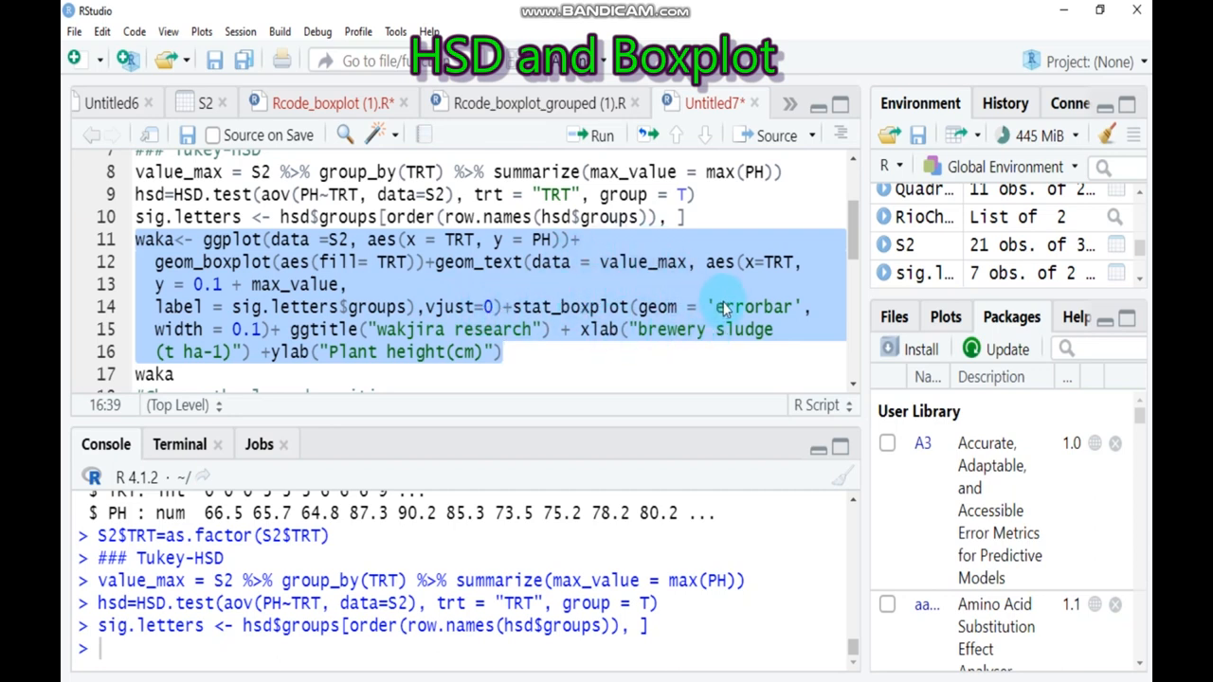
{"action": "mouse_move", "coordinate": [794, 327]}
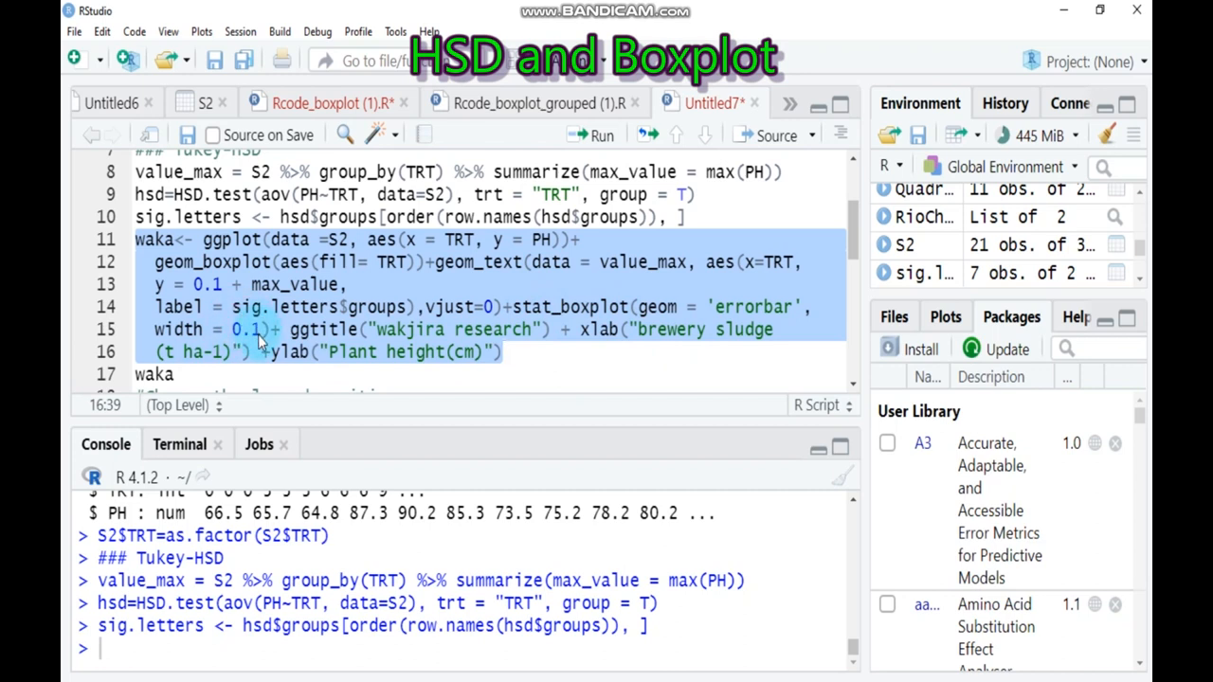
{"action": "mouse_move", "coordinate": [262, 343]}
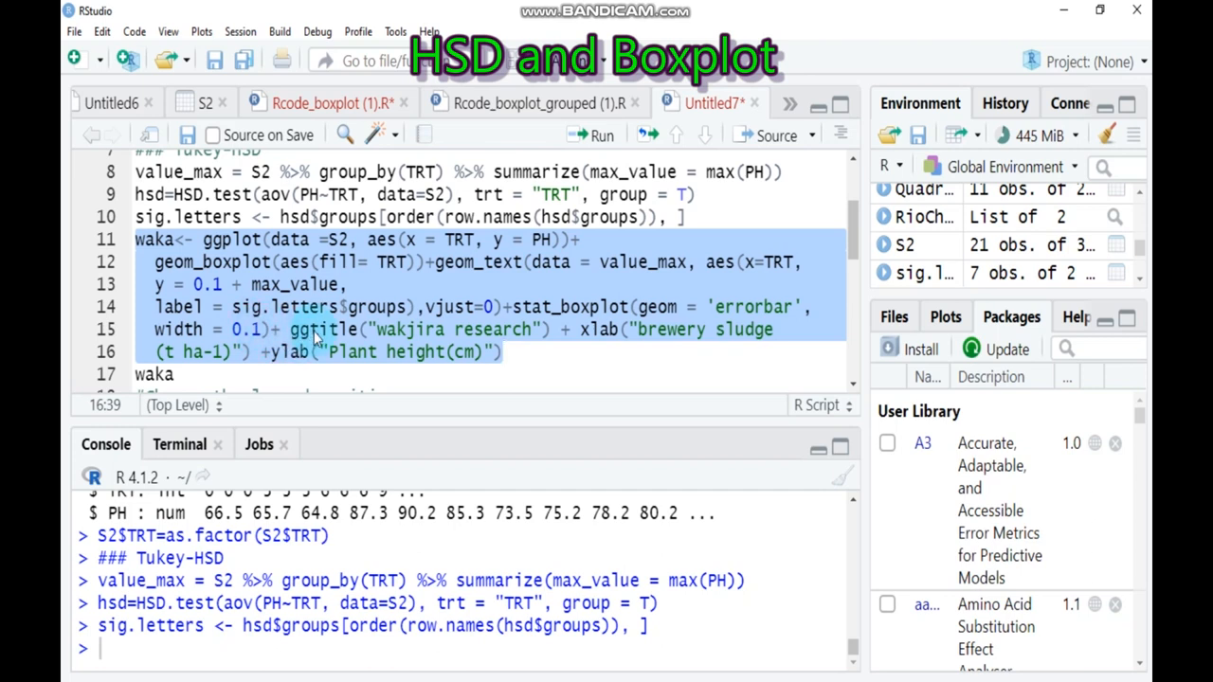
{"action": "mouse_move", "coordinate": [322, 328]}
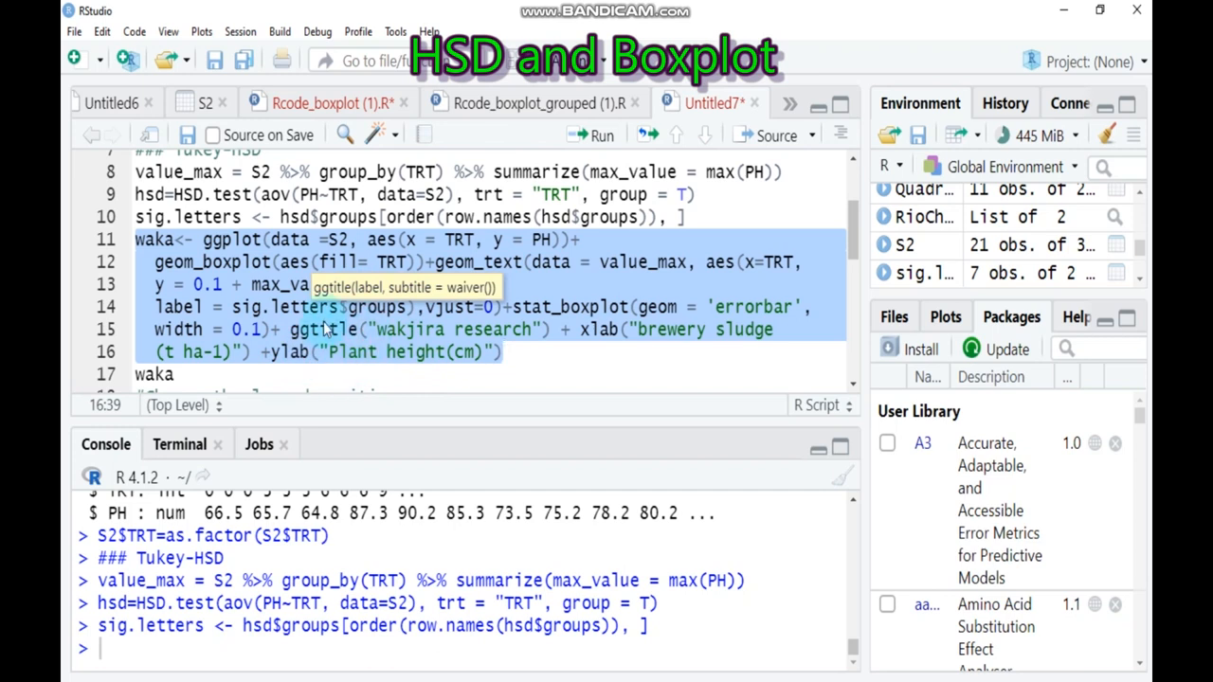
{"action": "mouse_move", "coordinate": [311, 347]}
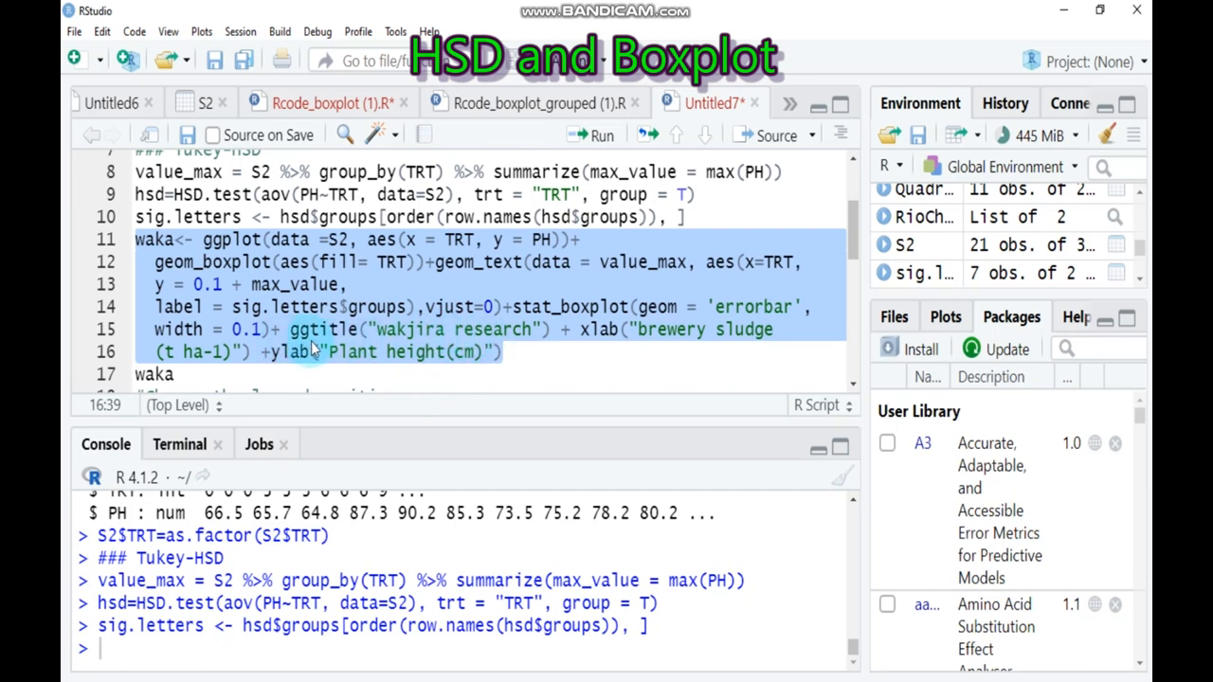
{"action": "mouse_move", "coordinate": [398, 329]}
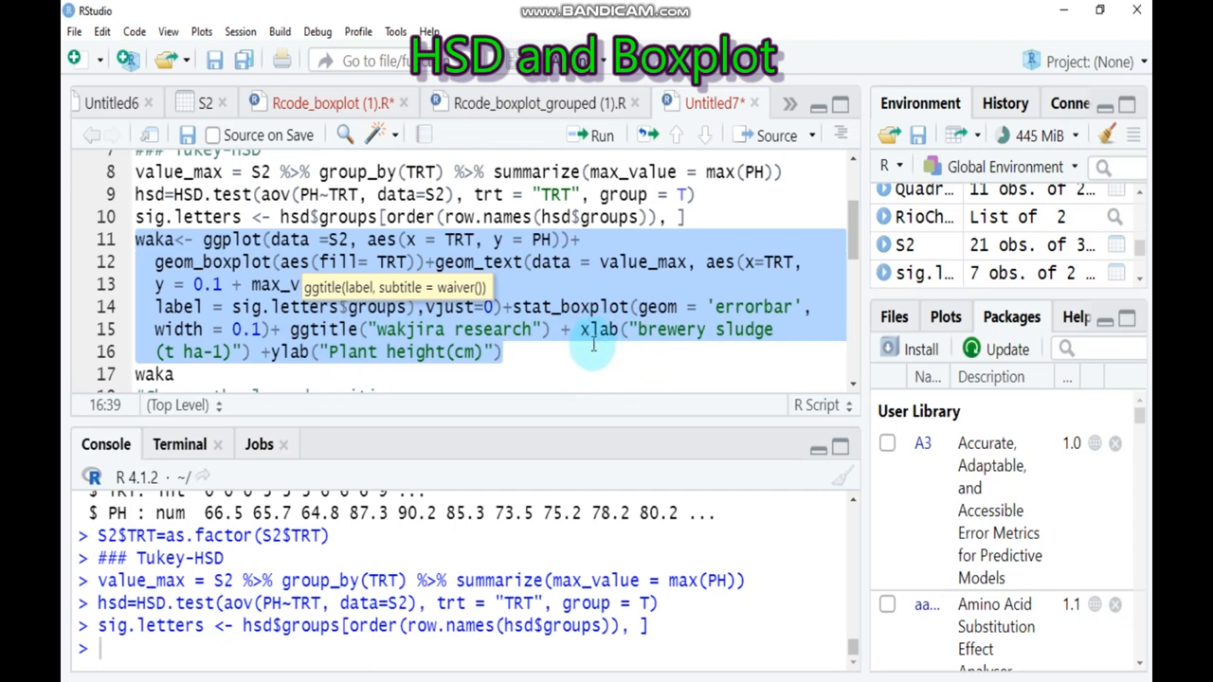
{"action": "mouse_move", "coordinate": [625, 348]}
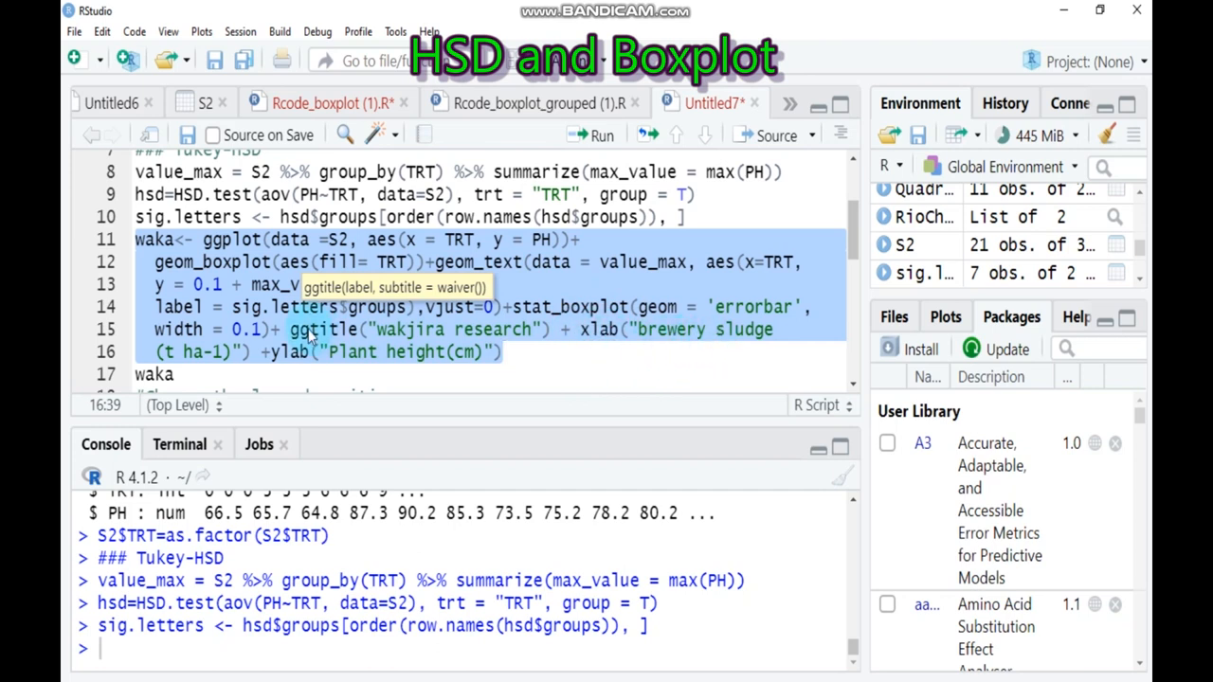
{"action": "mouse_move", "coordinate": [313, 369]}
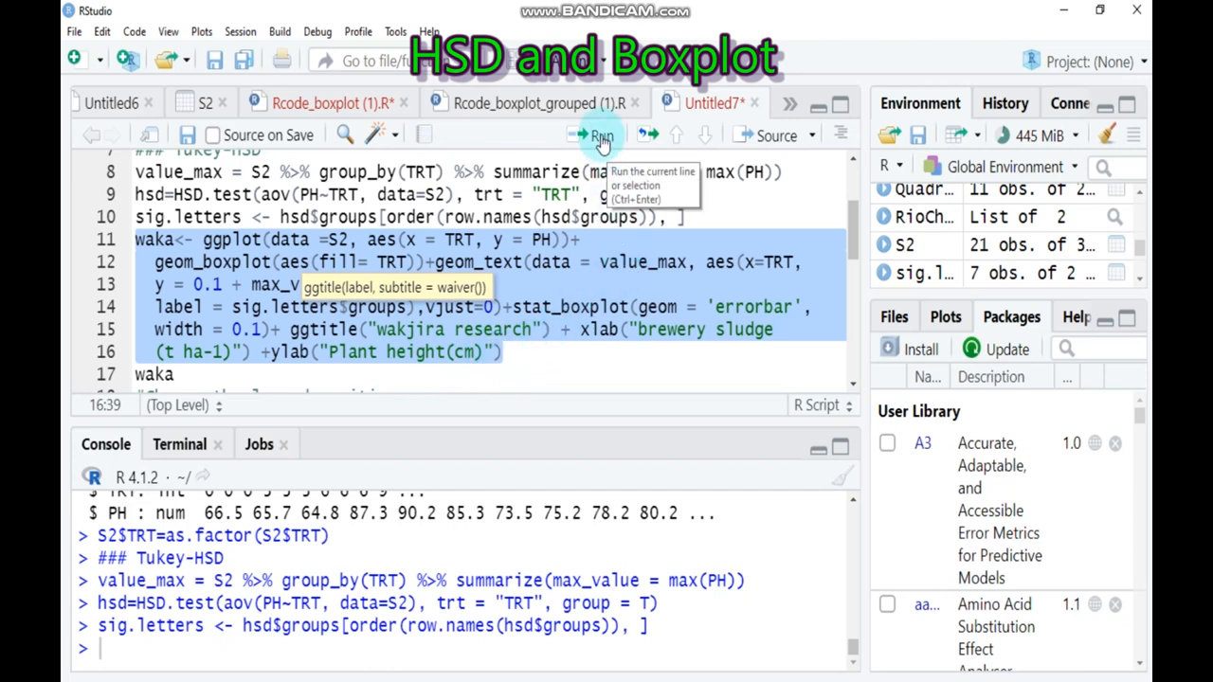
Step: Run the waka ggplot block and print waka, rendering the boxplot with HSD letters
{"action": "left_click", "coordinate": [599, 135]}
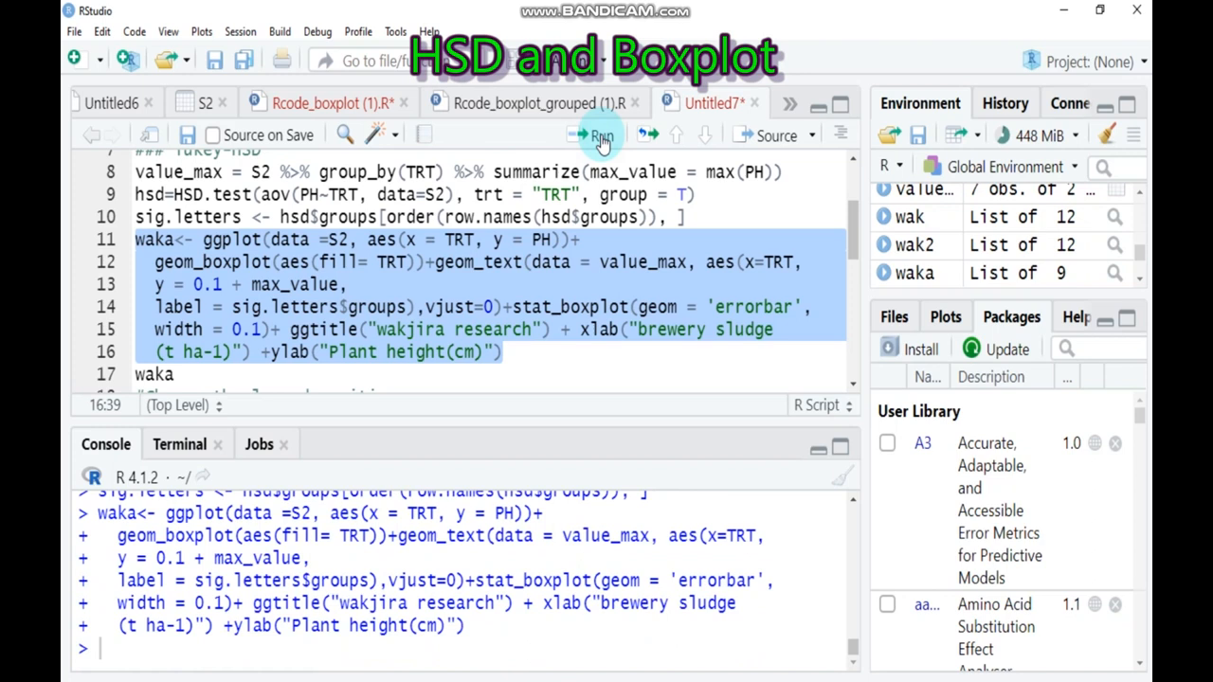
{"action": "mouse_move", "coordinate": [242, 365]}
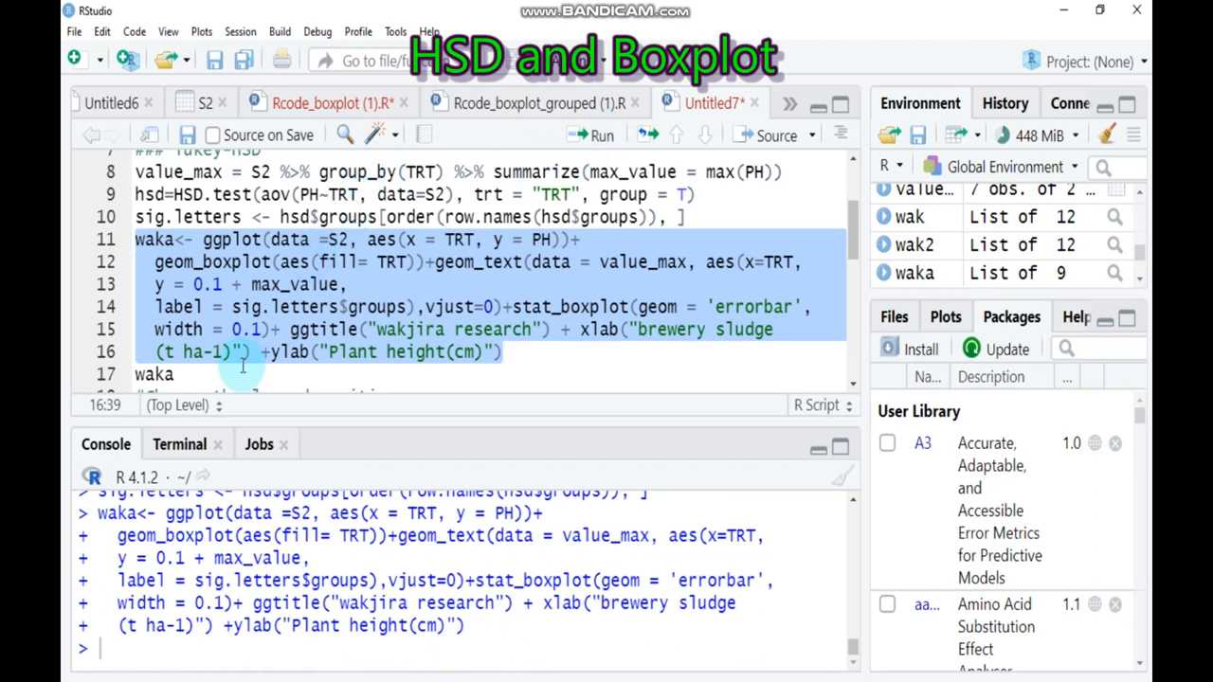
{"action": "left_click", "coordinate": [171, 374]}
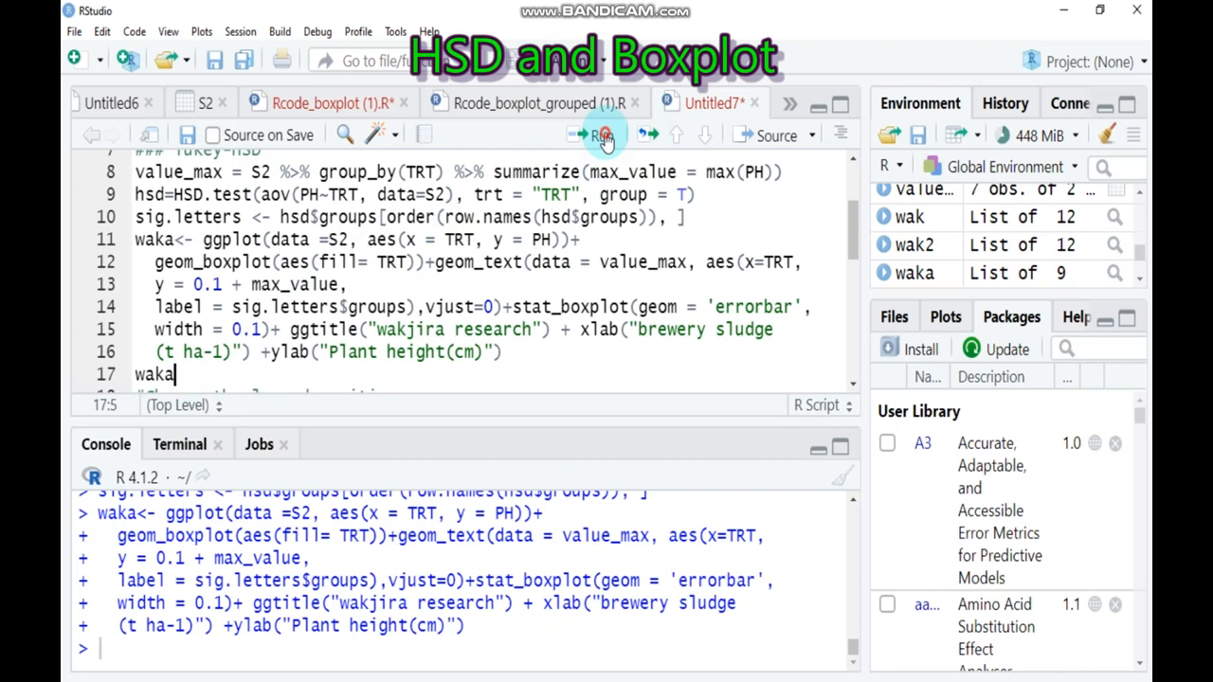
{"action": "left_click", "coordinate": [596, 135]}
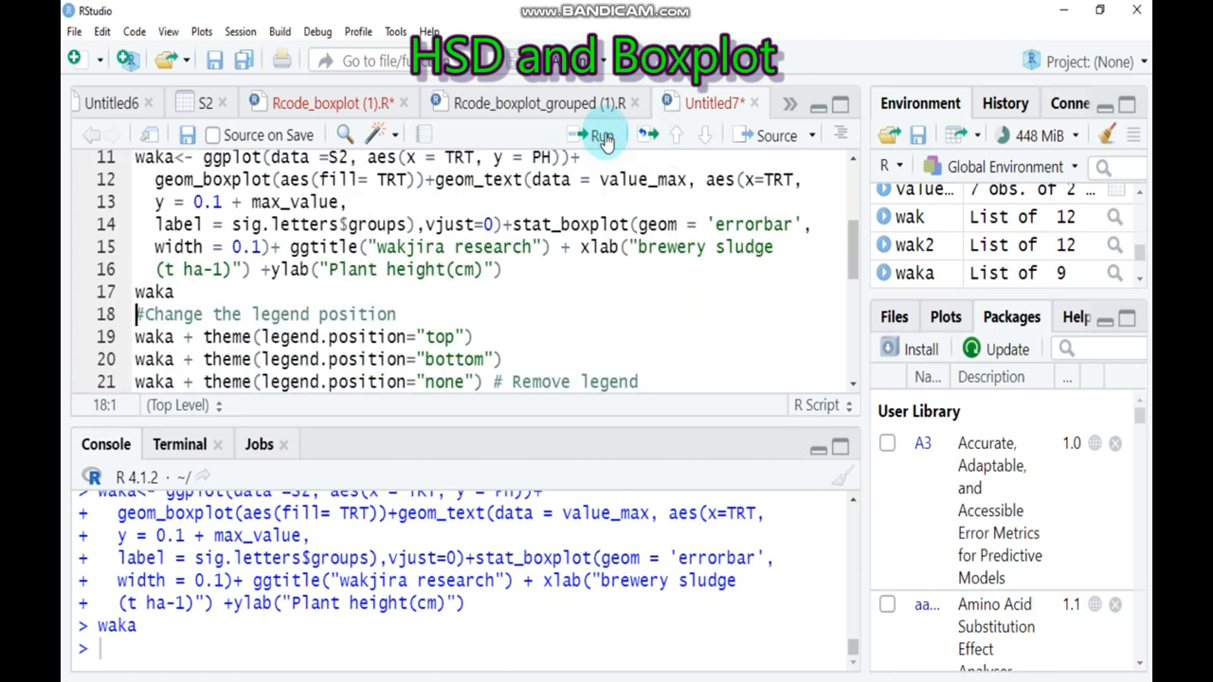
Step: View the boxplot in a maximized Zoom window
{"action": "left_click", "coordinate": [595, 136]}
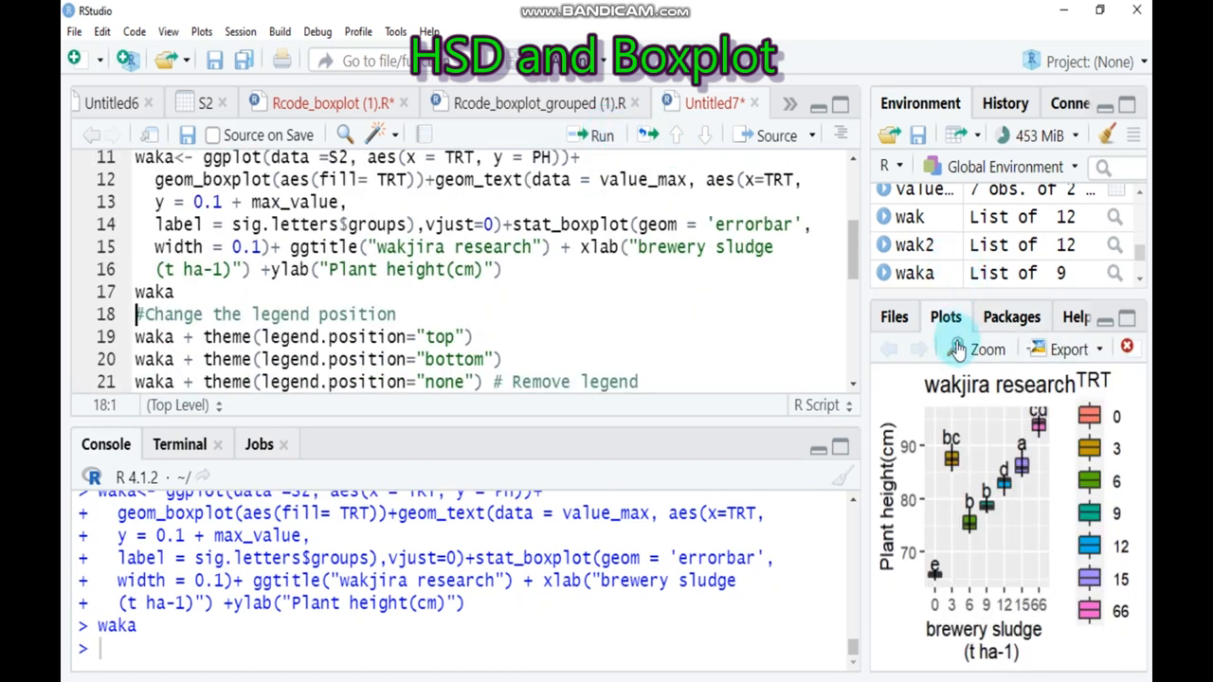
{"action": "left_click", "coordinate": [977, 349]}
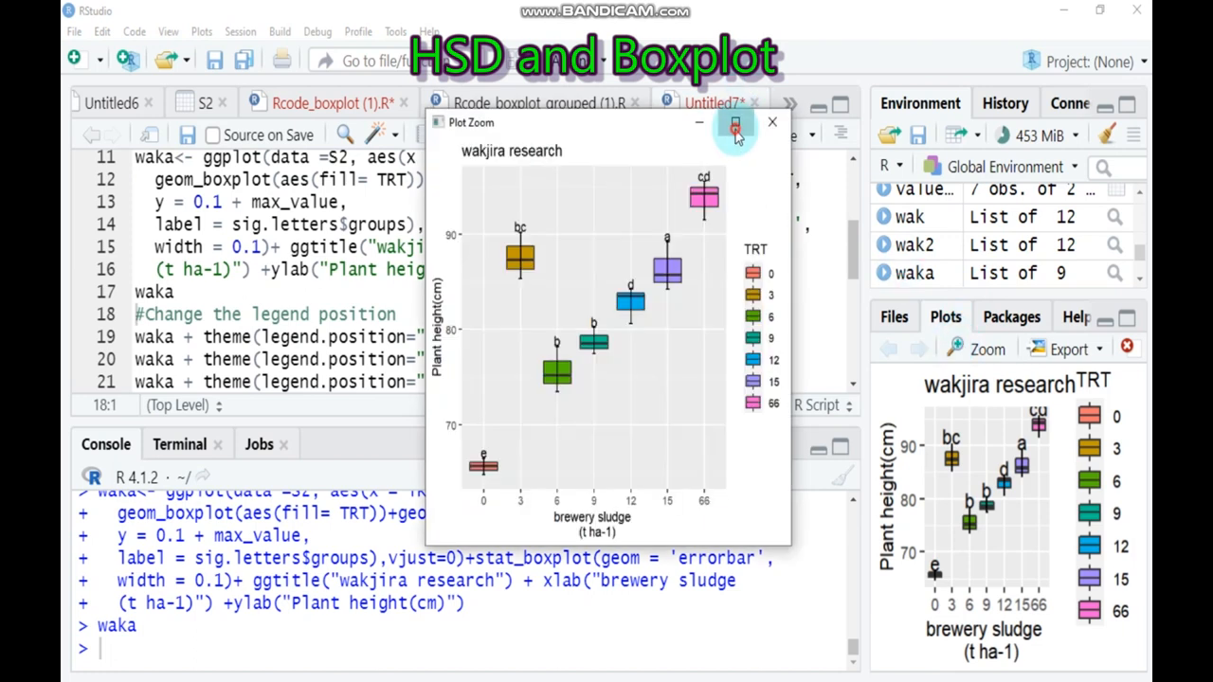
{"action": "left_click", "coordinate": [736, 123]}
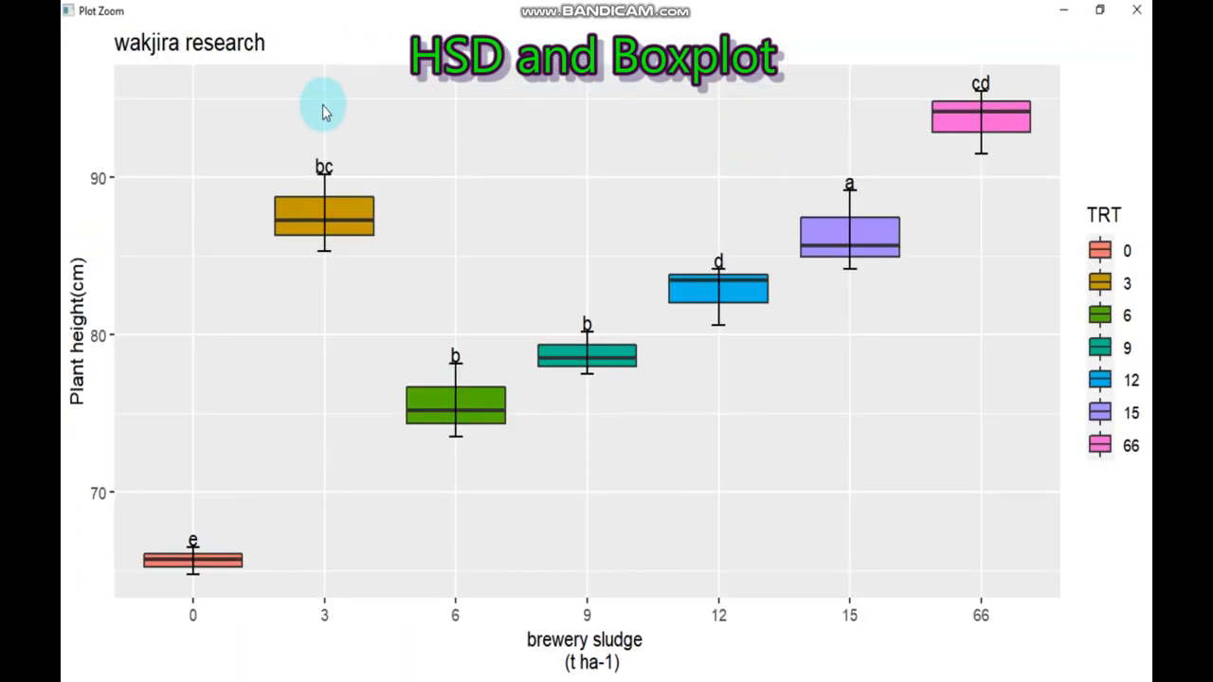
{"action": "mouse_move", "coordinate": [932, 77]}
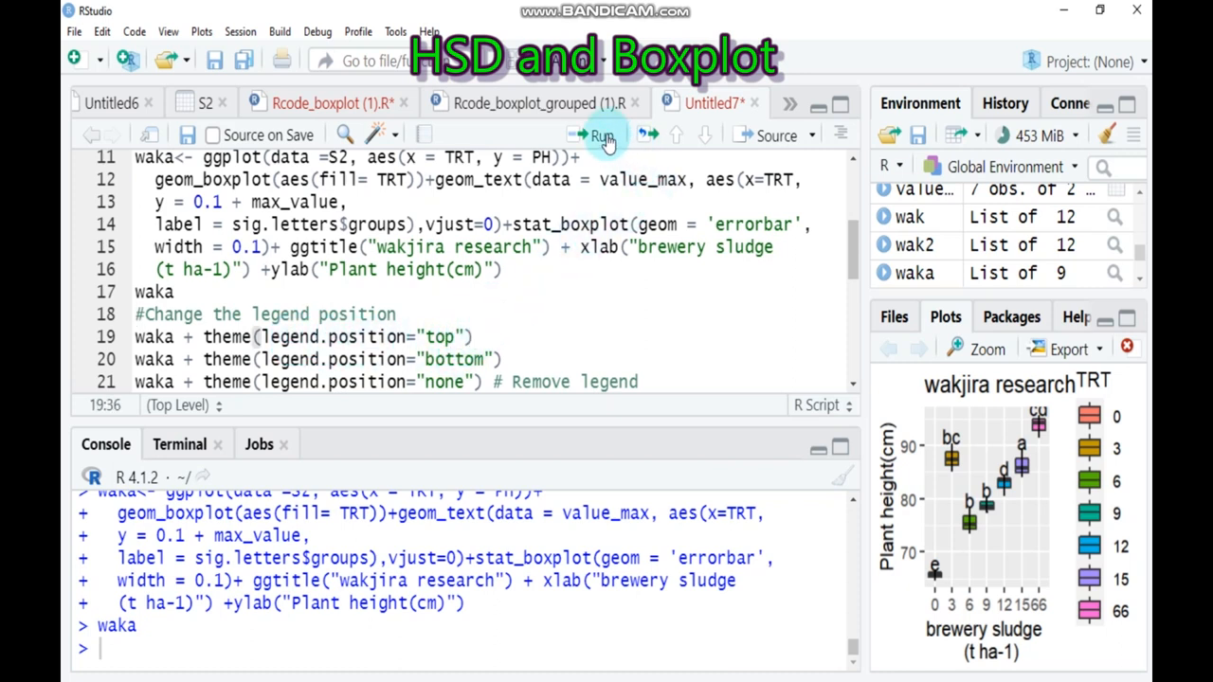
Step: Redraw waka with legend.position 'top', view it zoomed, then with 'bottom'
{"action": "left_click", "coordinate": [605, 135]}
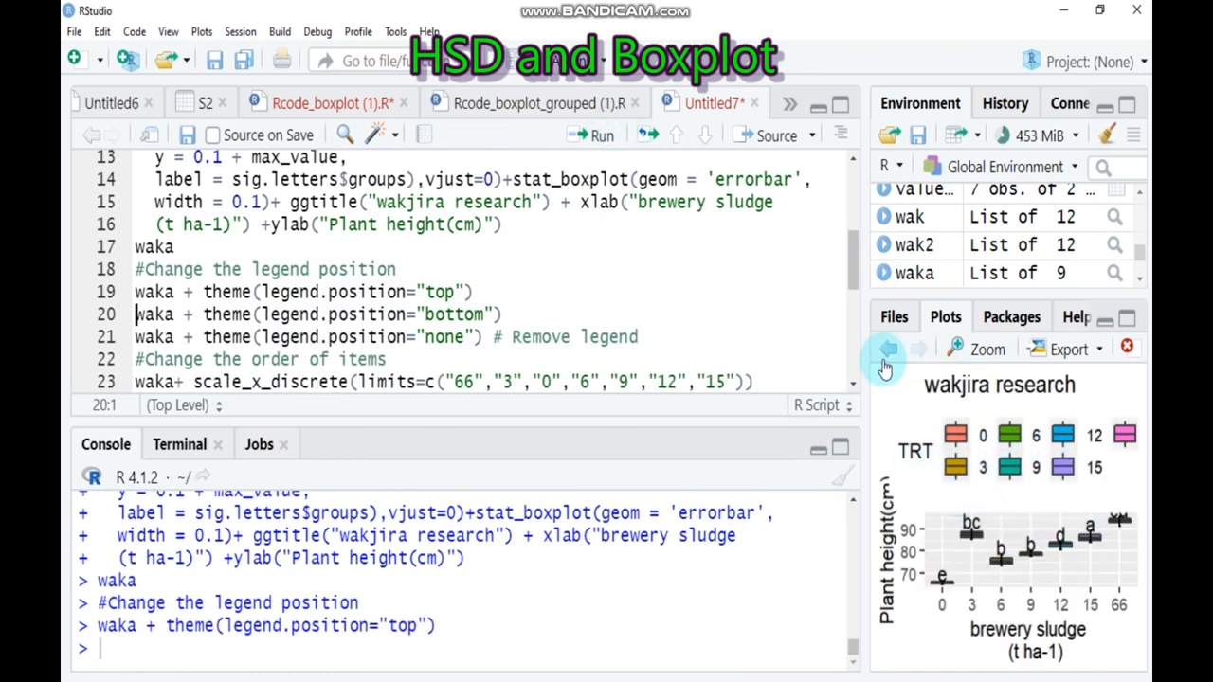
{"action": "left_click", "coordinate": [977, 349]}
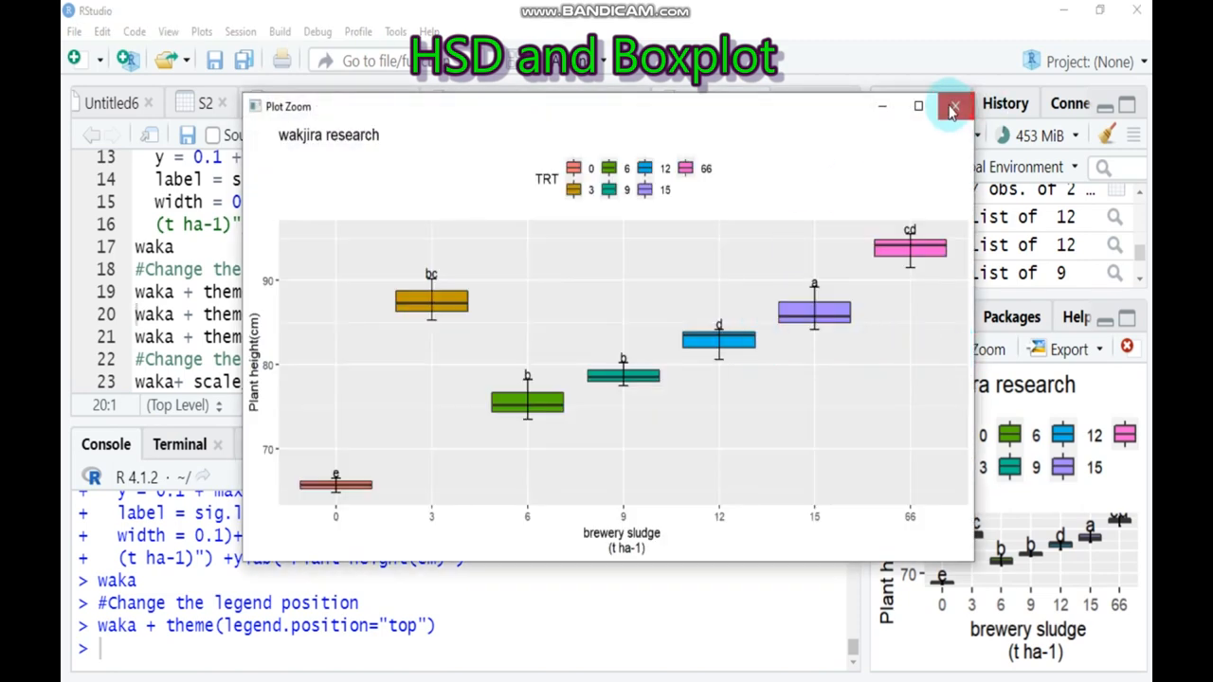
{"action": "left_click", "coordinate": [954, 105]}
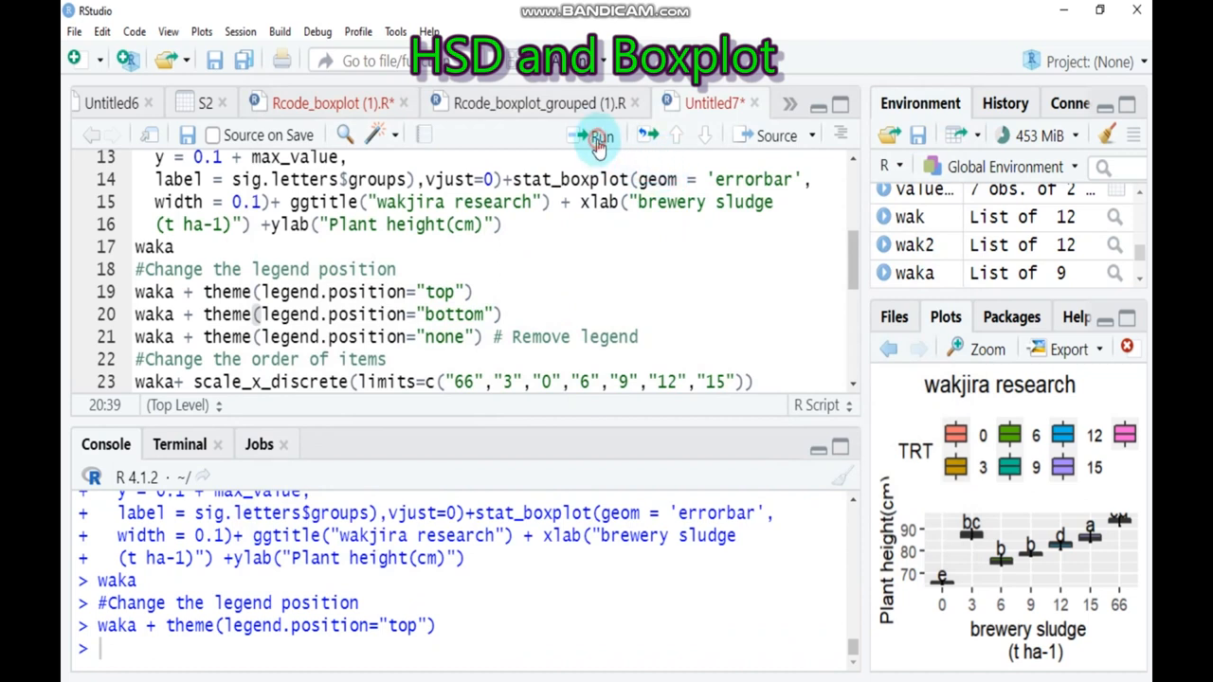
{"action": "left_click", "coordinate": [601, 136]}
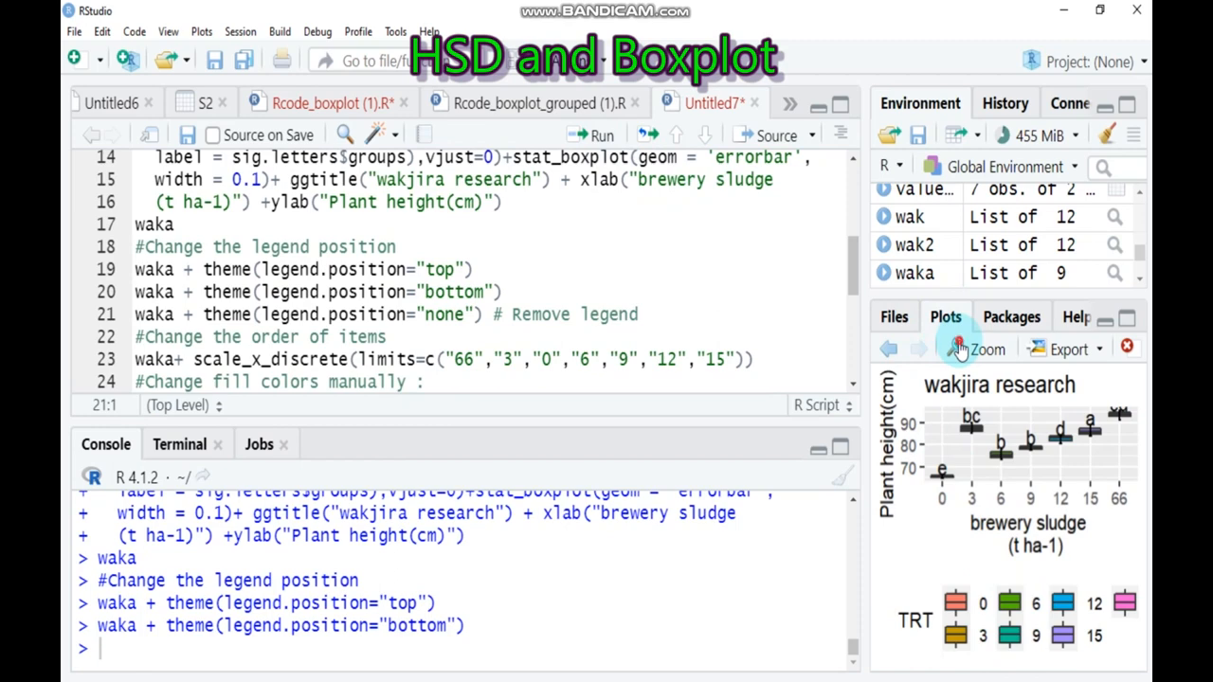
{"action": "left_click", "coordinate": [977, 349]}
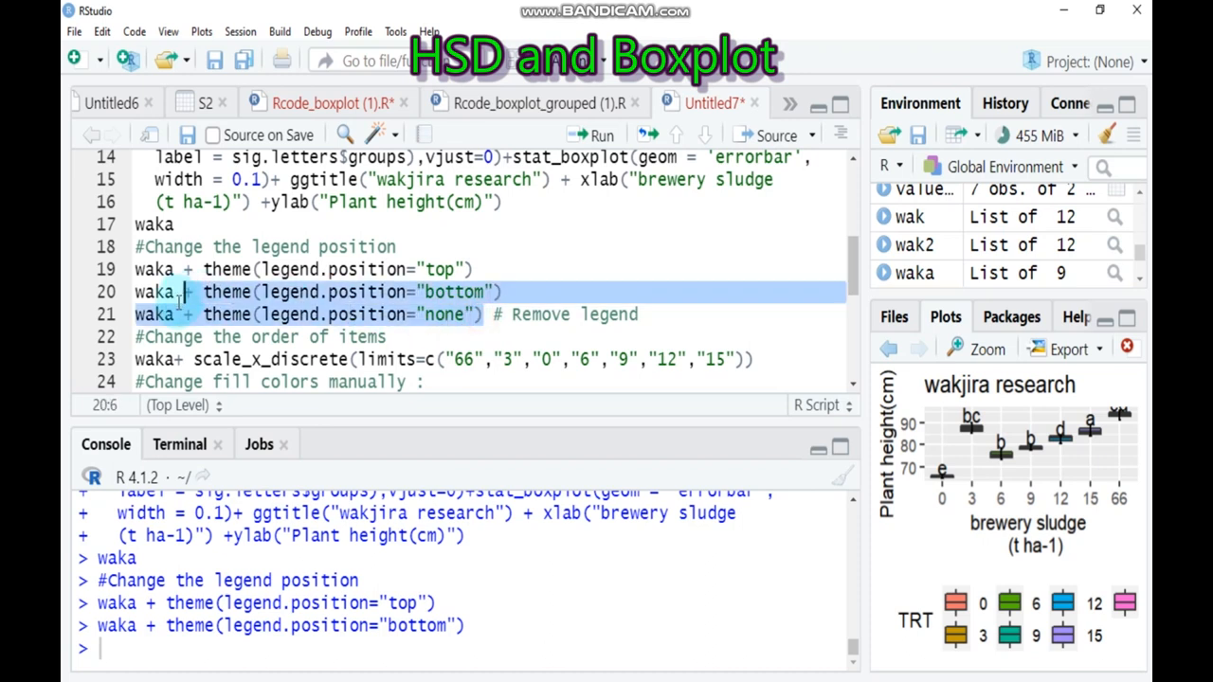
Step: Run waka + theme(legend.position='none') and view the legend-free boxplot zoomed
{"action": "left_click", "coordinate": [600, 134]}
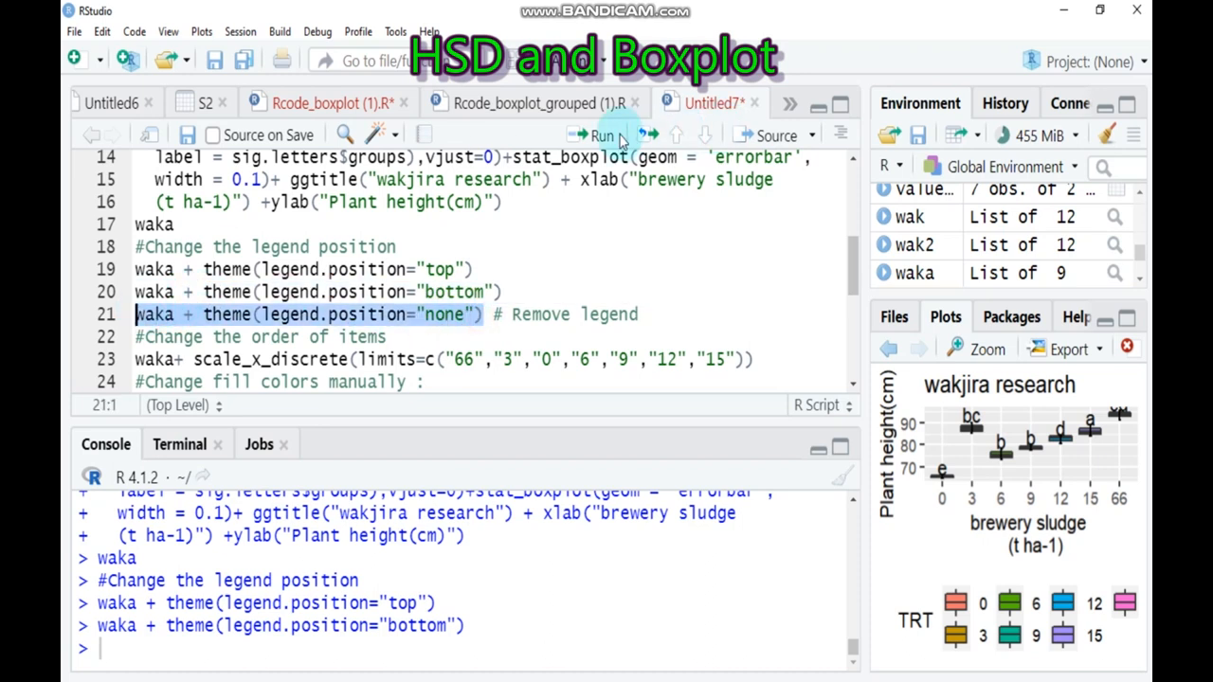
{"action": "left_click", "coordinate": [597, 134]}
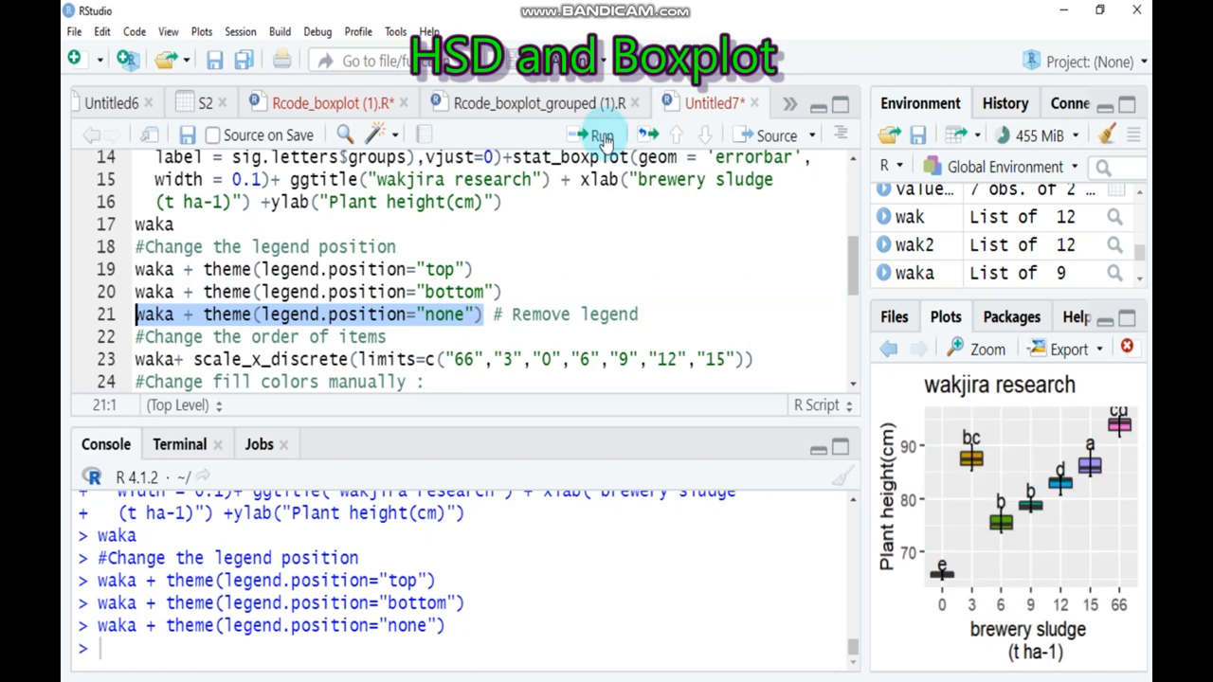
{"action": "mouse_move", "coordinate": [987, 348]}
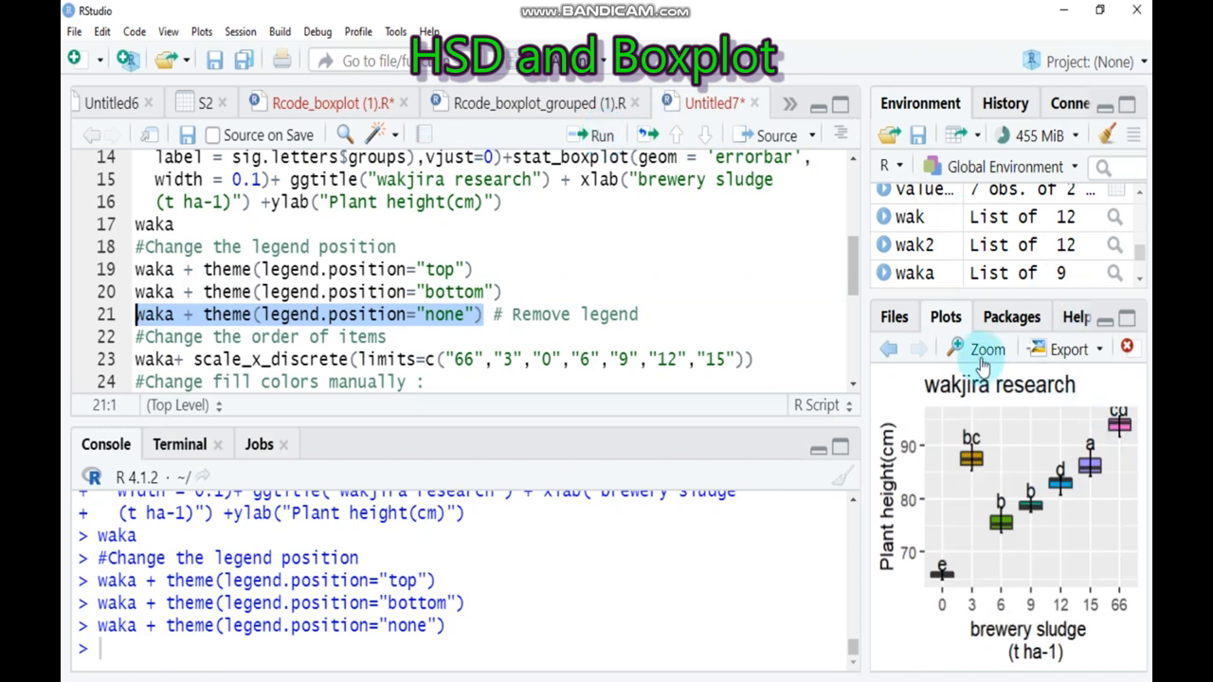
{"action": "left_click", "coordinate": [977, 349]}
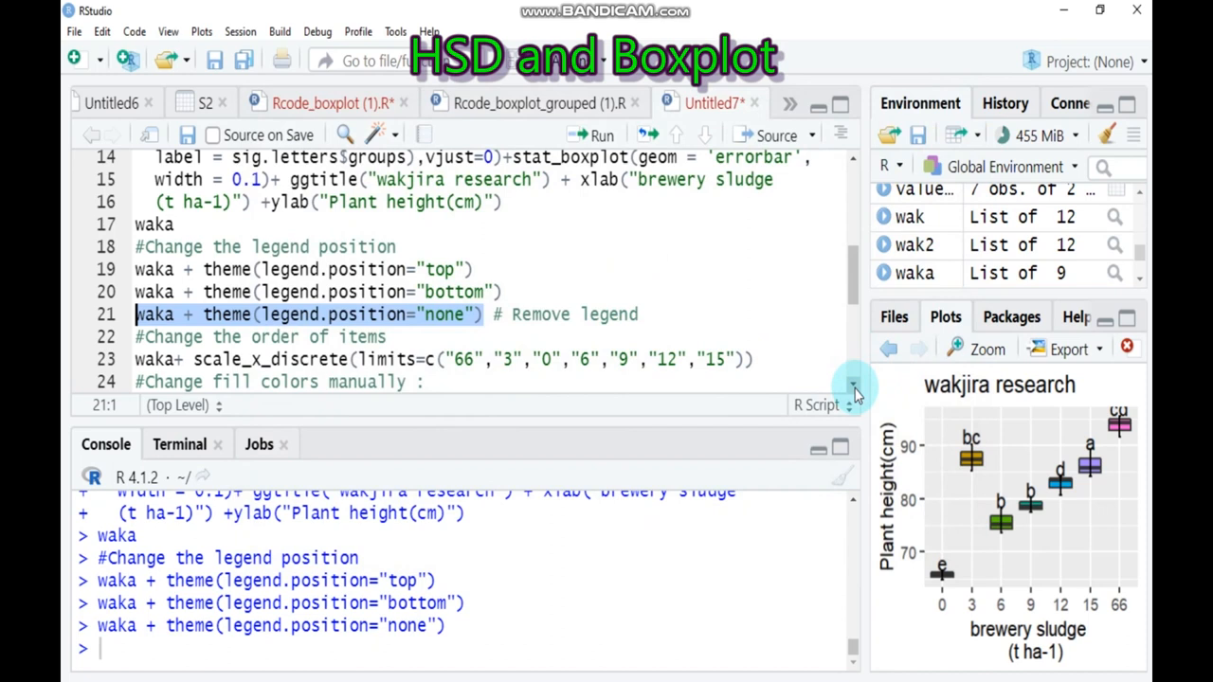
{"action": "scroll", "scroll_direction": "down", "scroll_amount": 3}
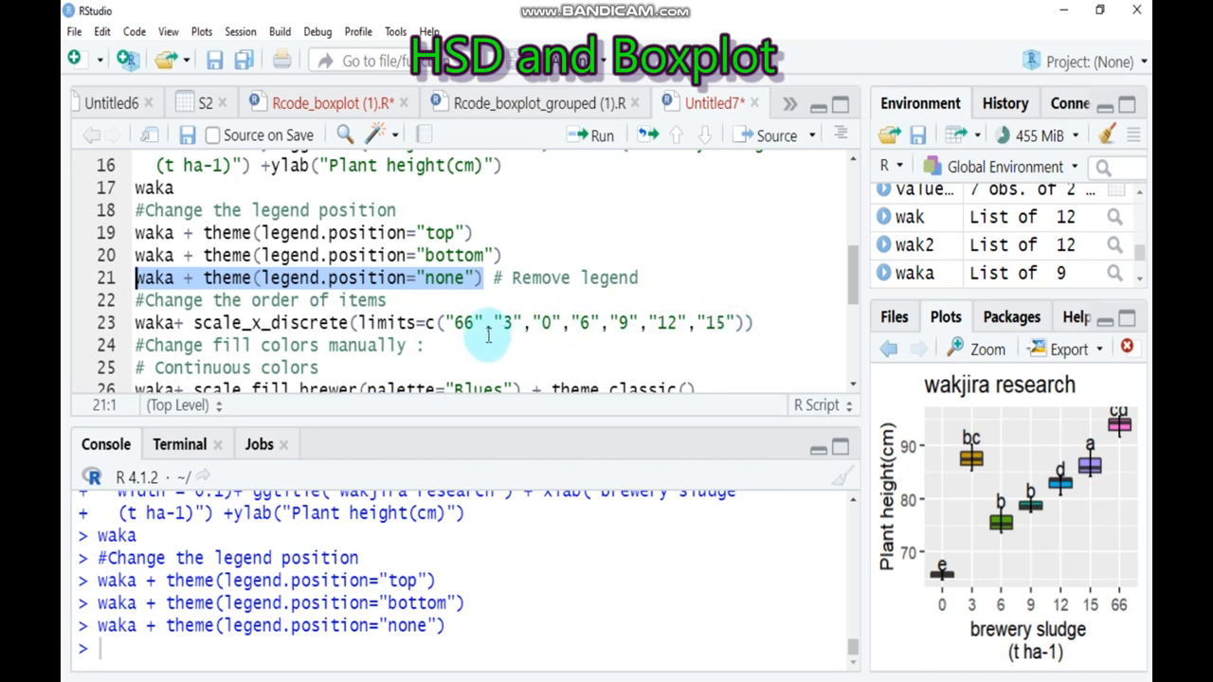
{"action": "mouse_move", "coordinate": [794, 447]}
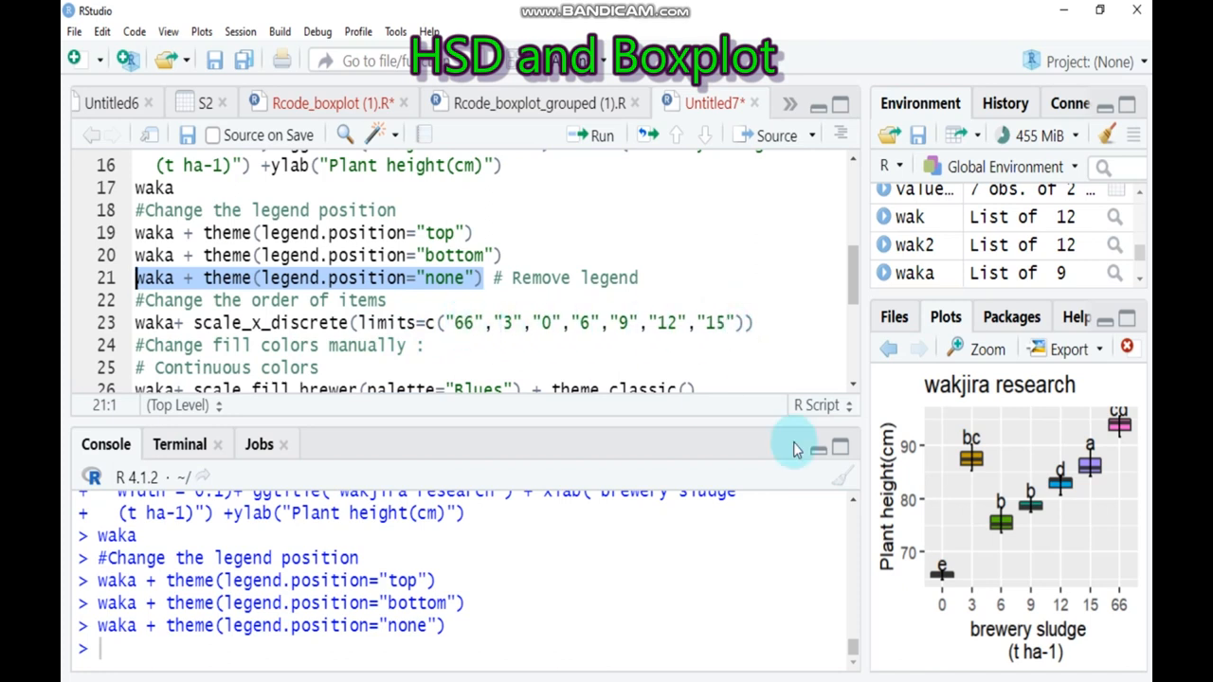
{"action": "mouse_move", "coordinate": [1031, 616]}
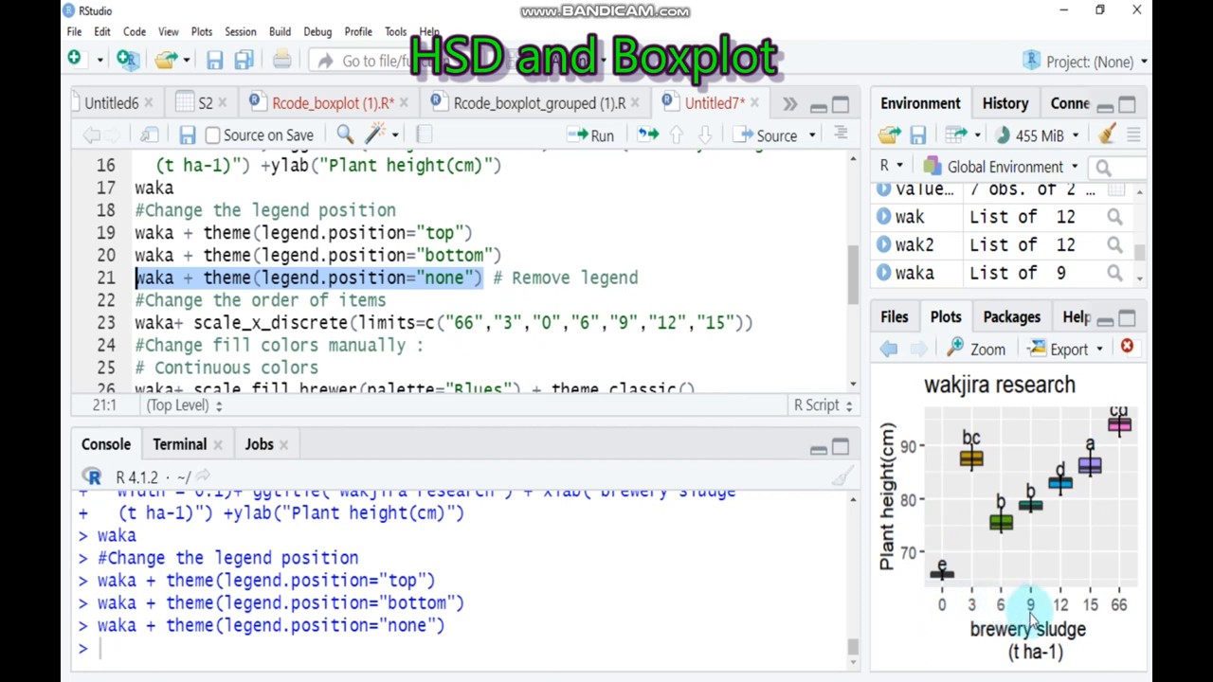
{"action": "mouse_move", "coordinate": [1104, 616]}
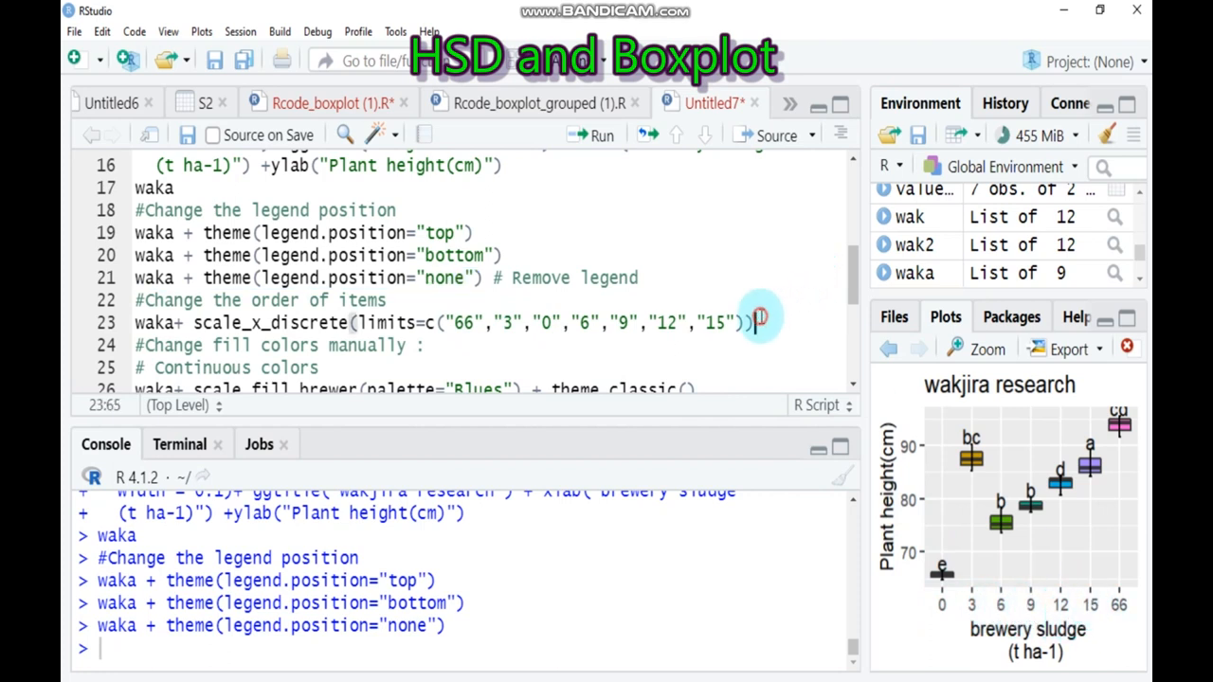
Step: Run waka + scale_x_discrete(limits=c('66','3','0','6','9','12','15')) to reorder treatments
{"action": "left_click", "coordinate": [600, 136]}
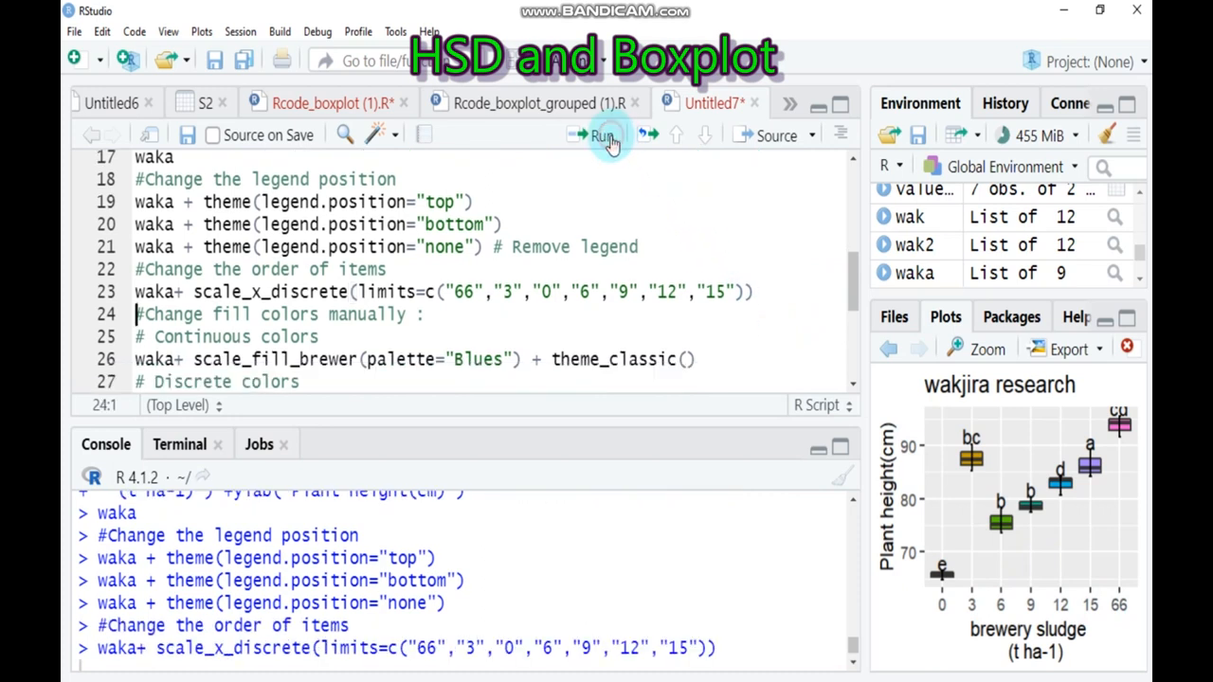
{"action": "left_click", "coordinate": [603, 136]}
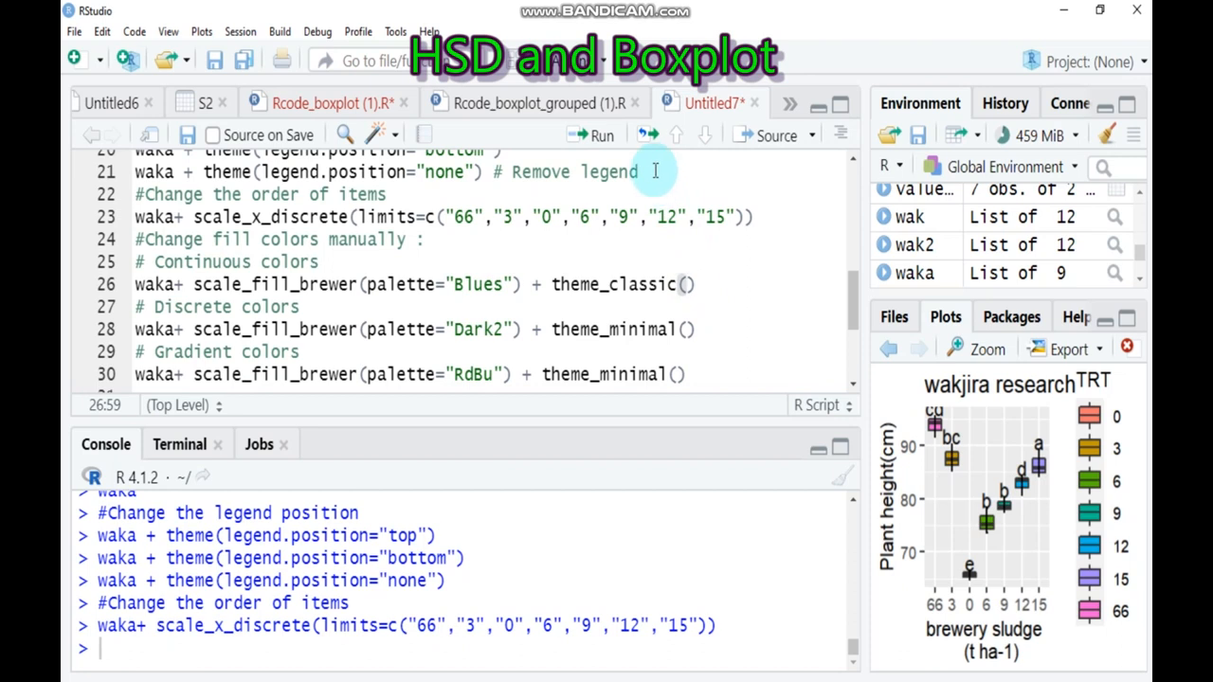
Step: Run scale_fill_brewer(palette="Blues") with theme_classic() and inspect the blue boxplot in Zoom
{"action": "left_click", "coordinate": [601, 135]}
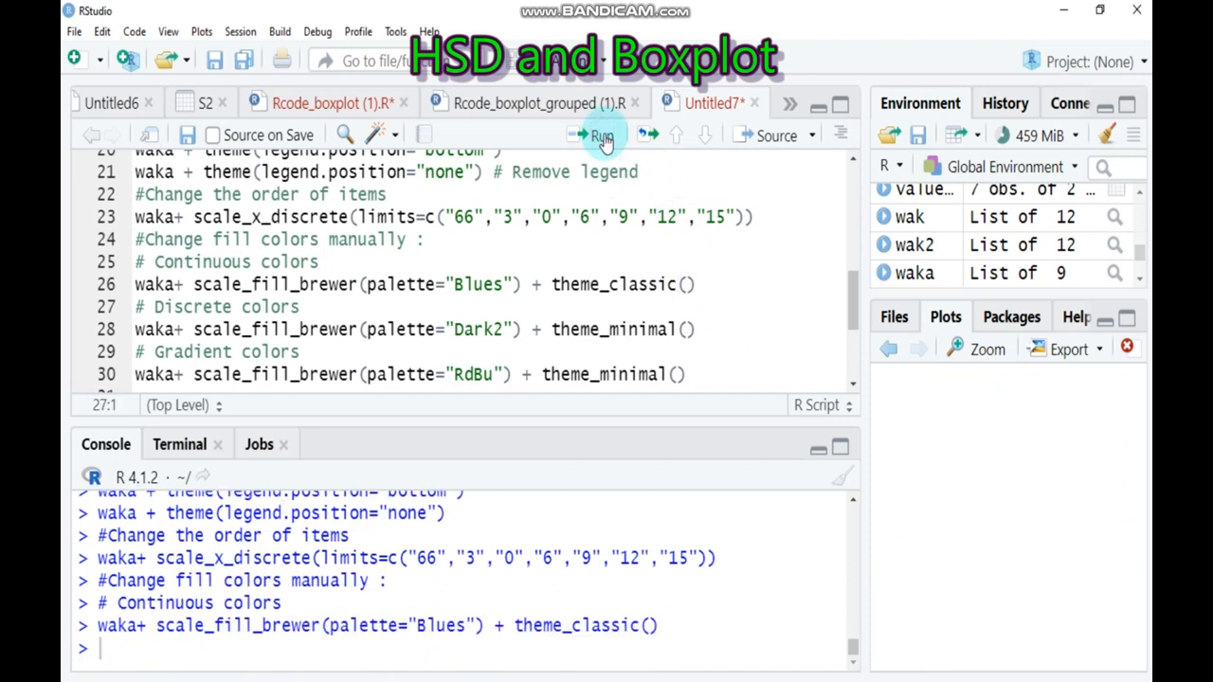
{"action": "left_click", "coordinate": [602, 136]}
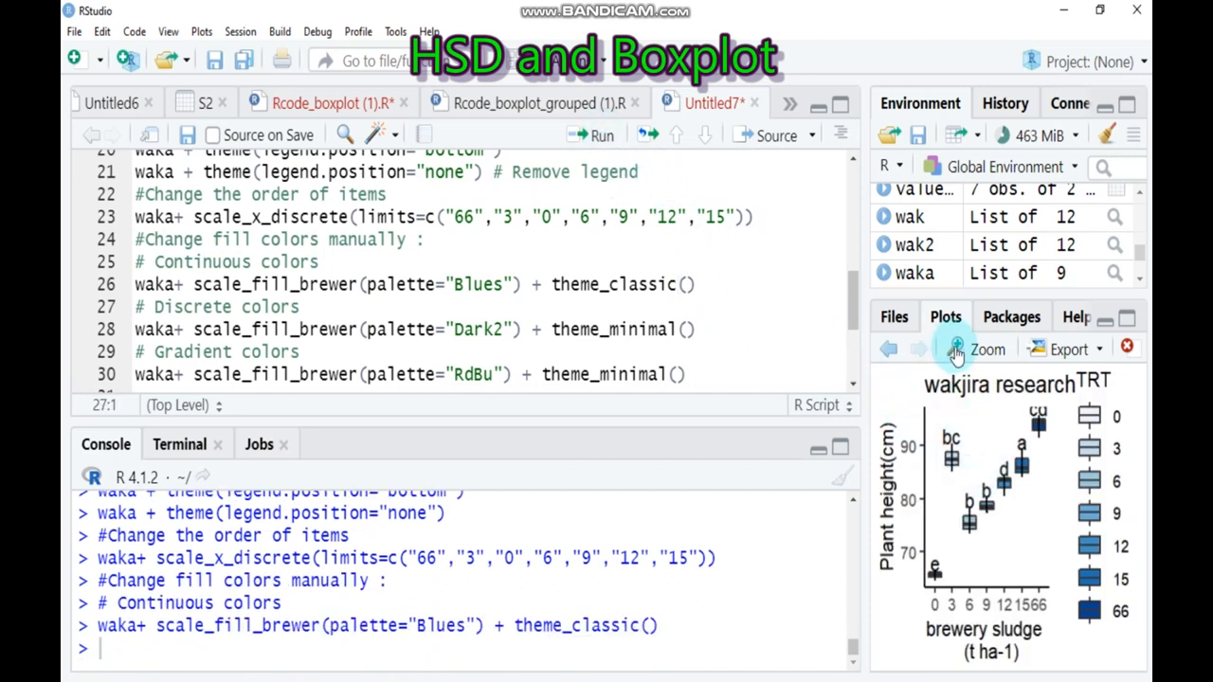
{"action": "left_click", "coordinate": [988, 349]}
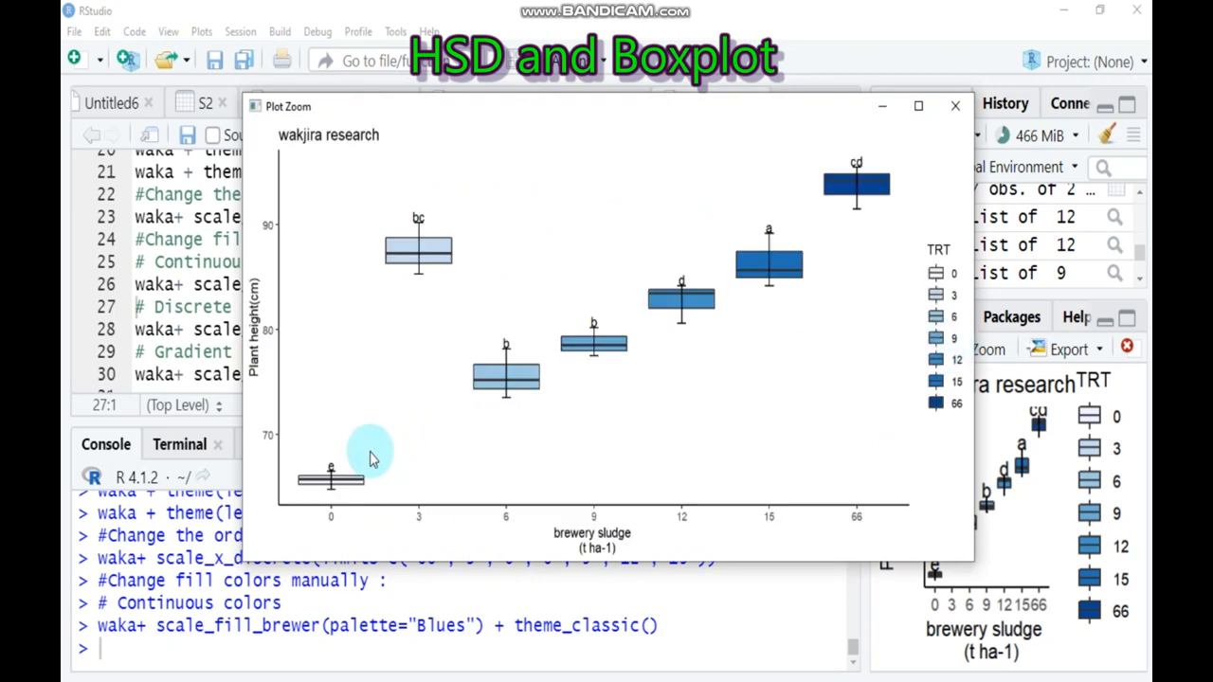
{"action": "mouse_move", "coordinate": [801, 275]}
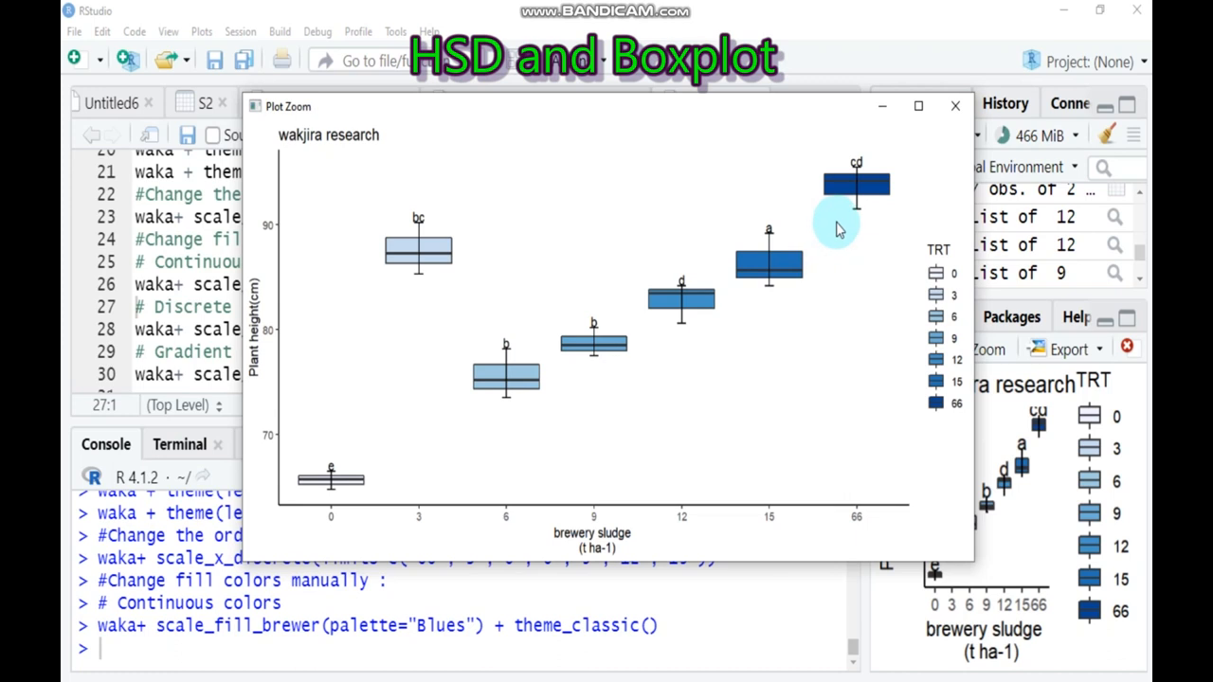
{"action": "mouse_move", "coordinate": [945, 135]}
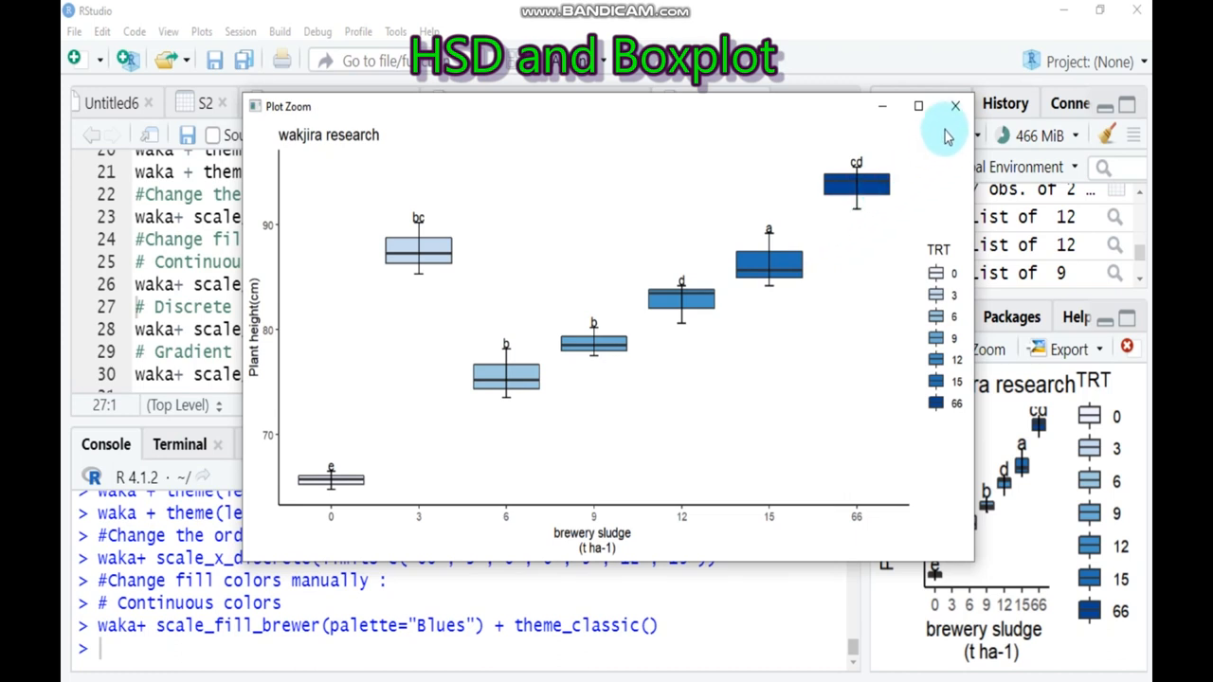
{"action": "left_click", "coordinate": [954, 105]}
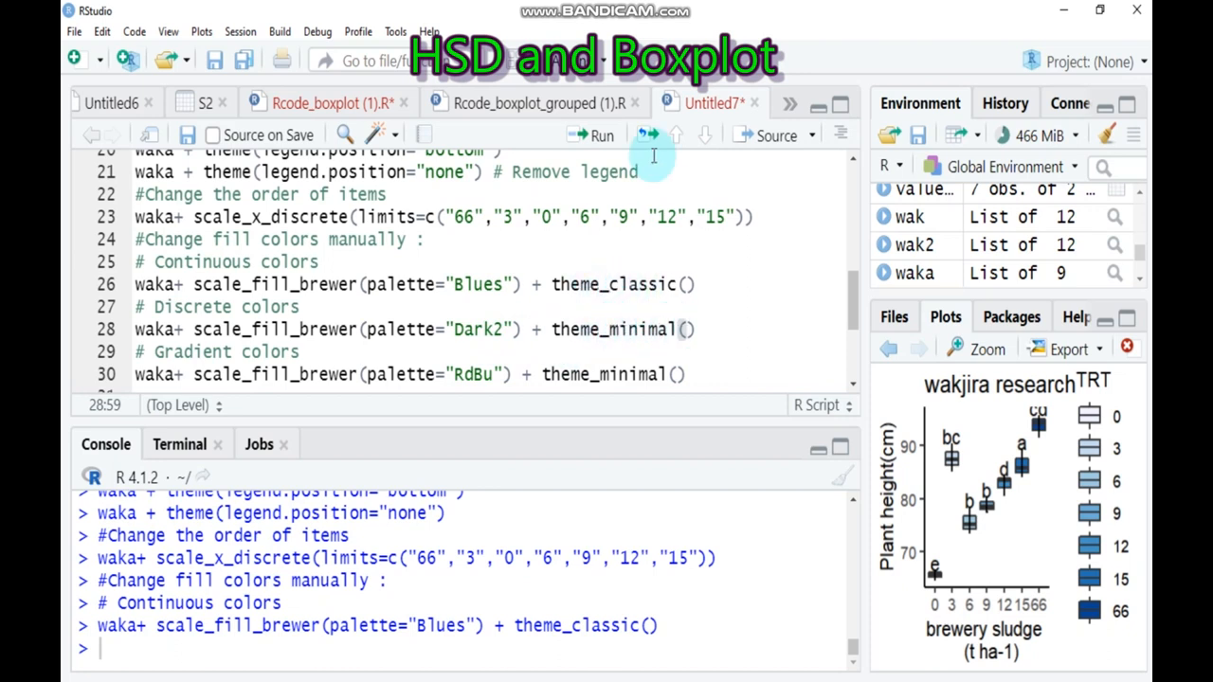
Step: Run scale_fill_brewer(palette="Dark2") with theme_minimal() and inspect the boxplot in Zoom
{"action": "left_click", "coordinate": [595, 134]}
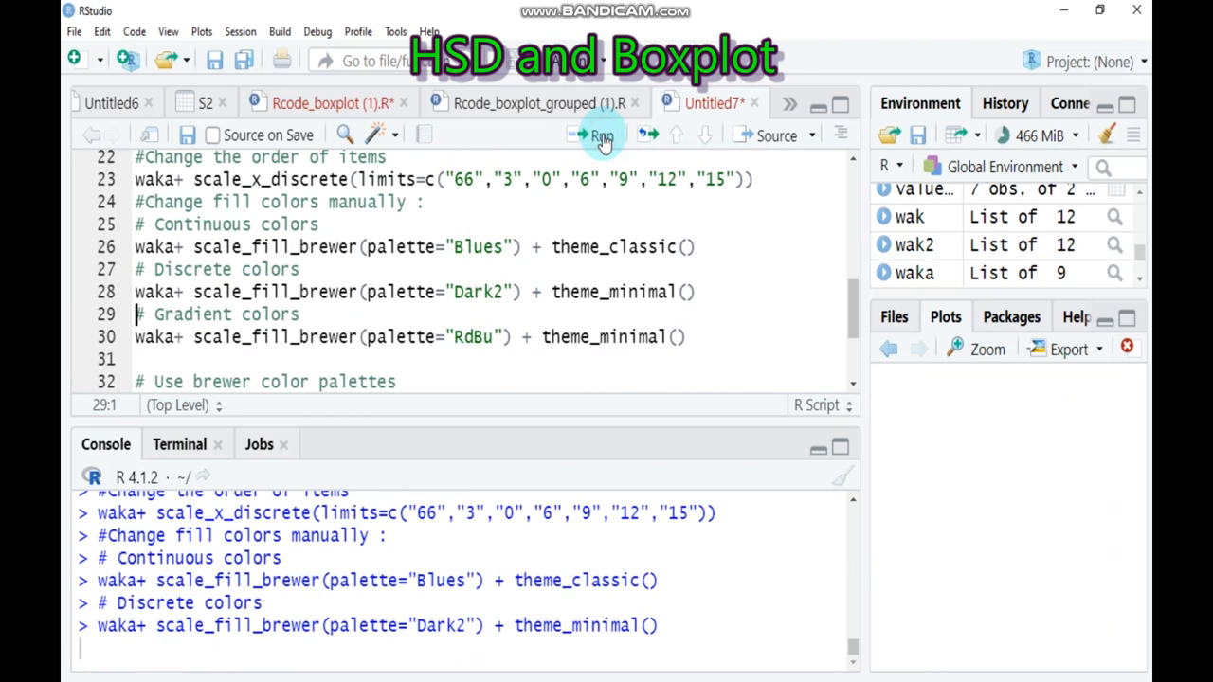
{"action": "left_click", "coordinate": [601, 134]}
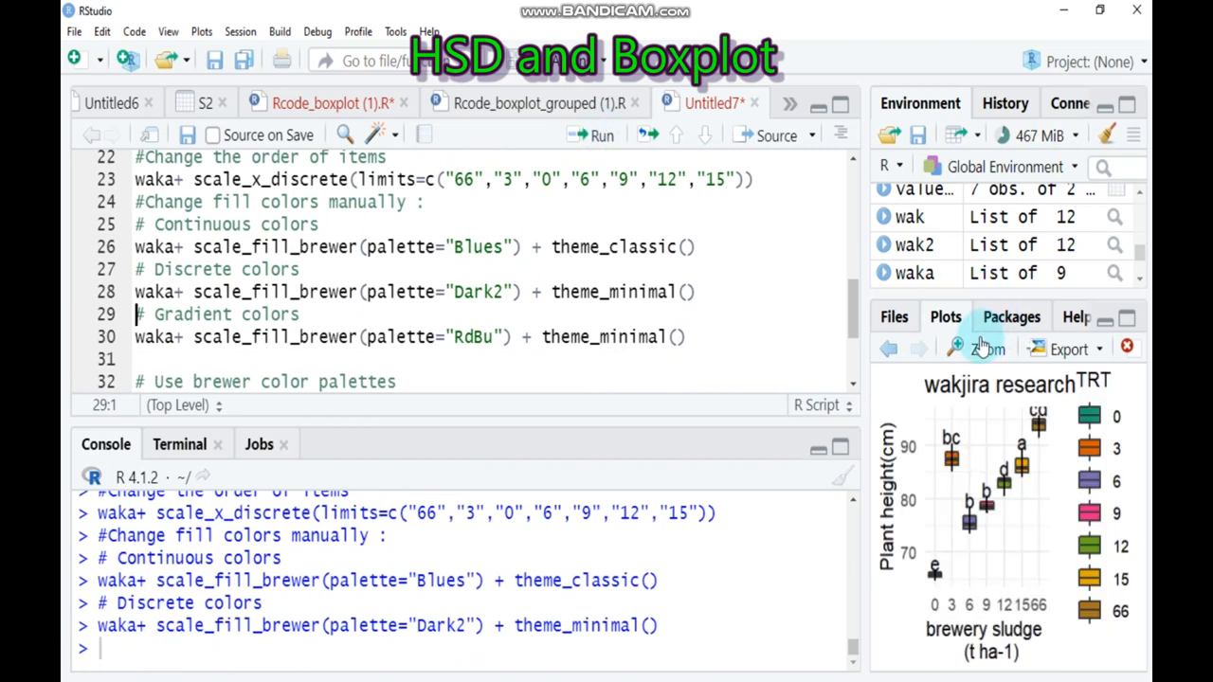
{"action": "left_click", "coordinate": [986, 348]}
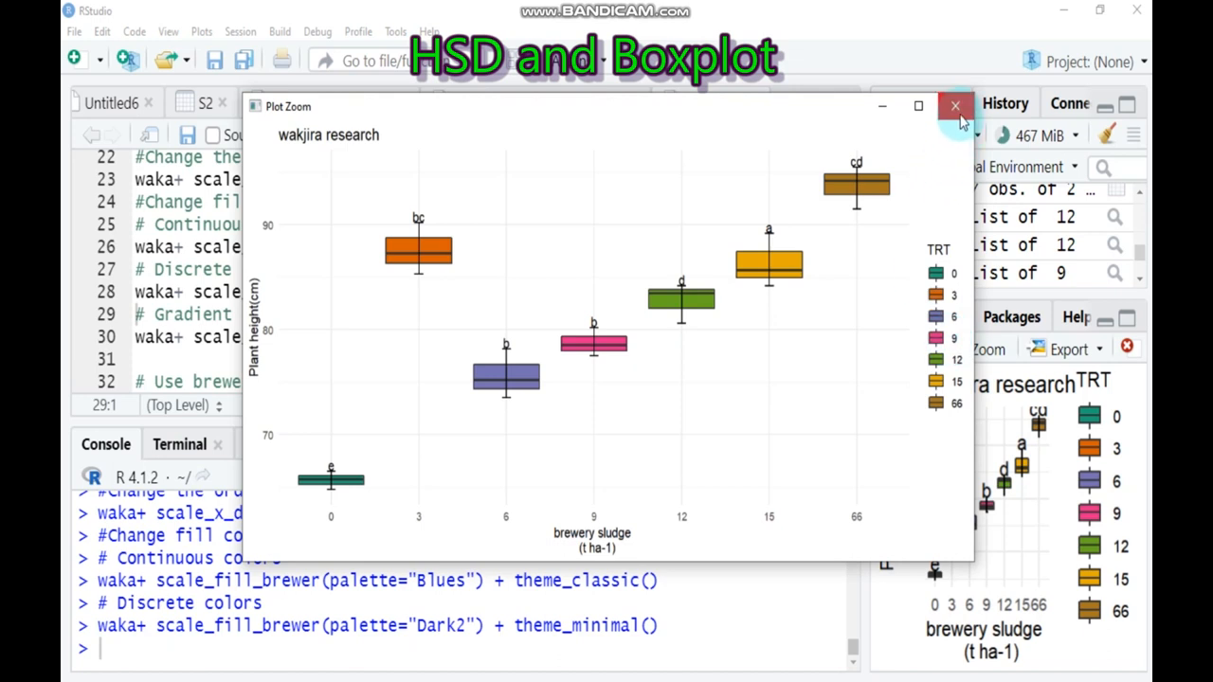
{"action": "left_click", "coordinate": [955, 105]}
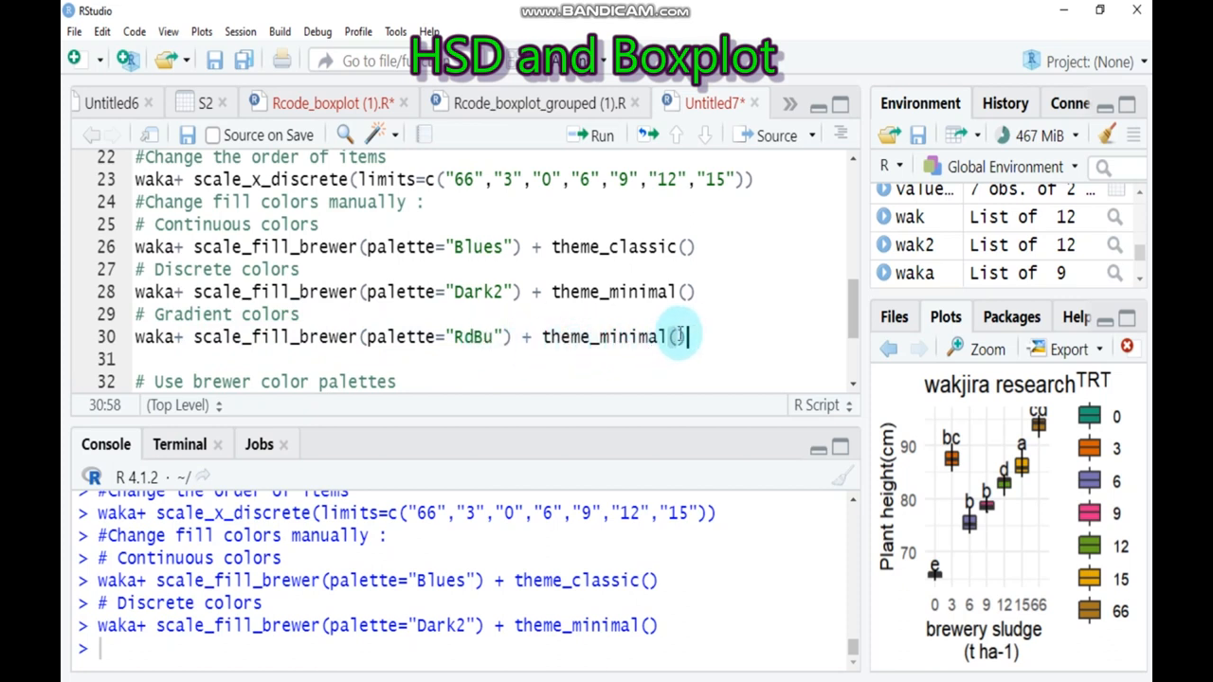
{"action": "mouse_move", "coordinate": [600, 136]}
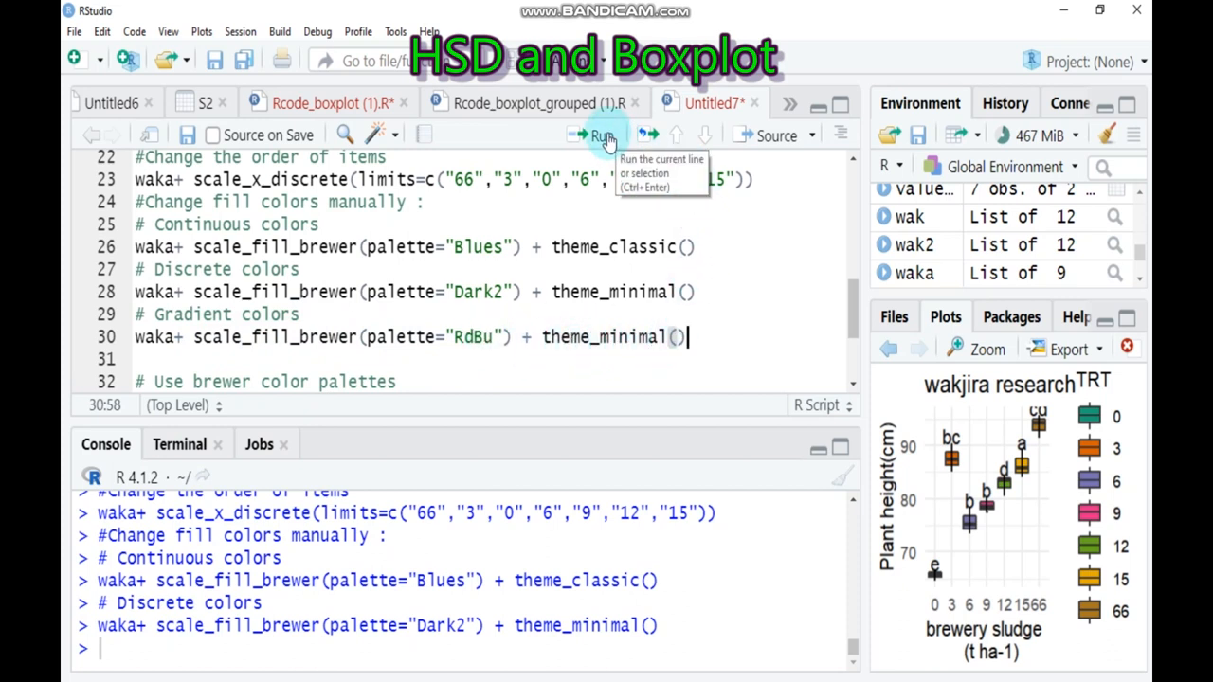
Step: Run scale_fill_brewer(palette="RdBu") with theme_minimal() and inspect the boxplot in Zoom
{"action": "left_click", "coordinate": [601, 135]}
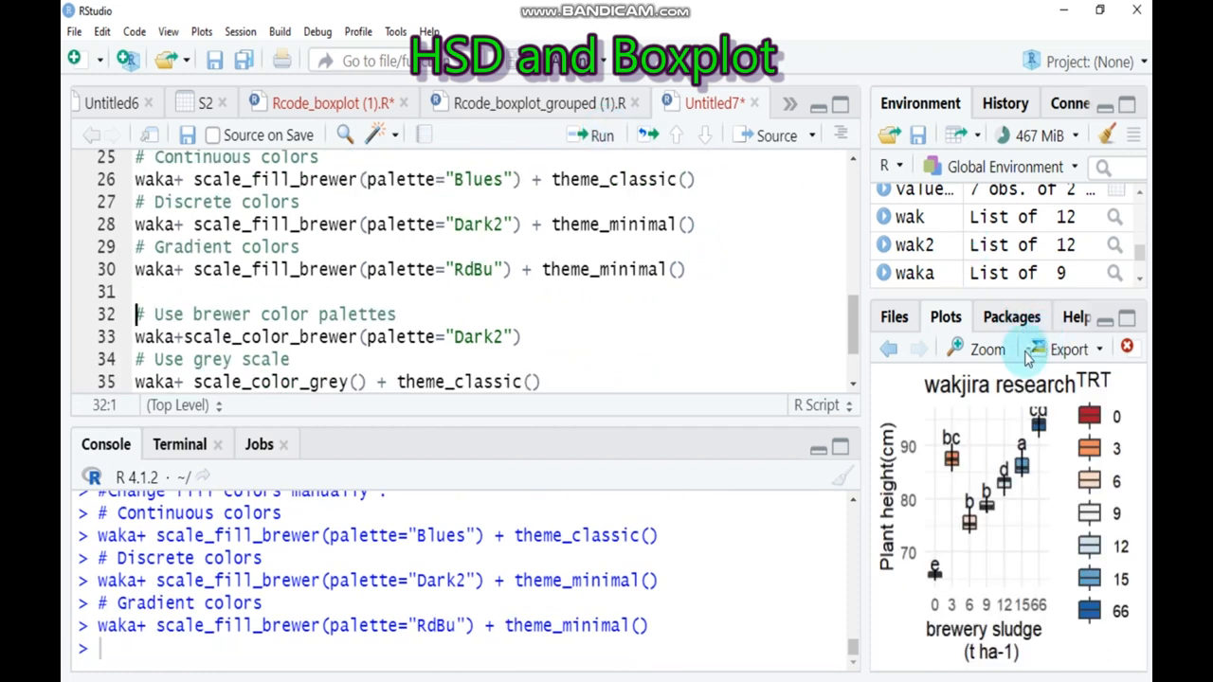
{"action": "left_click", "coordinate": [979, 348]}
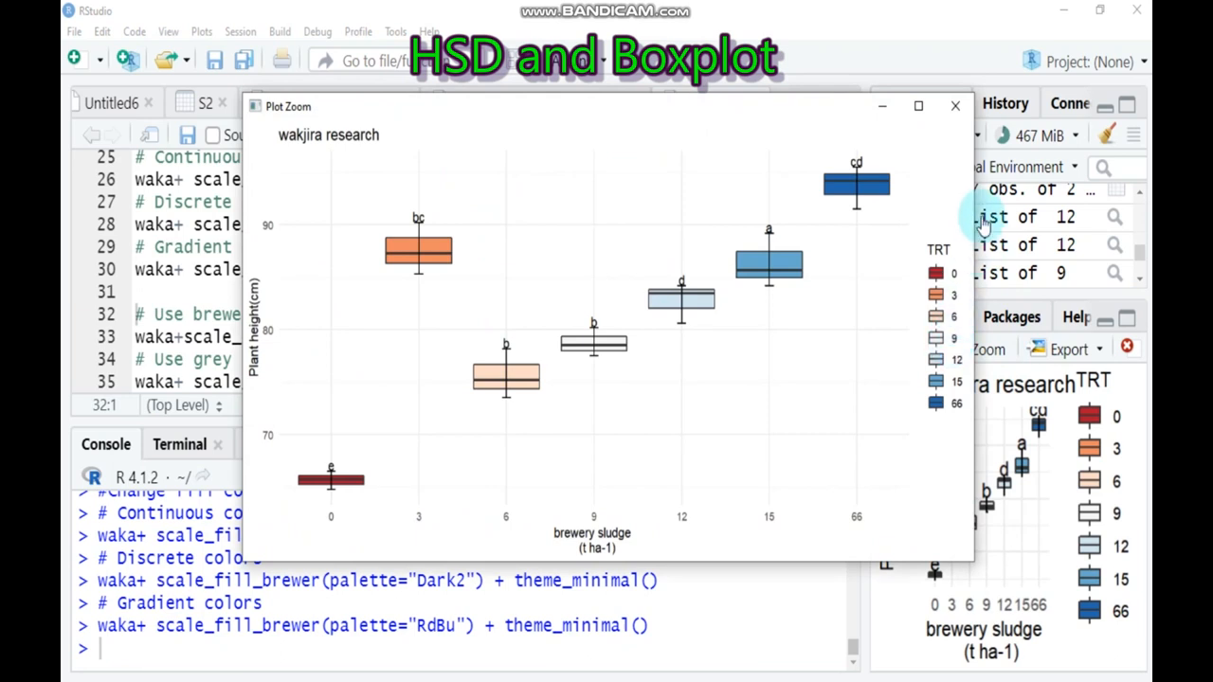
{"action": "left_click", "coordinate": [954, 105]}
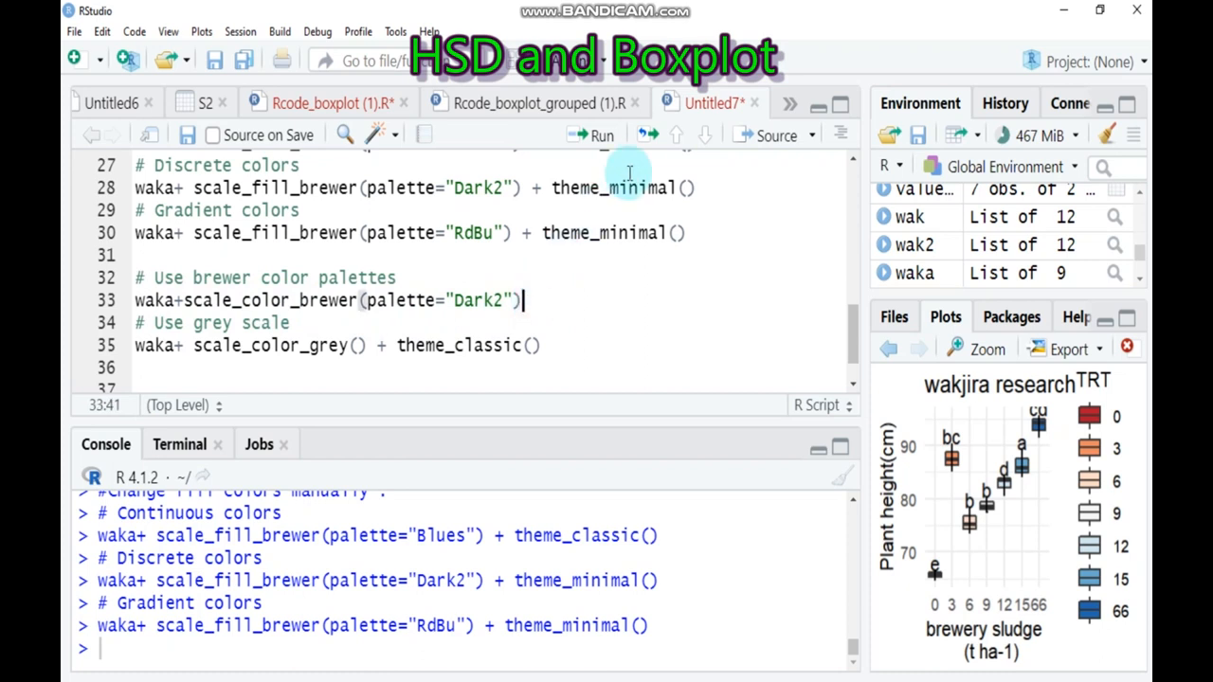
Step: Run the scale_color_brewer("Dark2") line, then scale_color_grey() with theme_classic()
{"action": "left_click", "coordinate": [601, 134]}
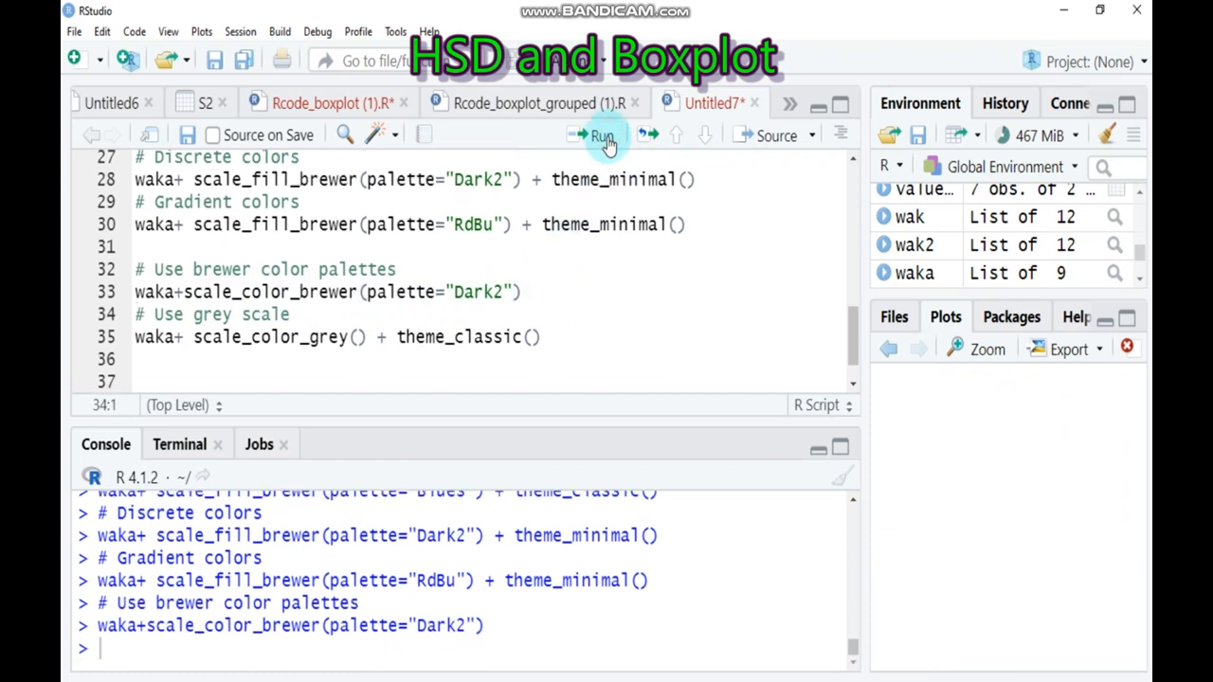
{"action": "left_click", "coordinate": [596, 136]}
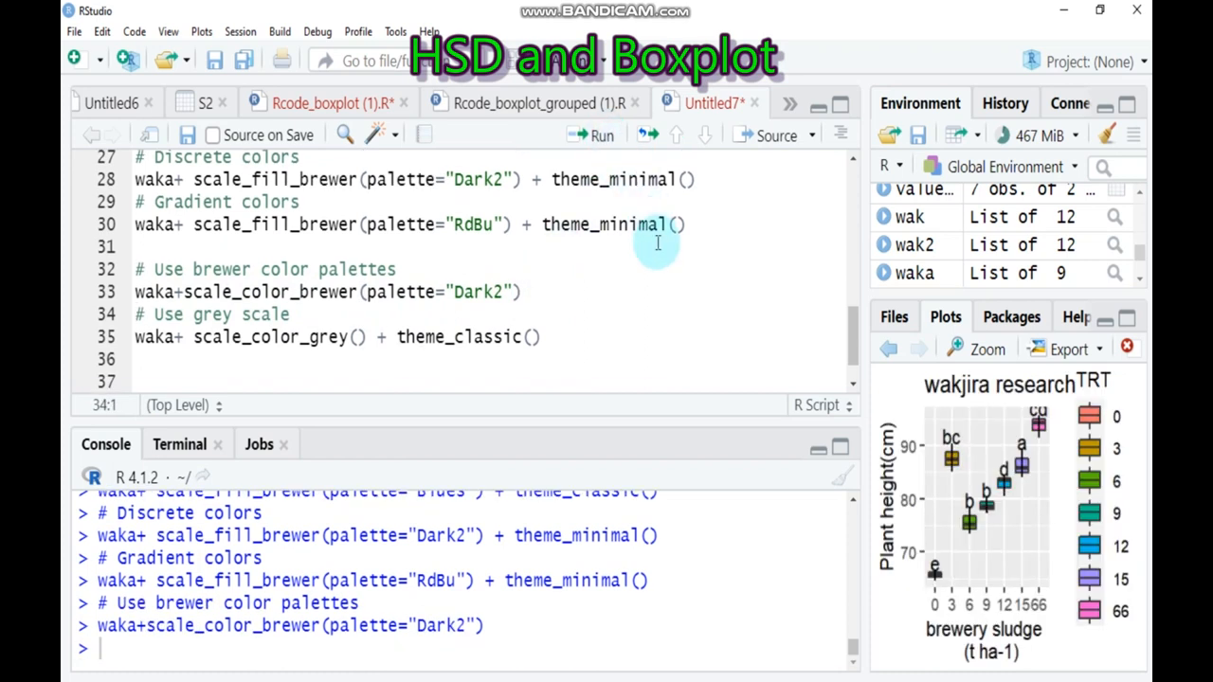
{"action": "left_click", "coordinate": [542, 337]}
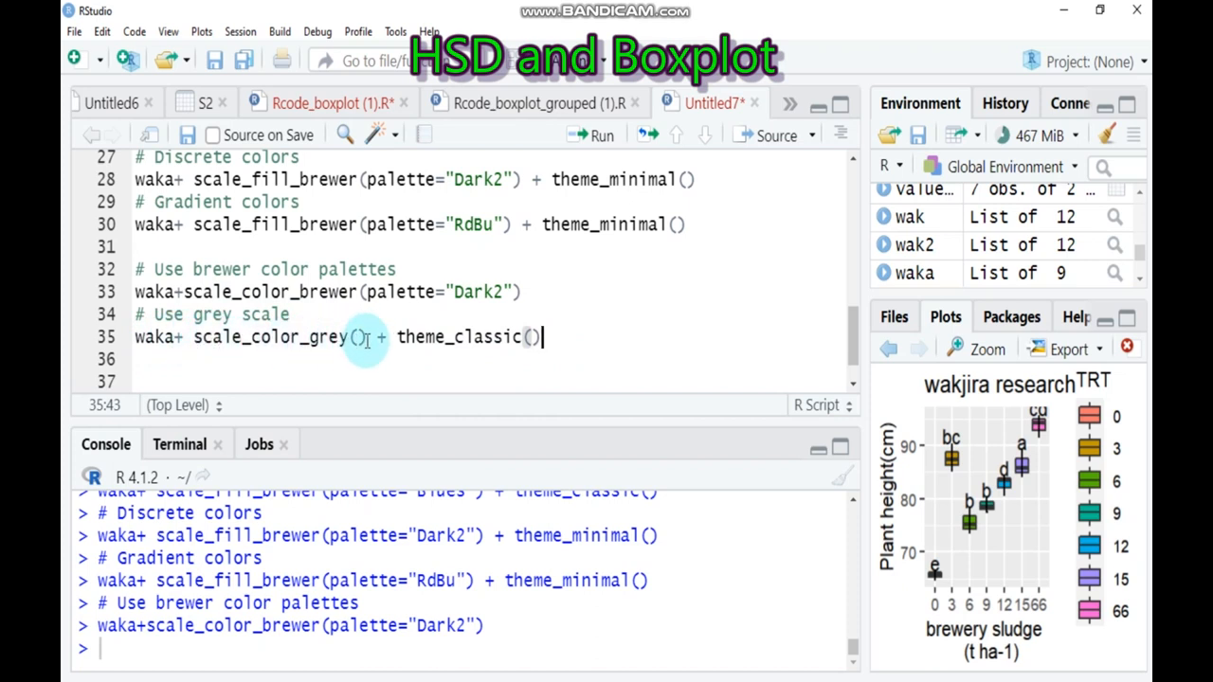
{"action": "mouse_move", "coordinate": [604, 202]}
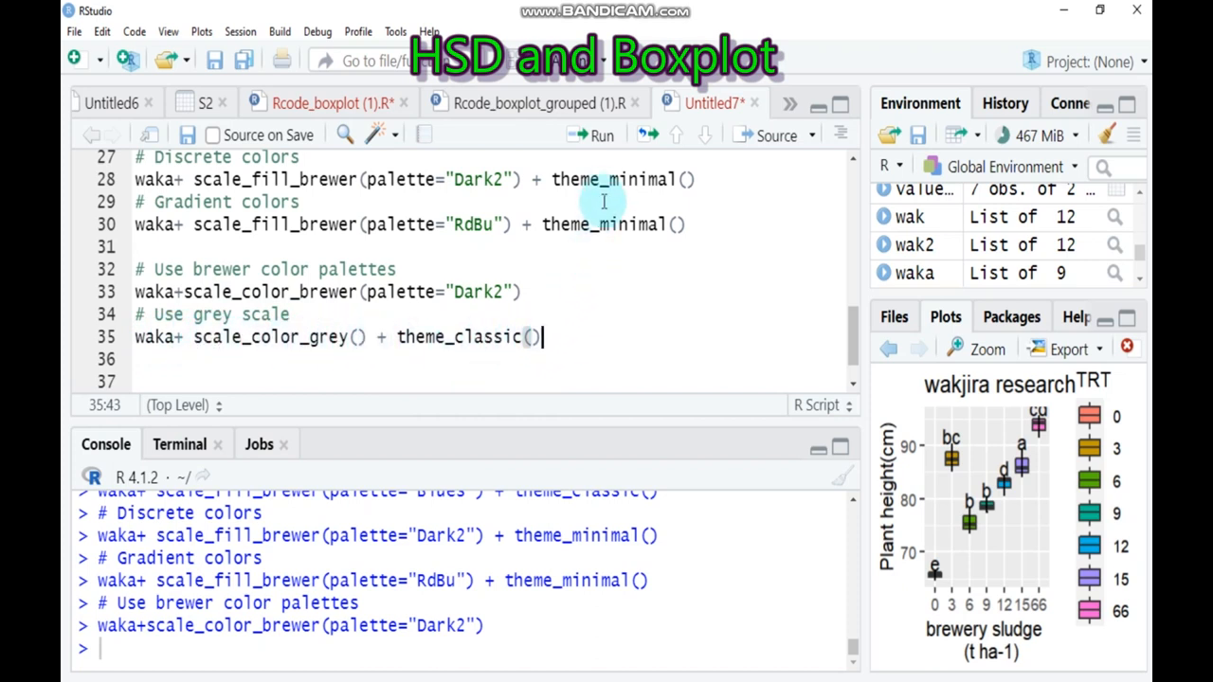
{"action": "left_click", "coordinate": [599, 136]}
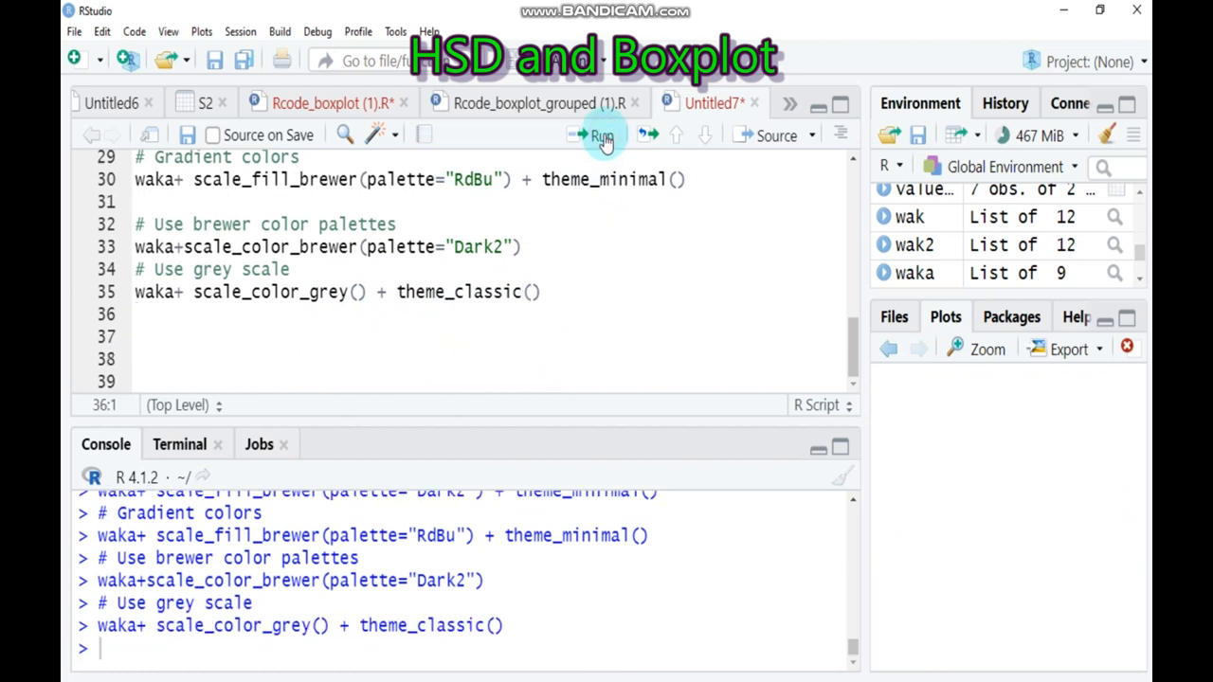
Step: Show the latest boxplot in a maximized Plot Zoom window
{"action": "left_click", "coordinate": [600, 135]}
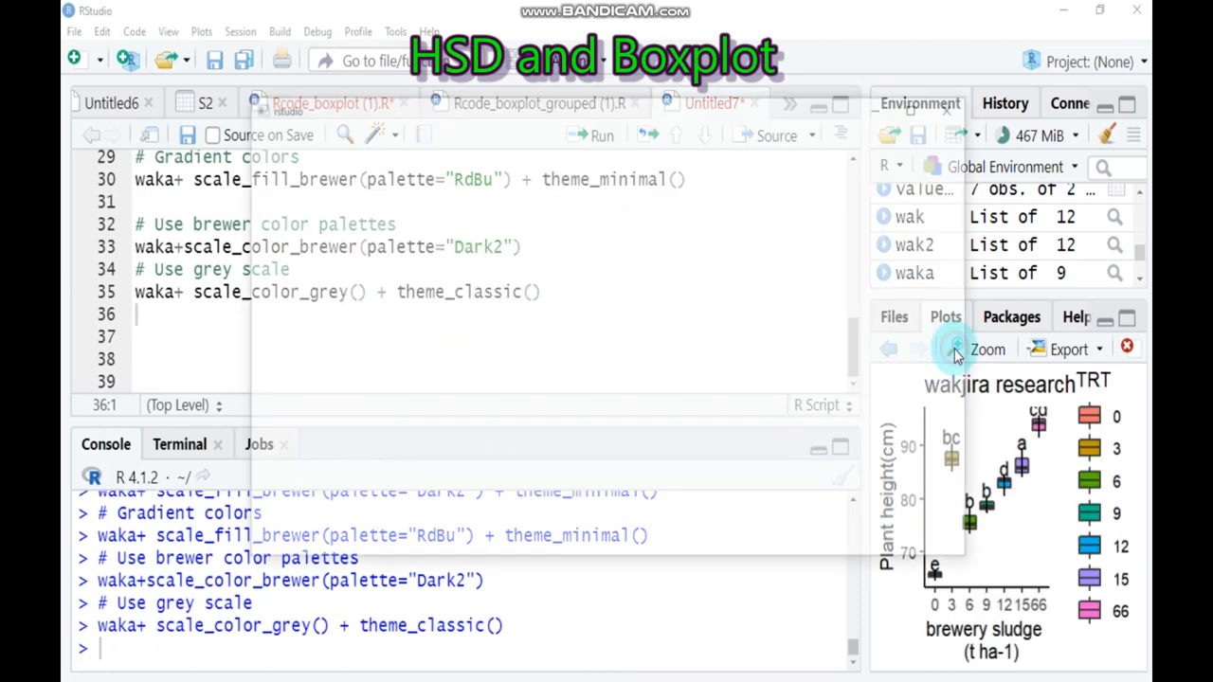
{"action": "left_click", "coordinate": [987, 349]}
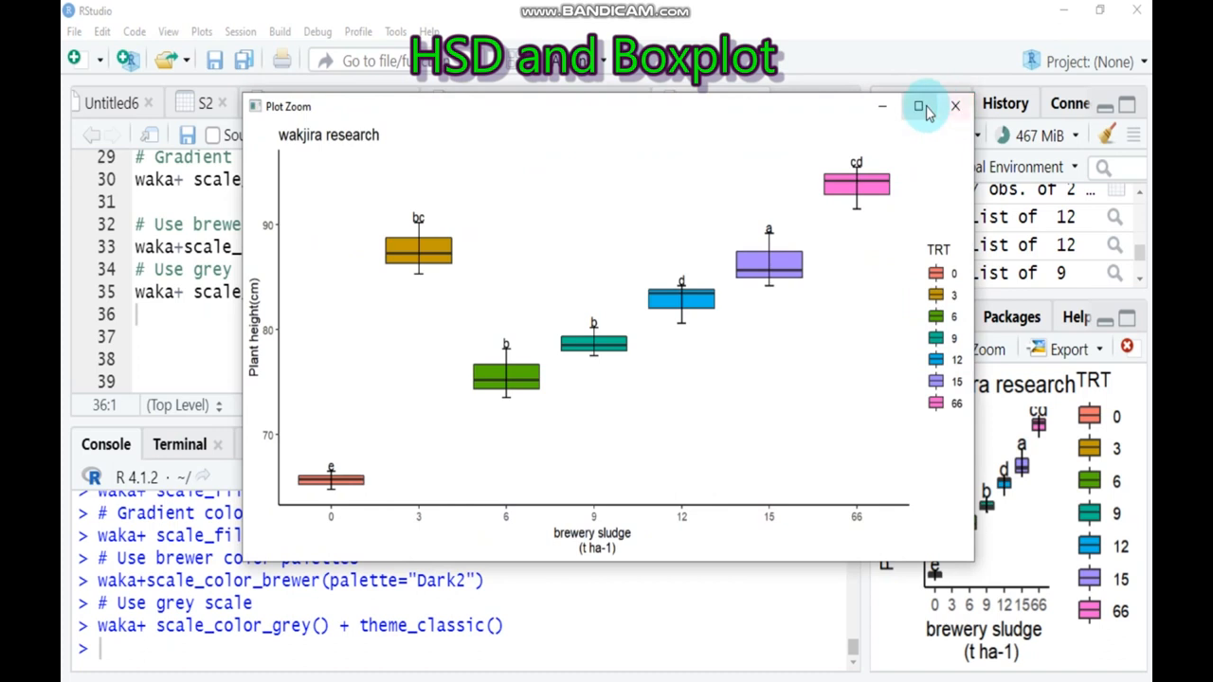
{"action": "left_click", "coordinate": [918, 106]}
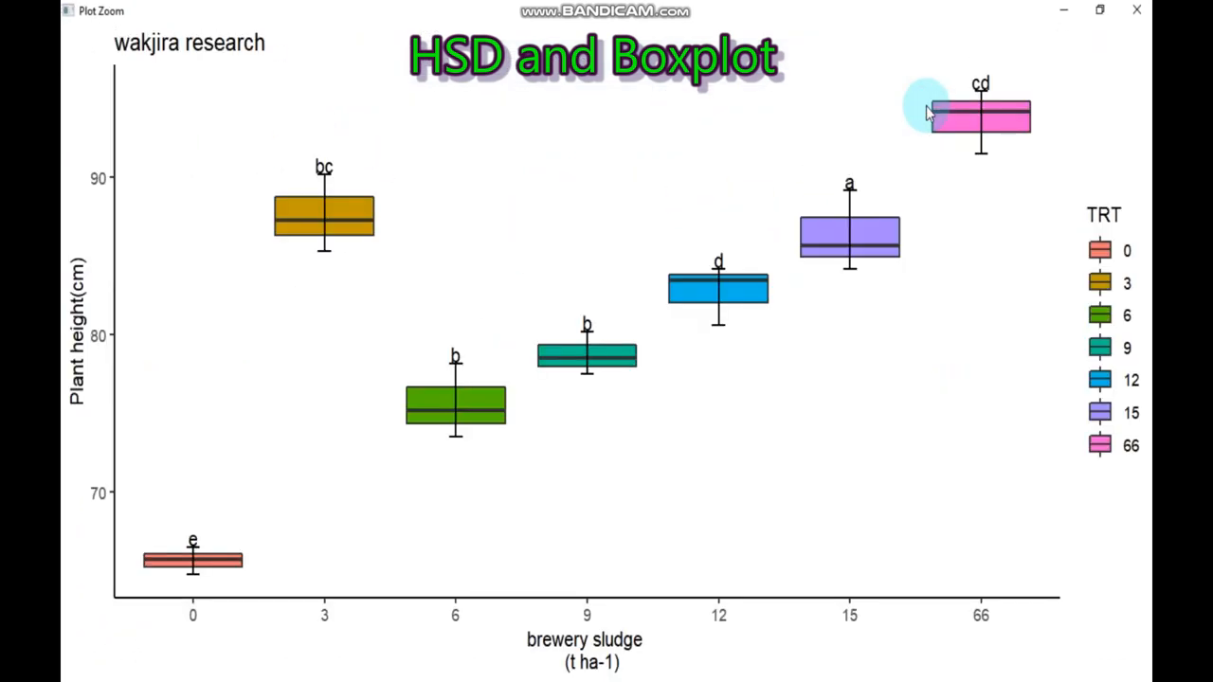